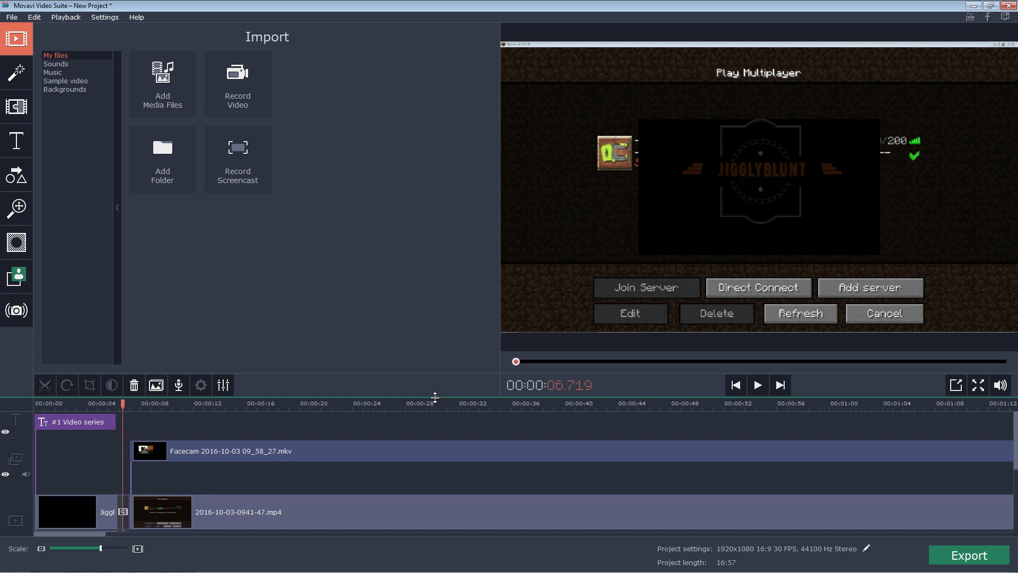
pyautogui.moveTo(200, 280)
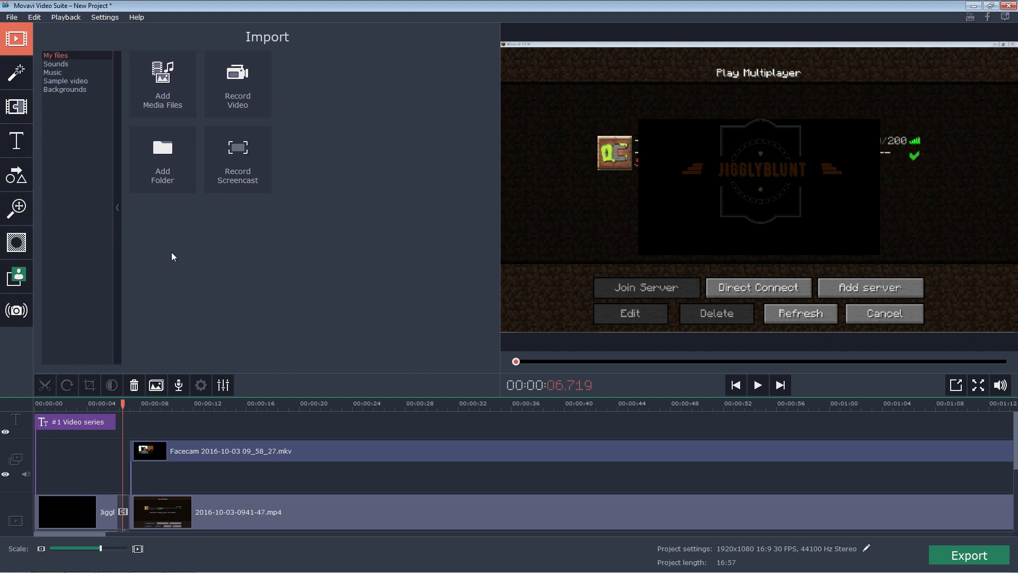
pyautogui.moveTo(209, 270)
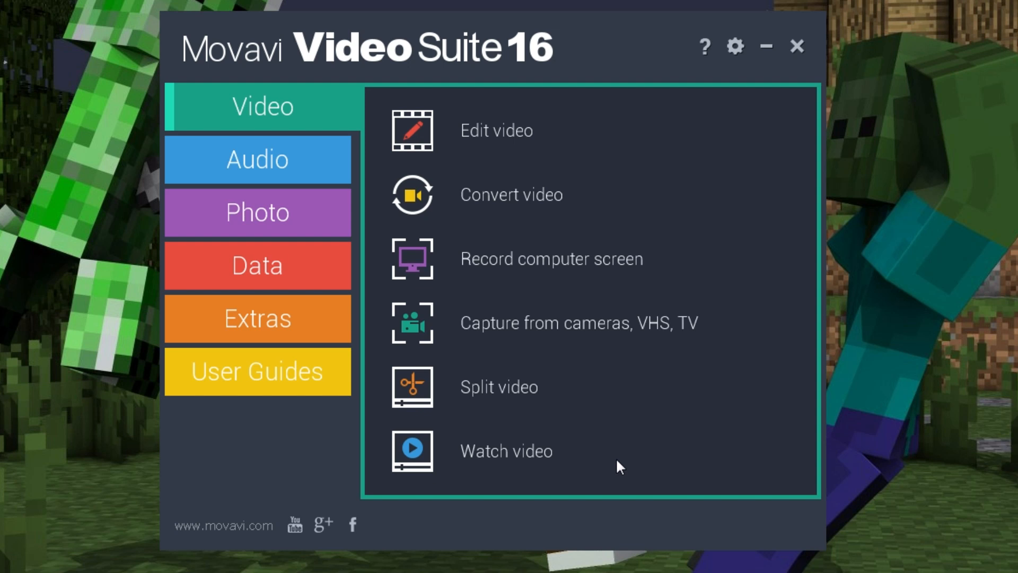
pyautogui.moveTo(596, 308)
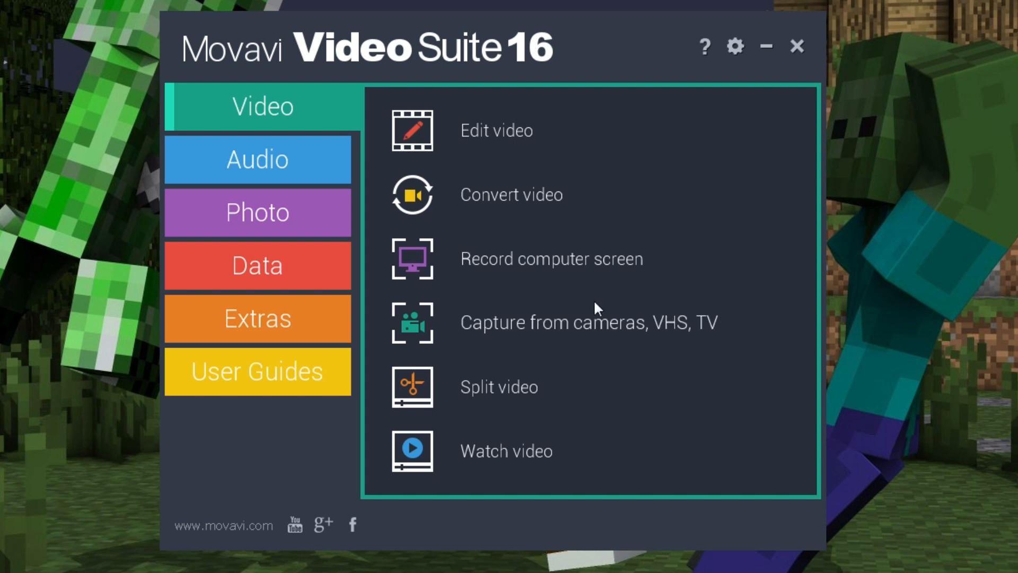
pyautogui.moveTo(423, 124)
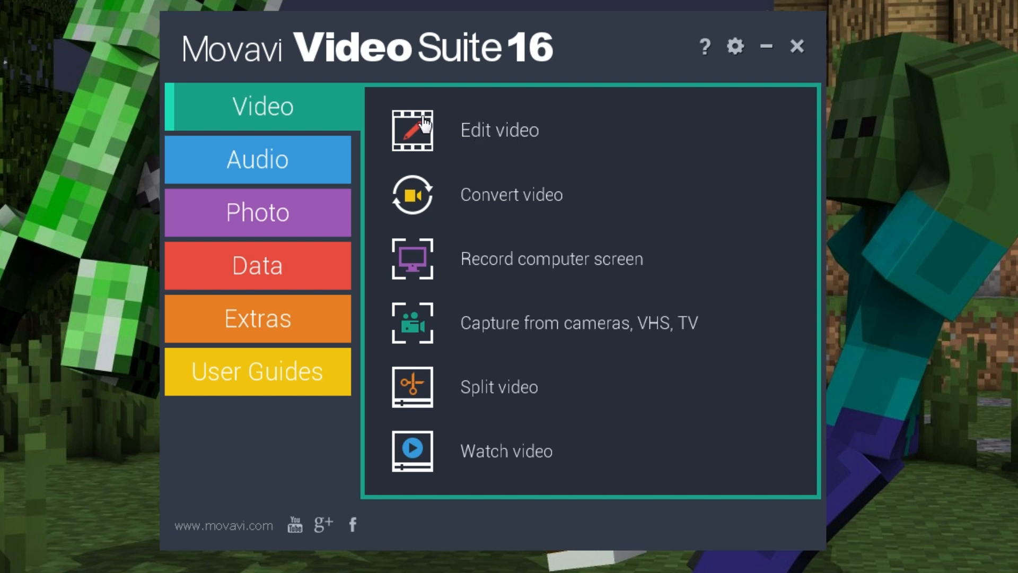
pyautogui.moveTo(421, 142)
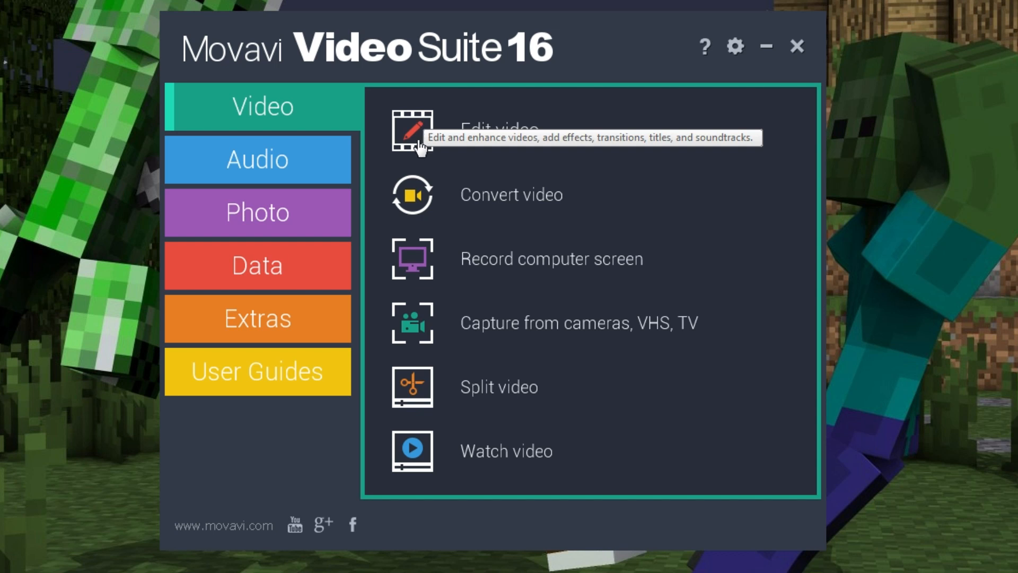
pyautogui.moveTo(534, 64)
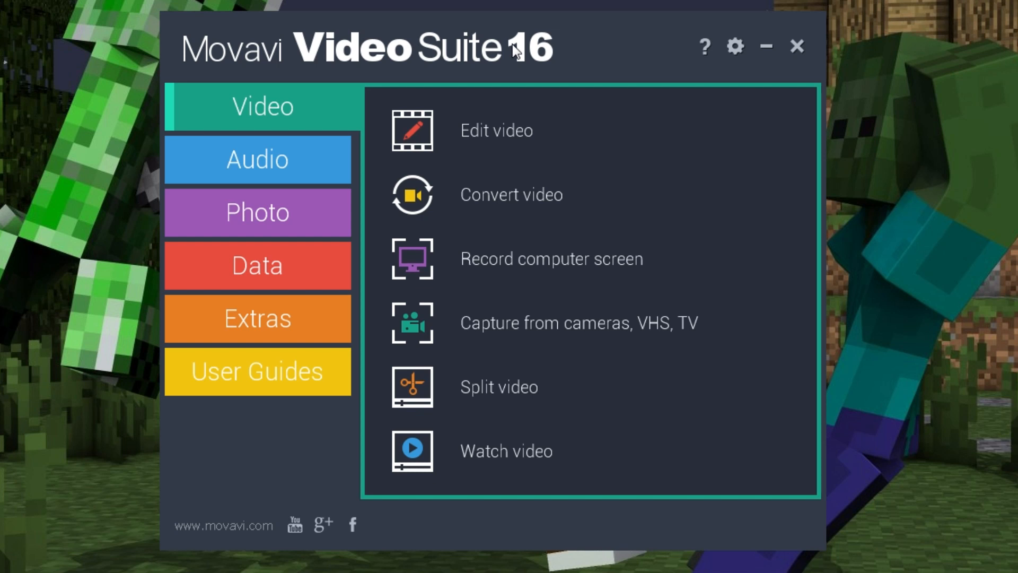
pyautogui.moveTo(318, 133)
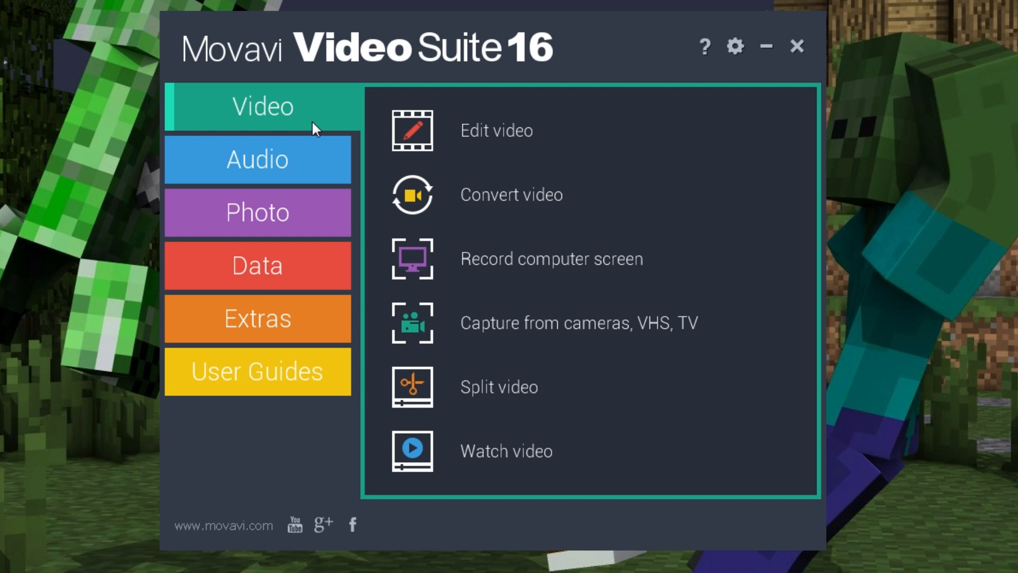
pyautogui.moveTo(362, 72)
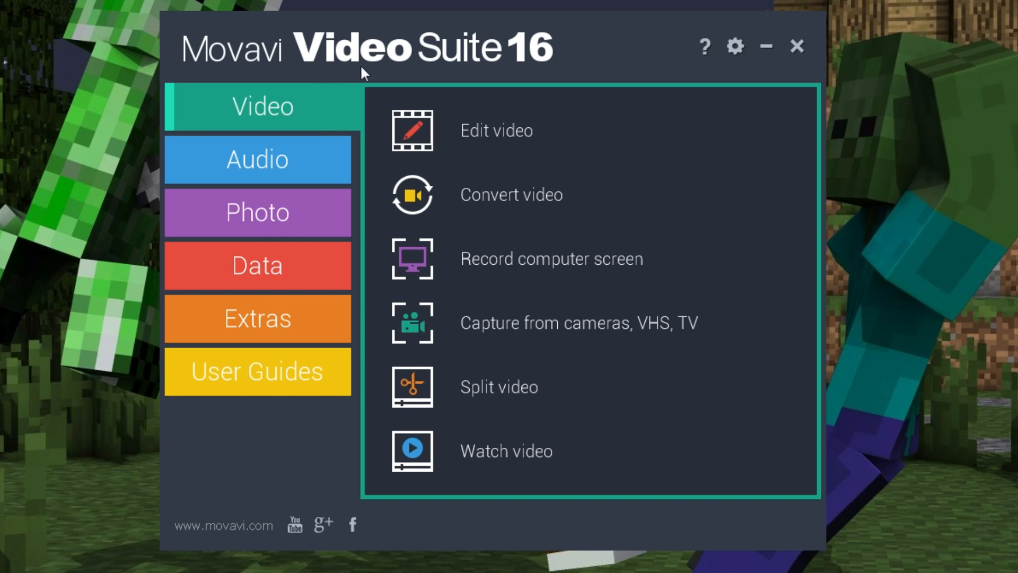
pyautogui.moveTo(456, 53)
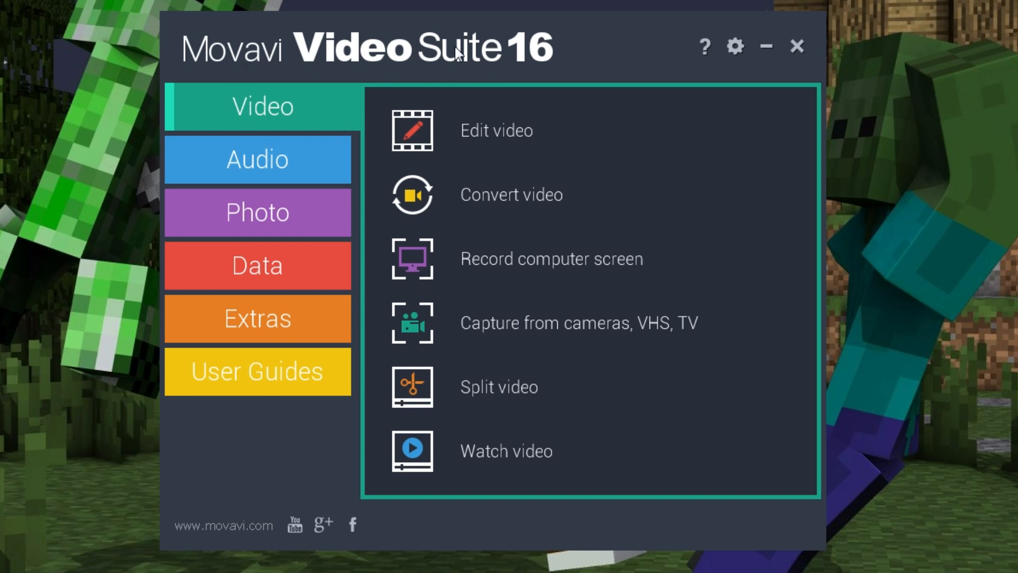
pyautogui.moveTo(633, 322)
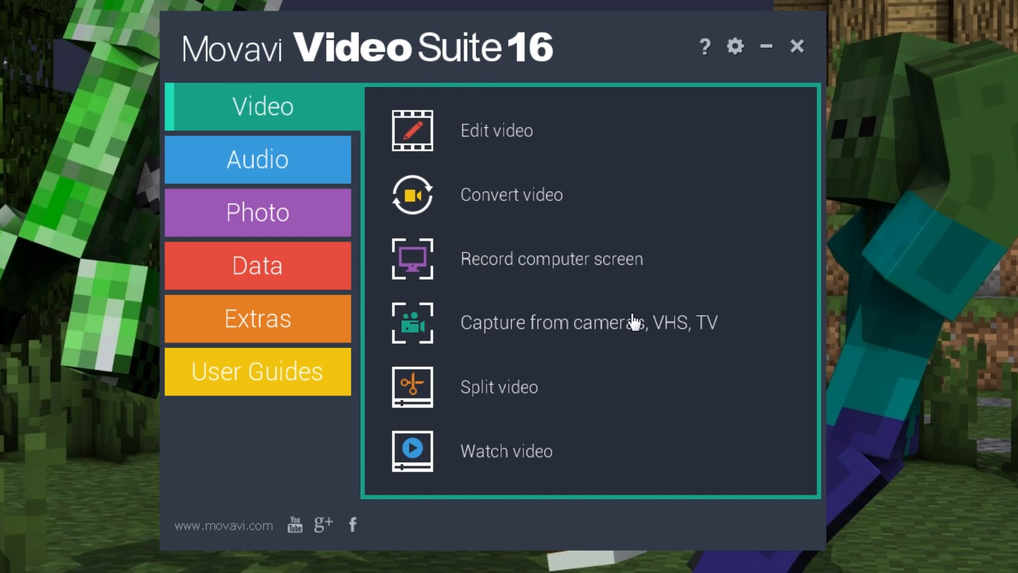
pyautogui.moveTo(486, 343)
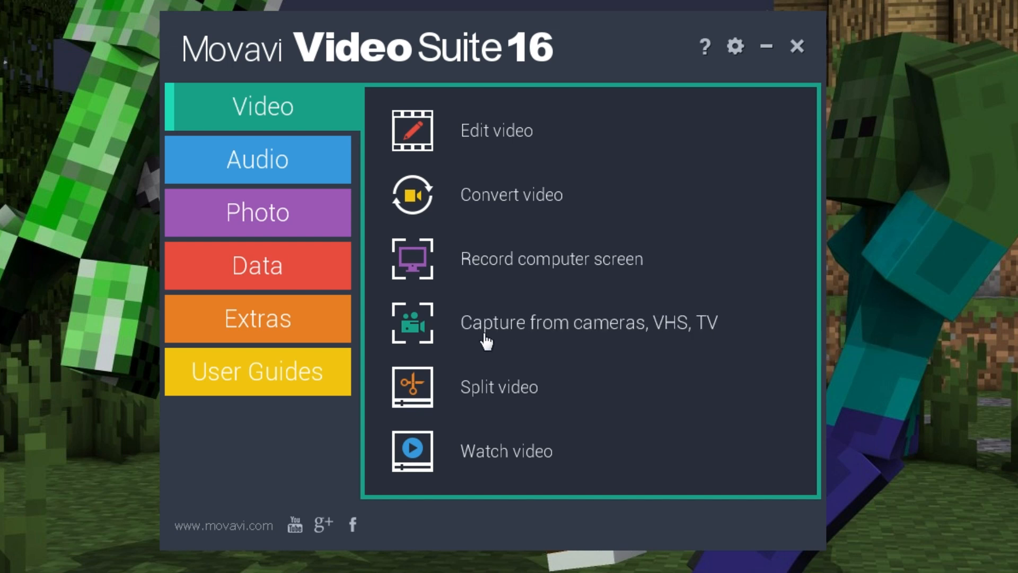
pyautogui.moveTo(487, 341)
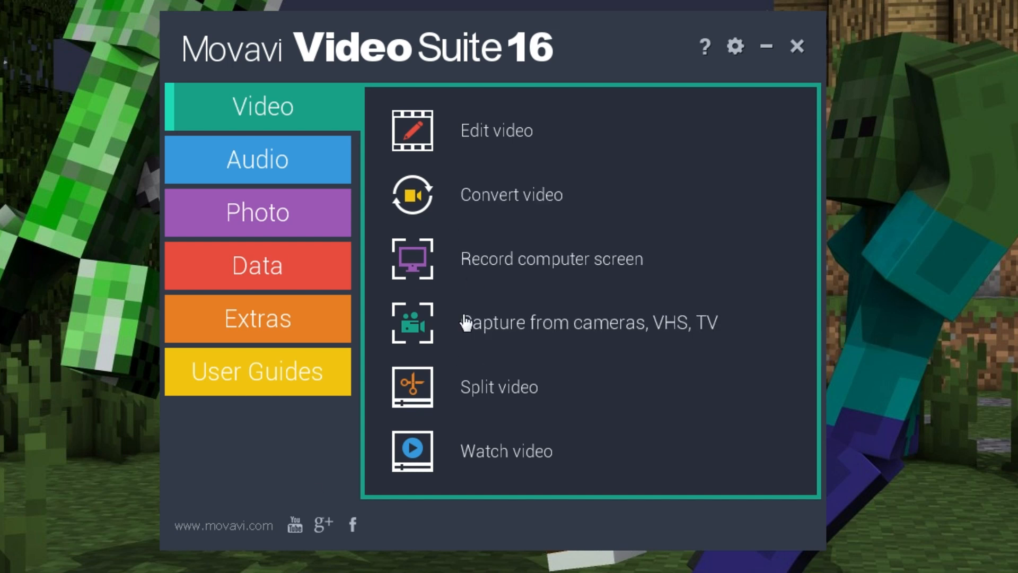
pyautogui.moveTo(423, 176)
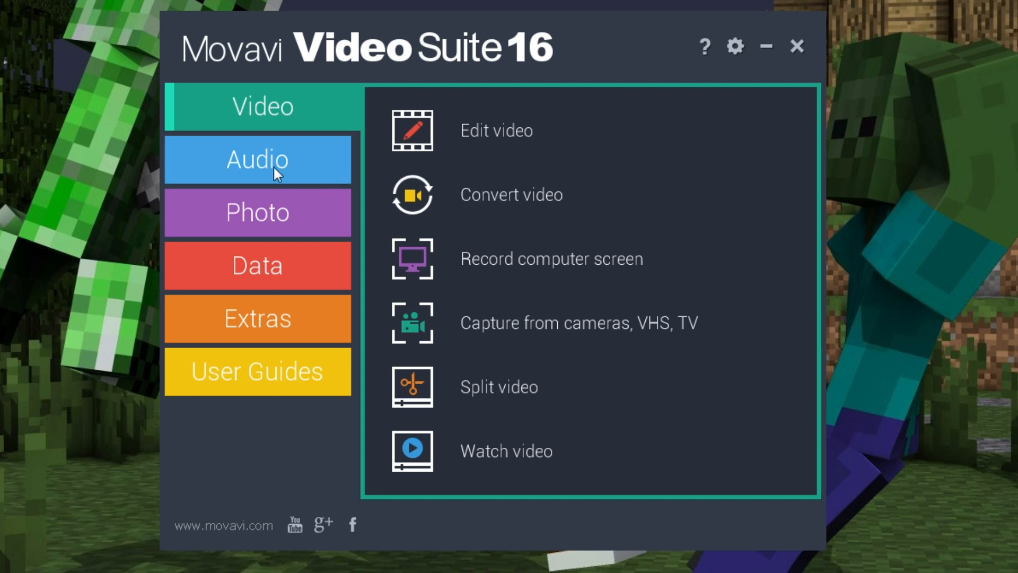
pyautogui.moveTo(428, 235)
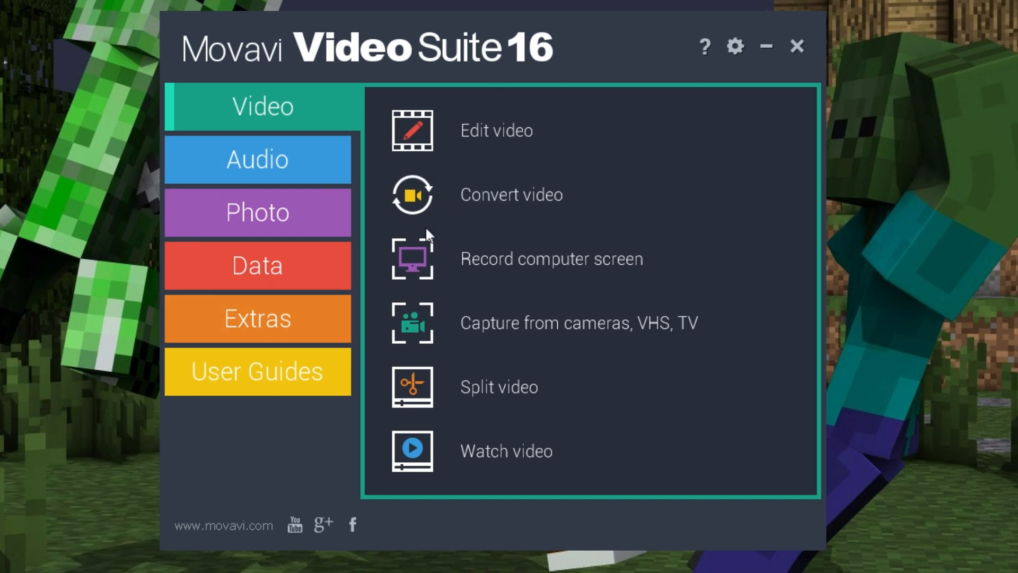
pyautogui.click(257, 159)
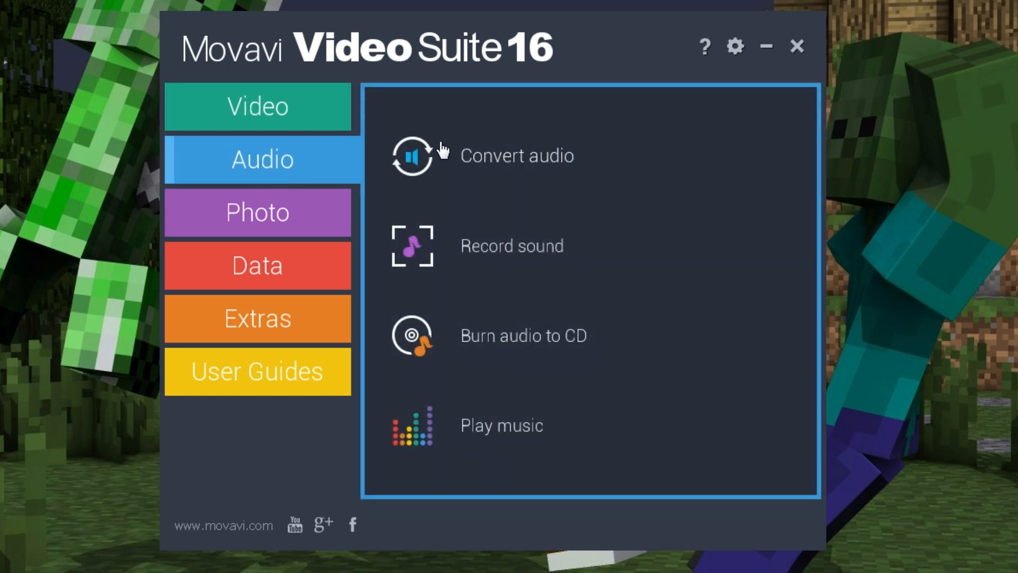
pyautogui.click(257, 212)
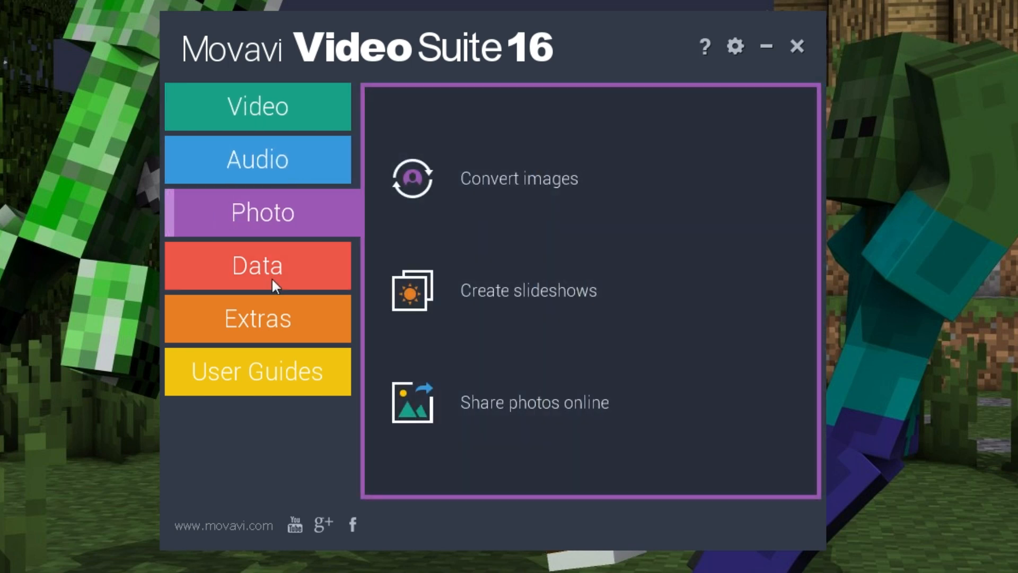
pyautogui.click(257, 265)
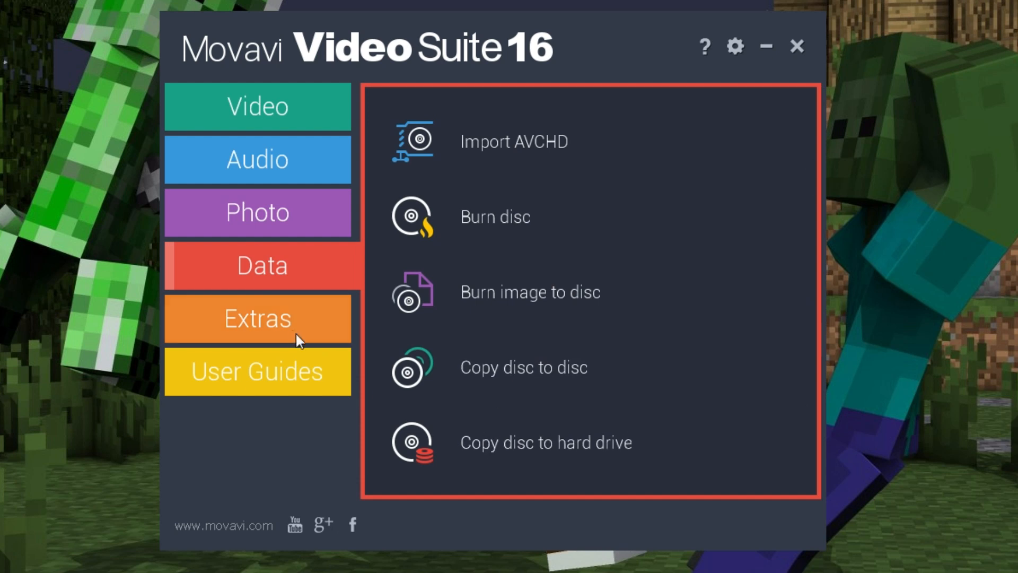
pyautogui.click(256, 318)
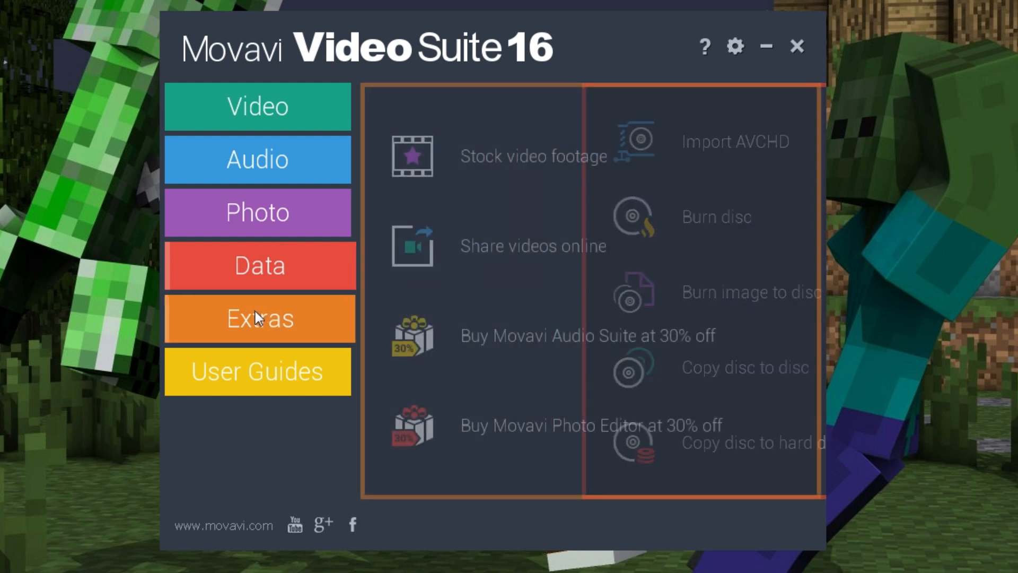
pyautogui.click(258, 318)
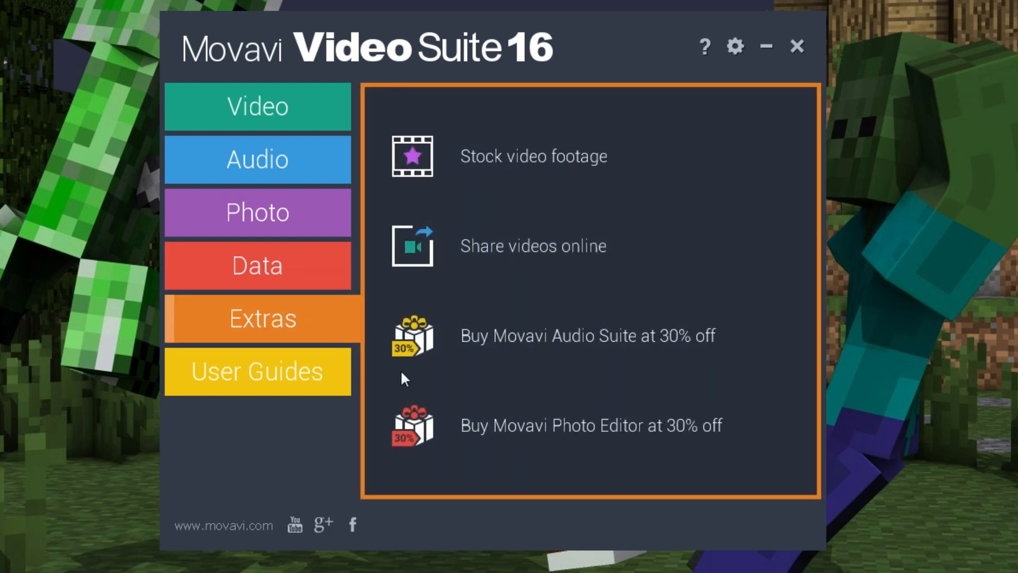
pyautogui.moveTo(256, 293)
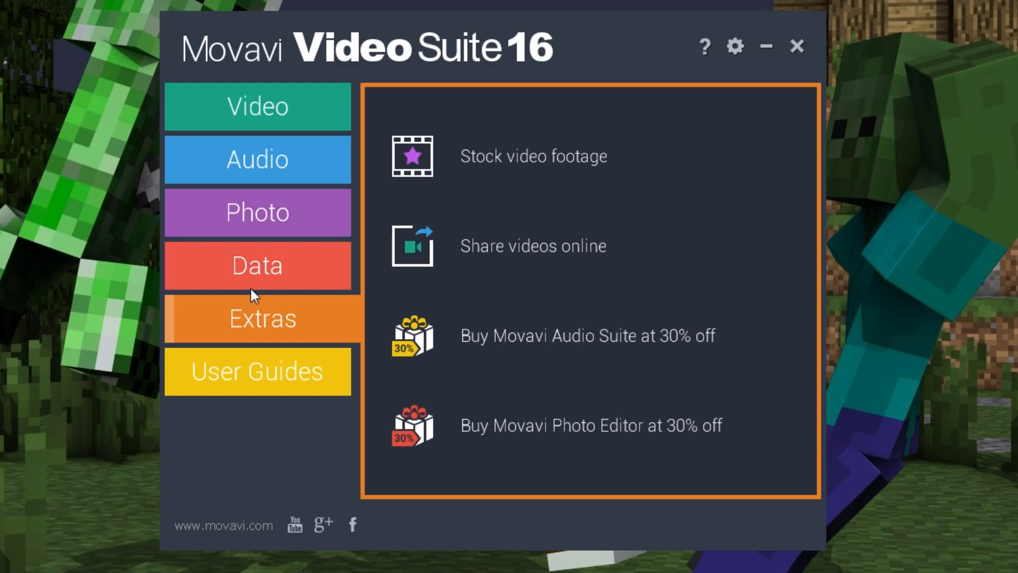
pyautogui.click(257, 371)
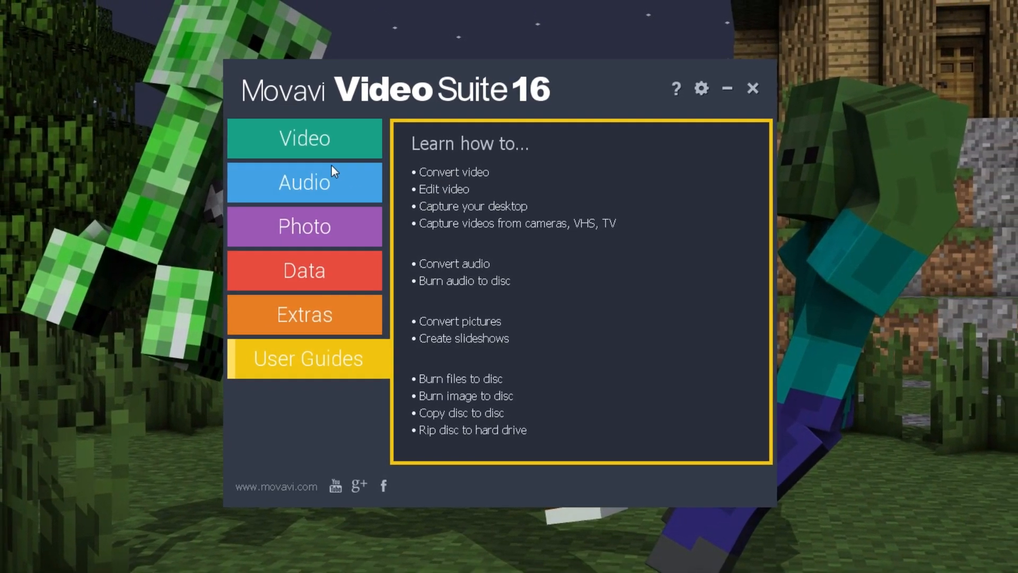
pyautogui.click(304, 137)
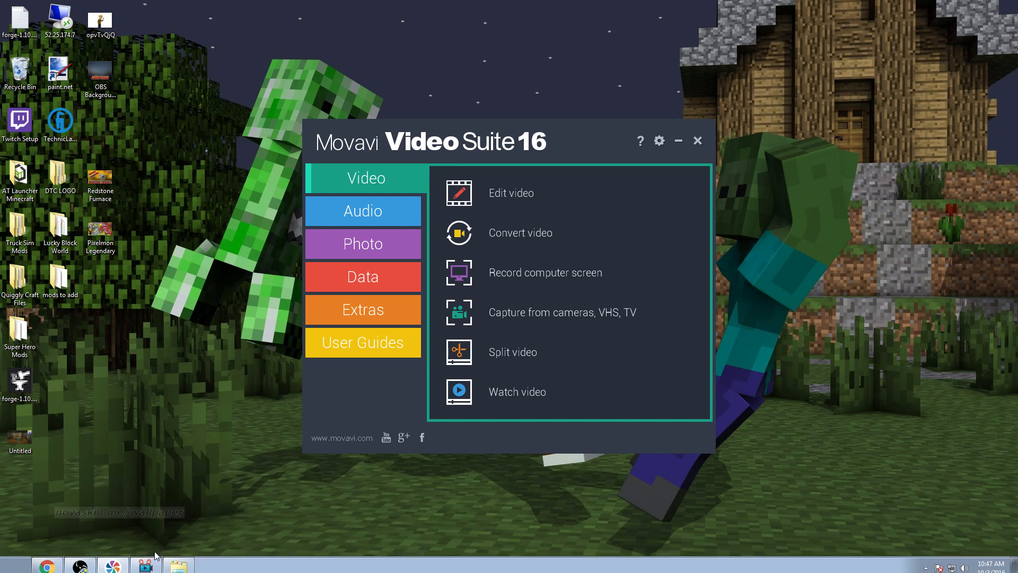
pyautogui.click(510, 192)
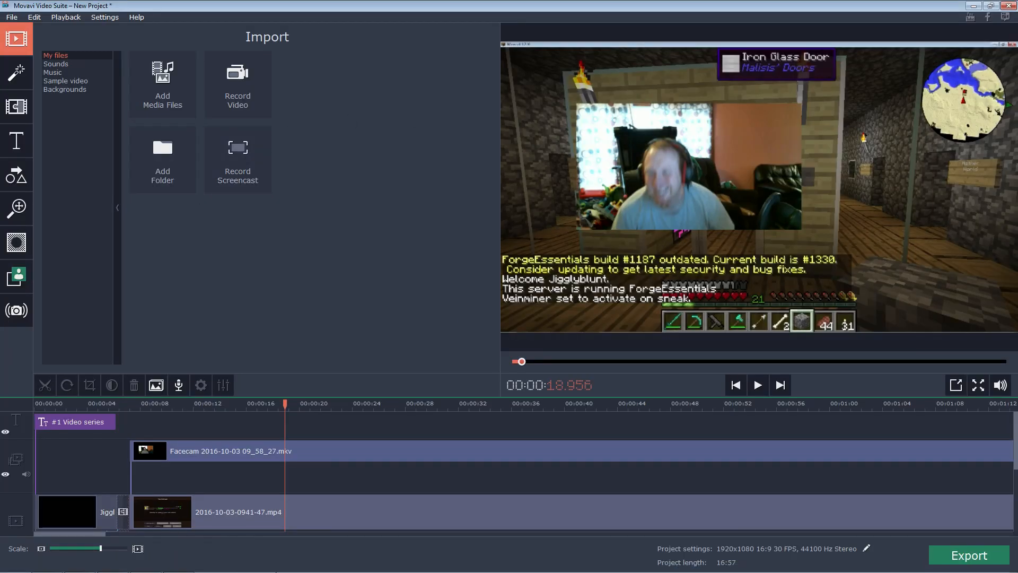
pyautogui.moveTo(324, 492)
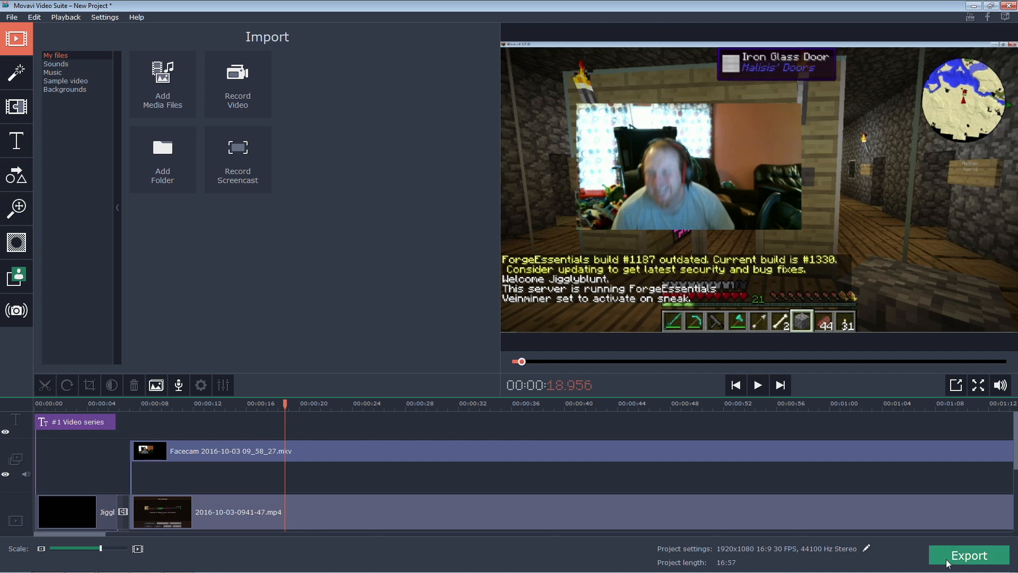
pyautogui.moveTo(136, 505)
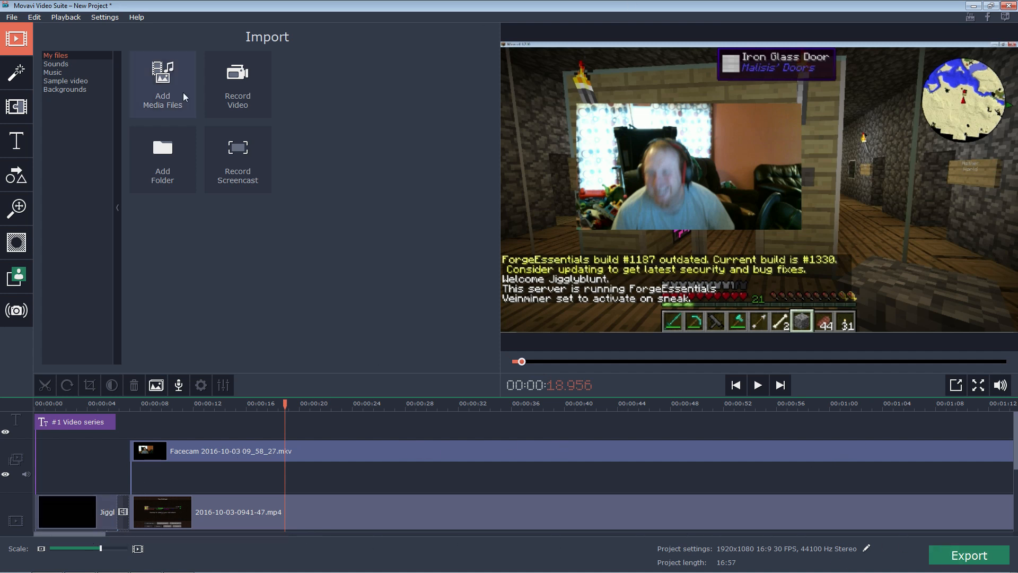
pyautogui.moveTo(139, 194)
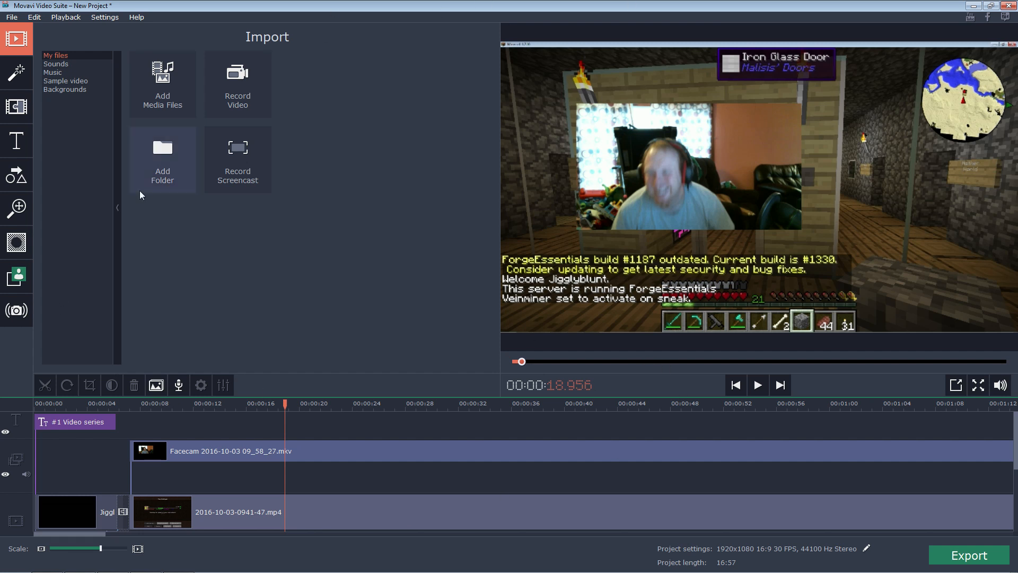
pyautogui.moveTo(535, 199)
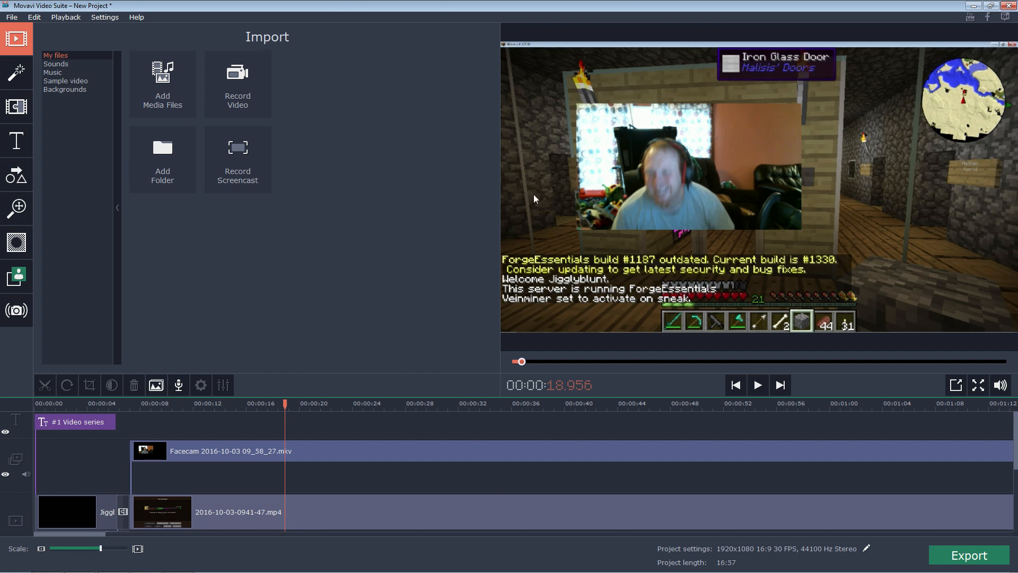
pyautogui.moveTo(580, 191)
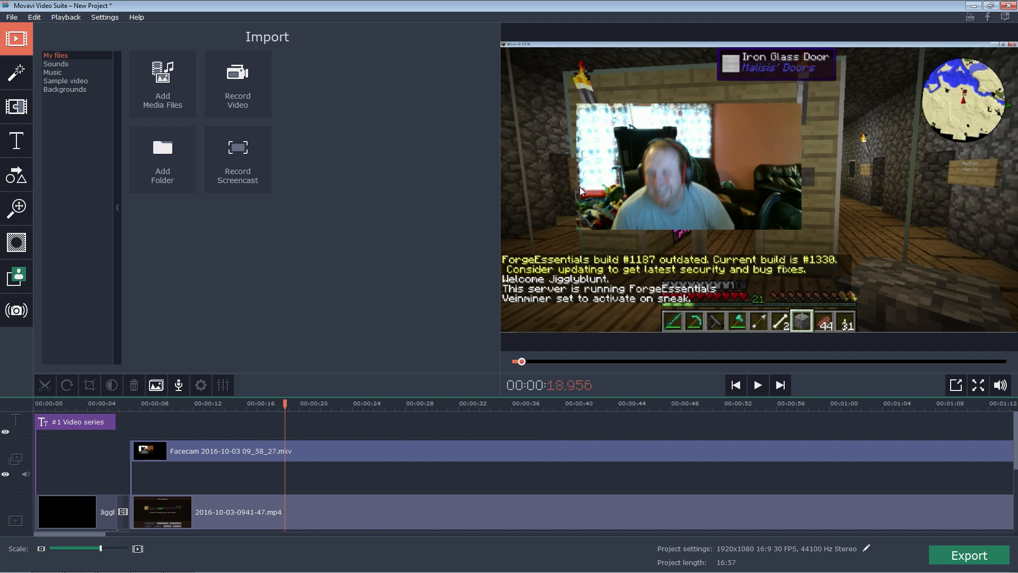
pyautogui.moveTo(250, 268)
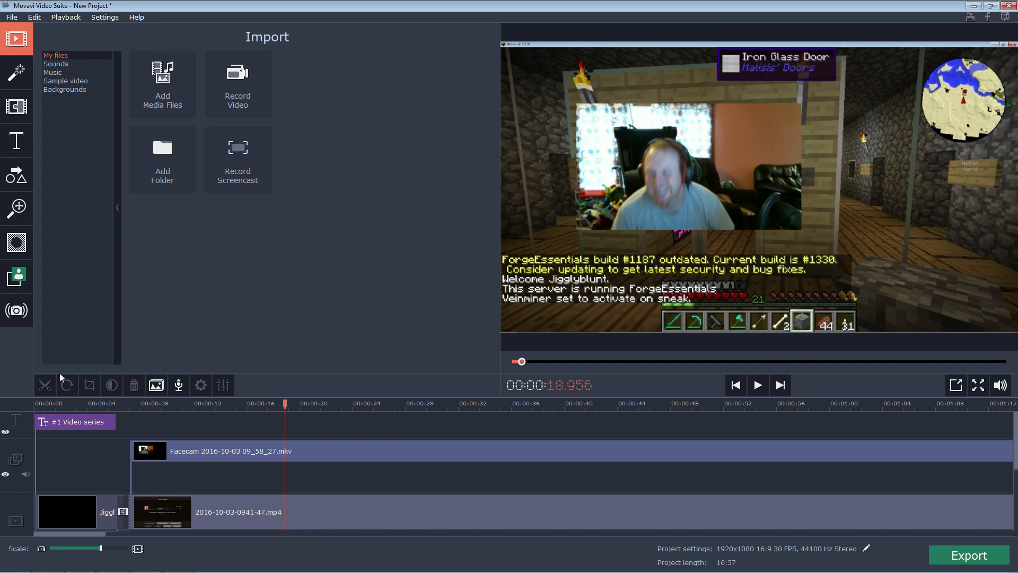
pyautogui.moveTo(188, 258)
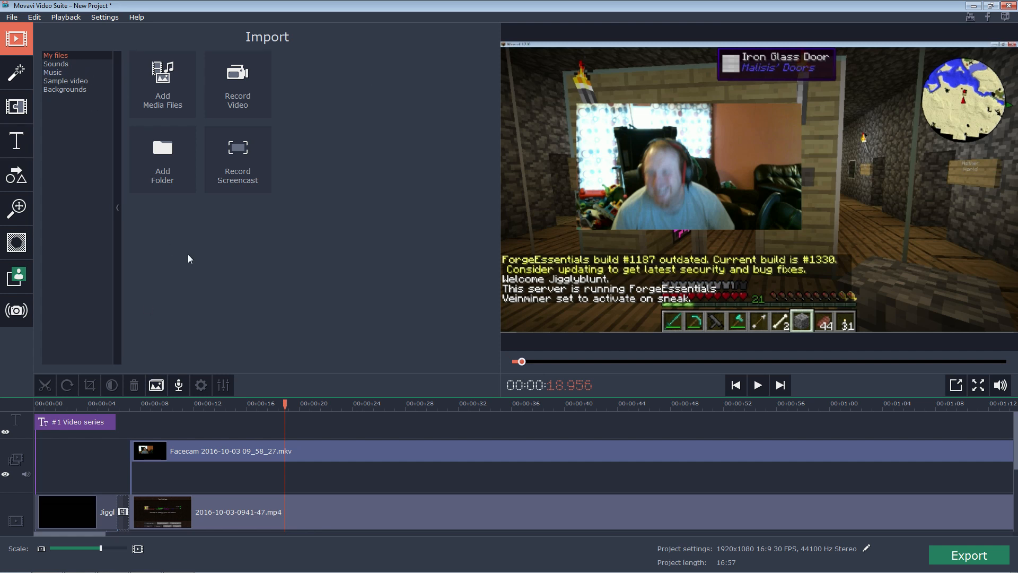
pyautogui.moveTo(656, 176)
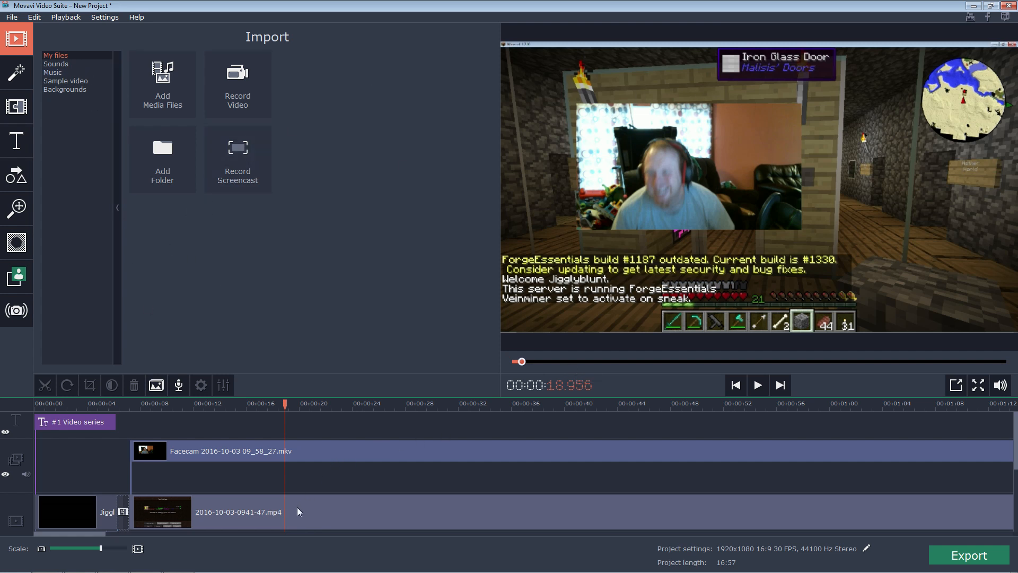
# Step: Scrub the preview to about 24 seconds, then back to about 18.7 seconds
pyautogui.click(362, 402)
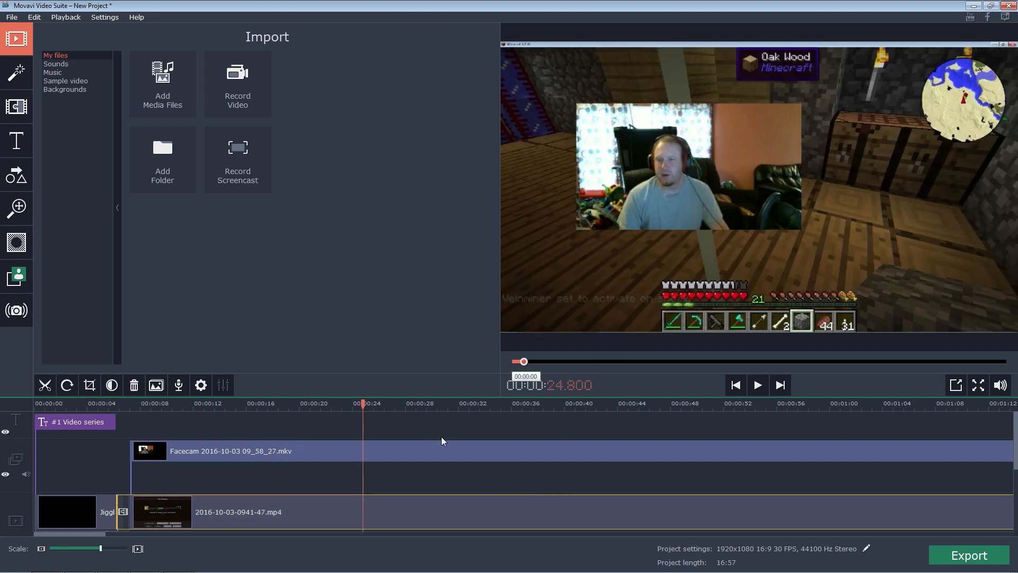
pyautogui.click(283, 402)
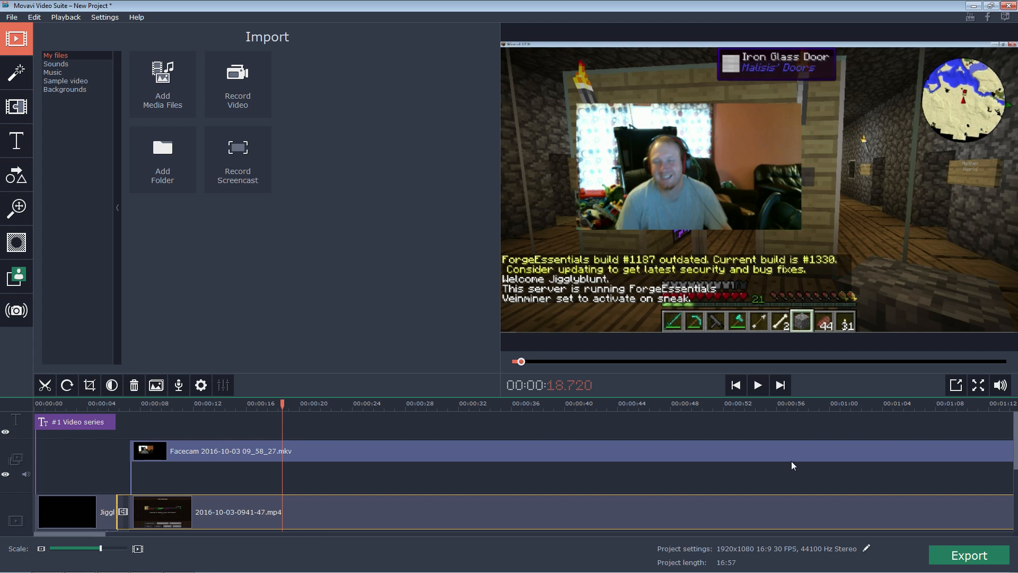
pyautogui.moveTo(27, 436)
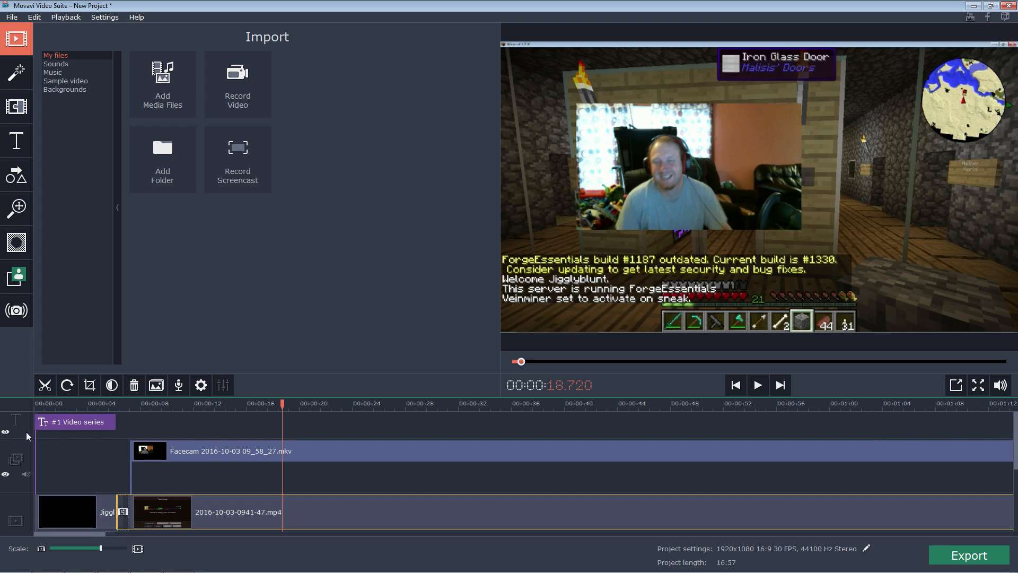
pyautogui.moveTo(12, 433)
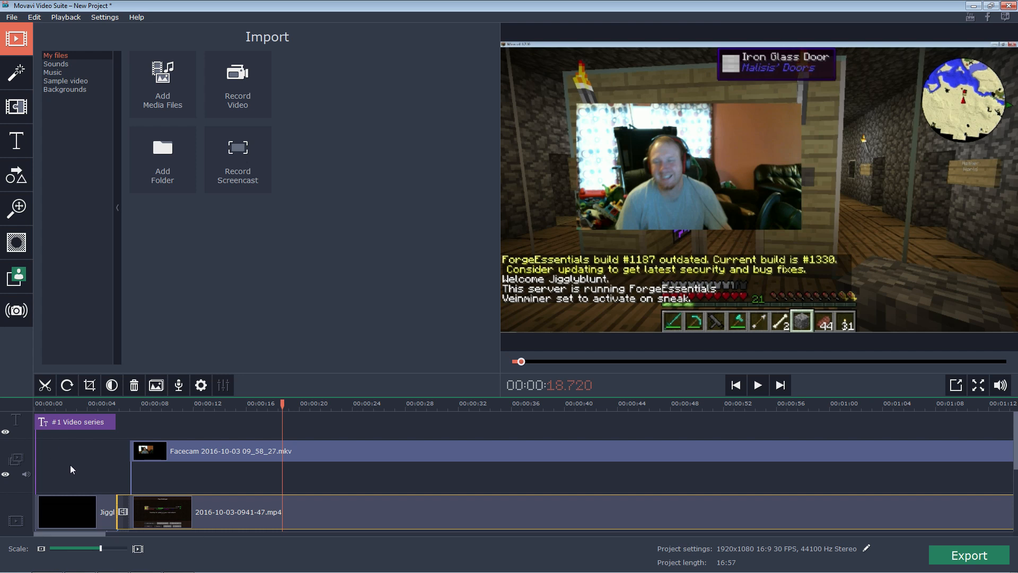
pyautogui.moveTo(71, 475)
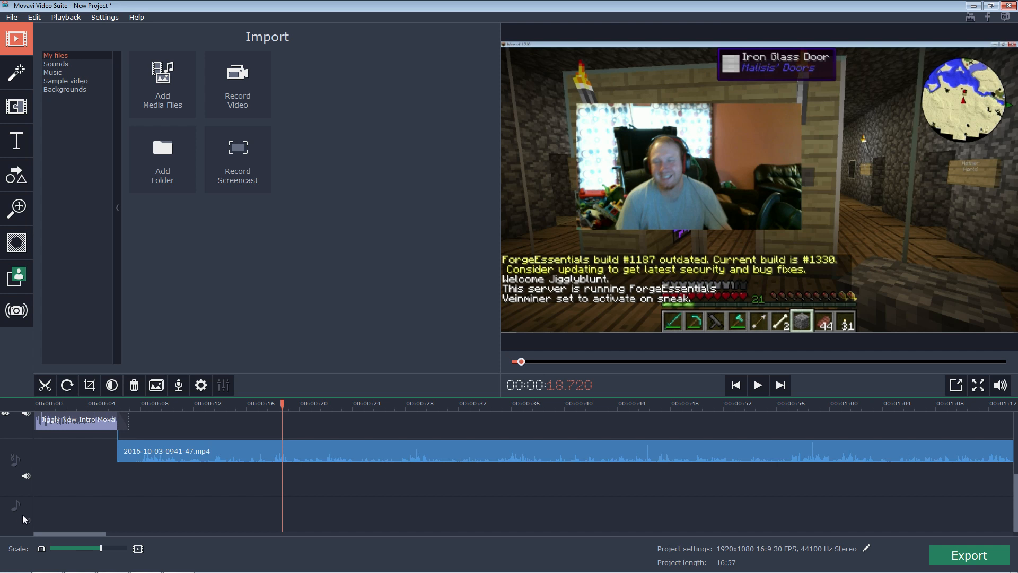
pyautogui.moveTo(113, 518)
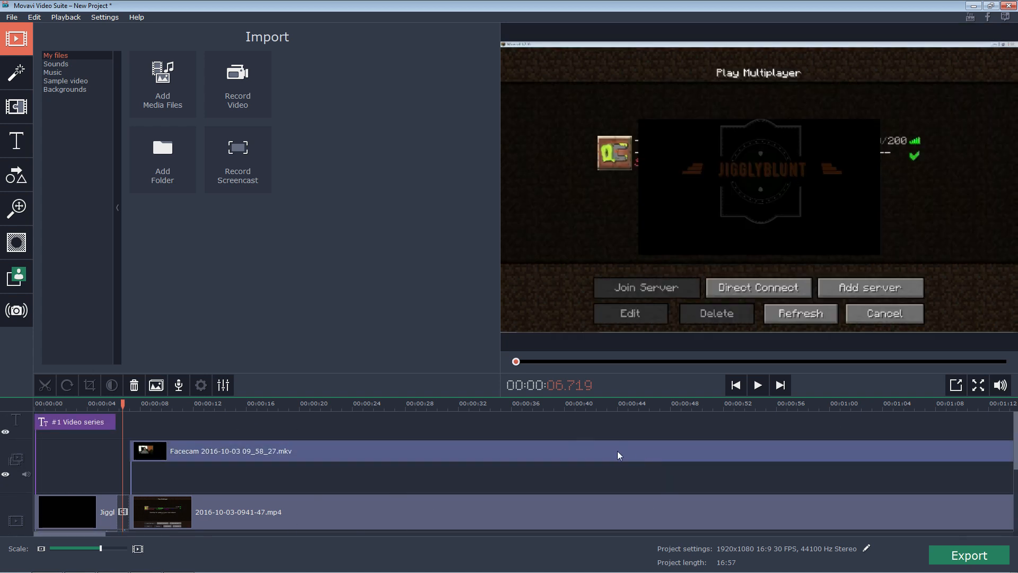
pyautogui.moveTo(906, 563)
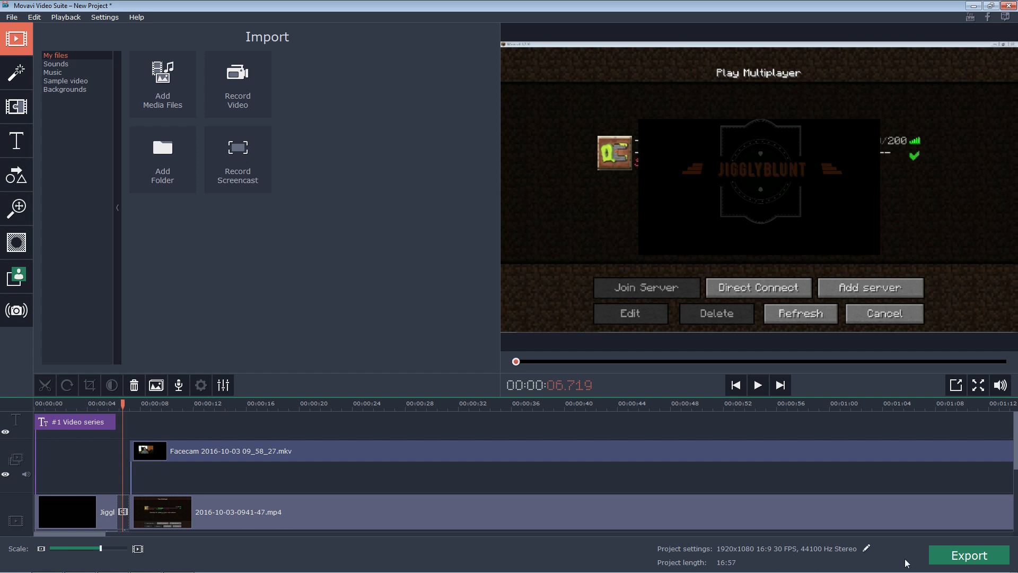
pyautogui.moveTo(463, 407)
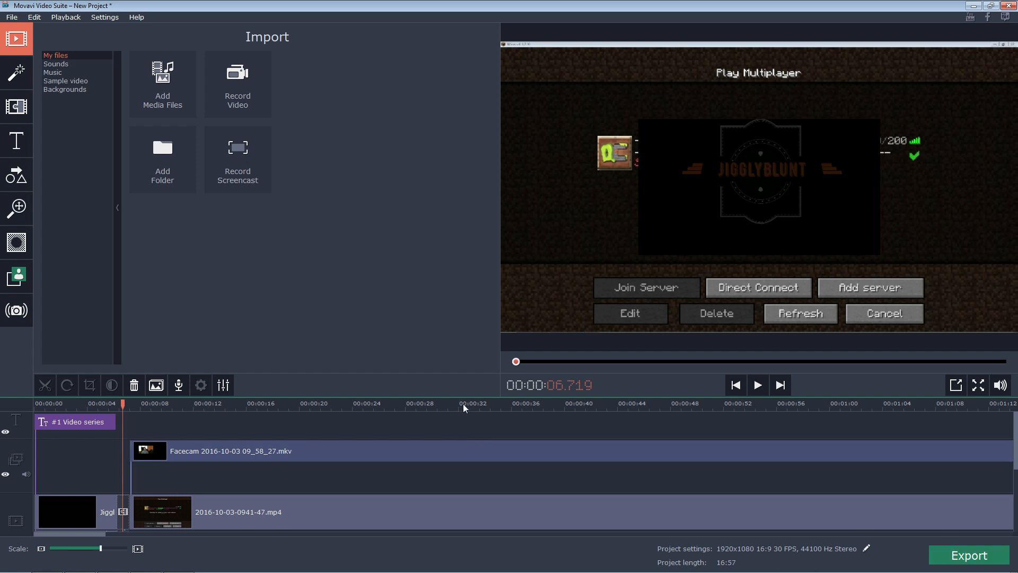
pyautogui.moveTo(435, 397)
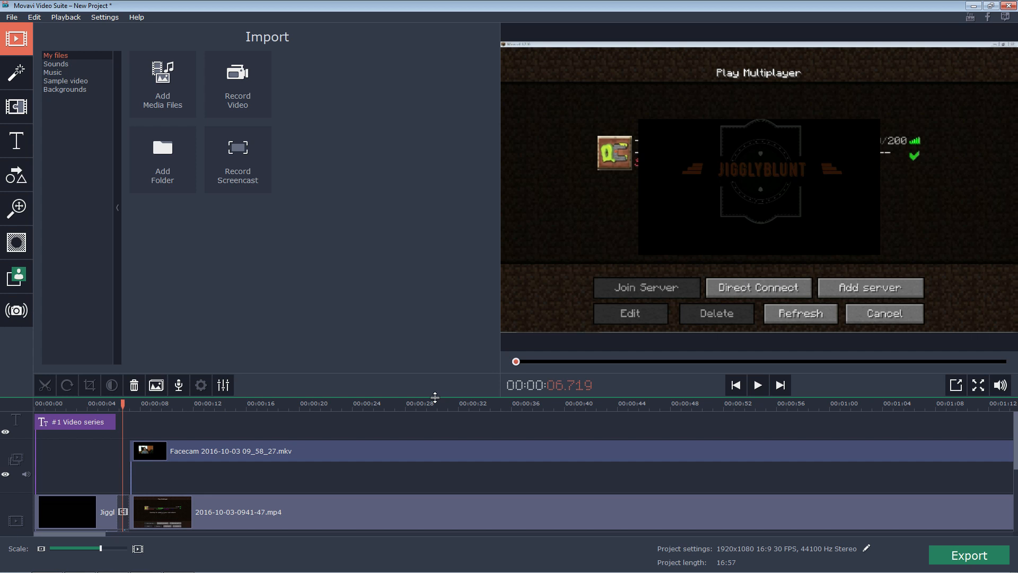
pyautogui.moveTo(238, 320)
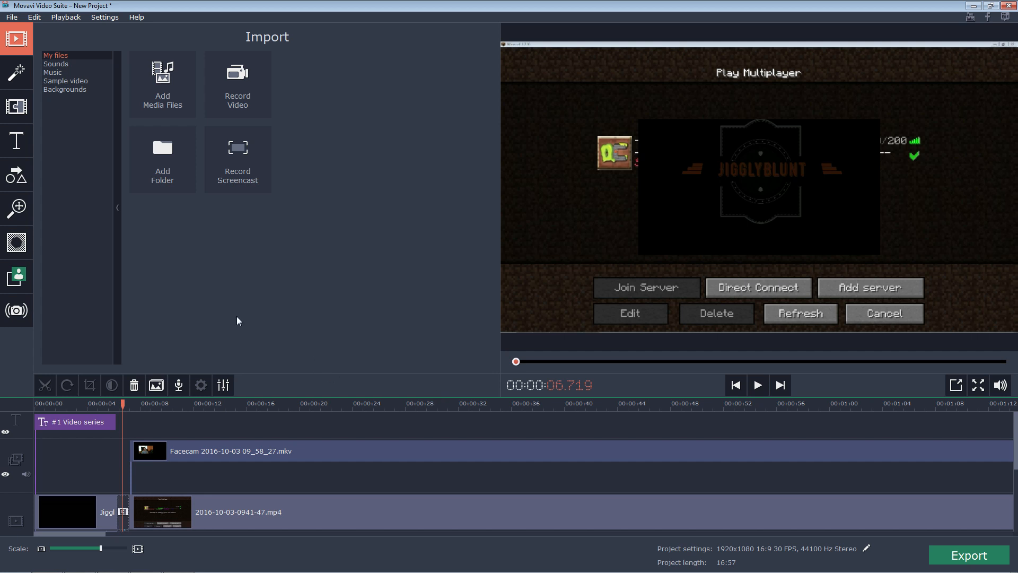
pyautogui.moveTo(116, 207)
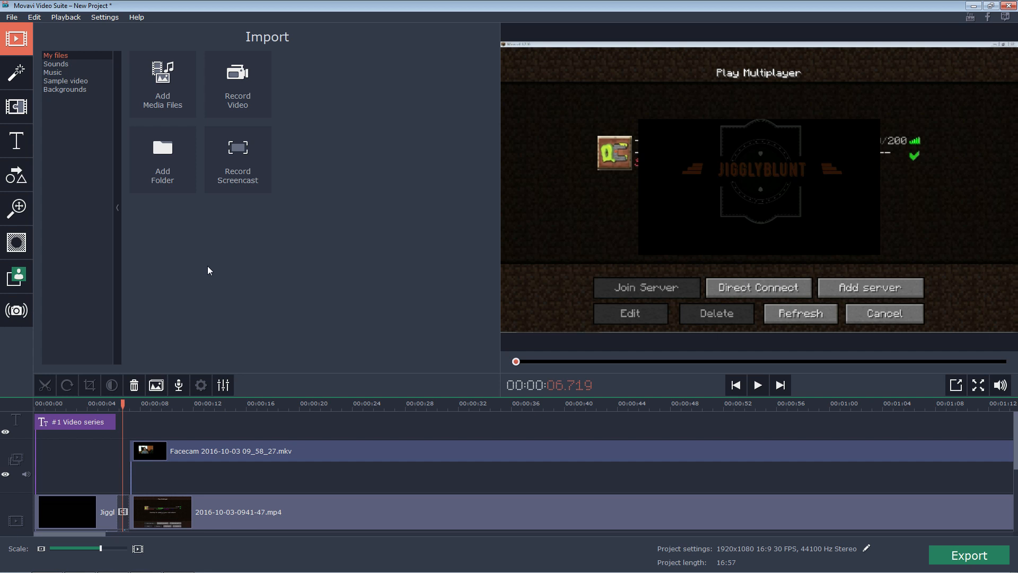
pyautogui.moveTo(196, 263)
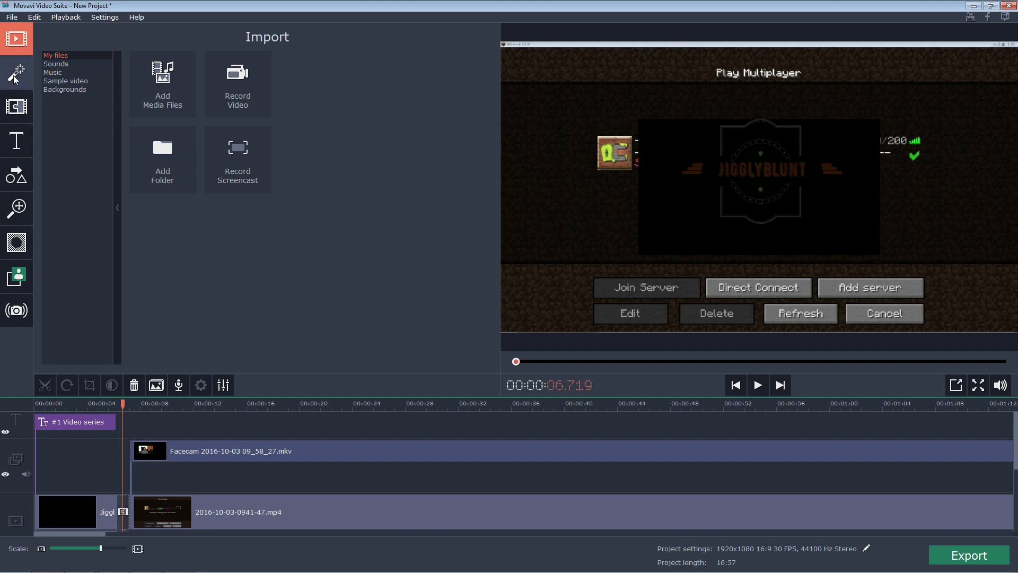
pyautogui.click(162, 84)
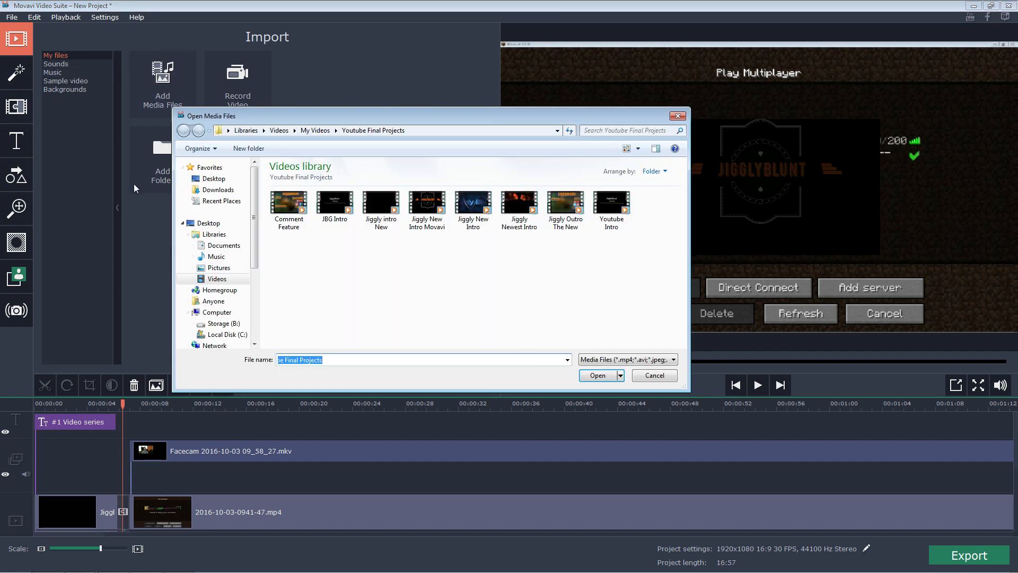
pyautogui.click(653, 376)
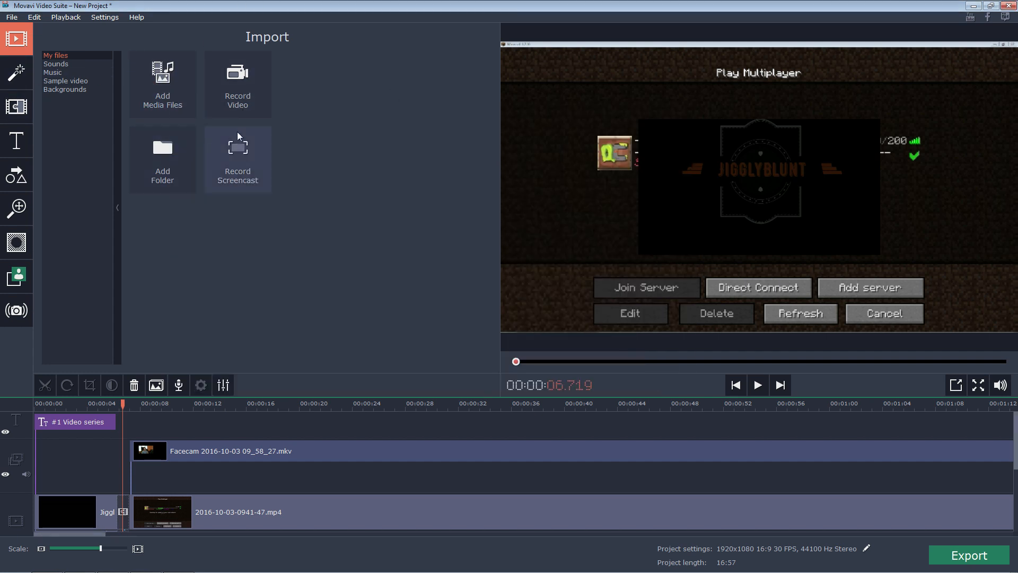
pyautogui.moveTo(331, 424)
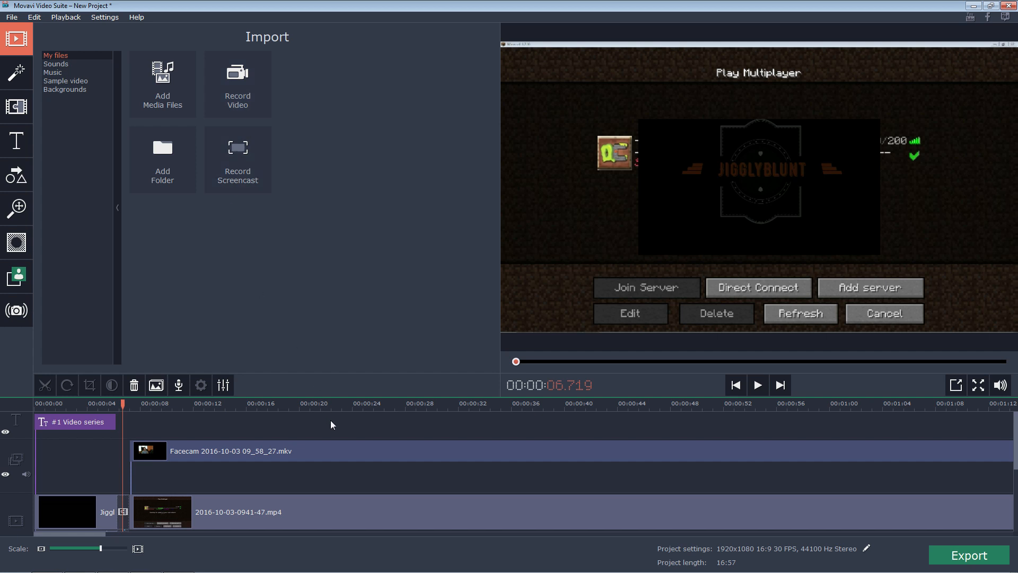
pyautogui.click(237, 84)
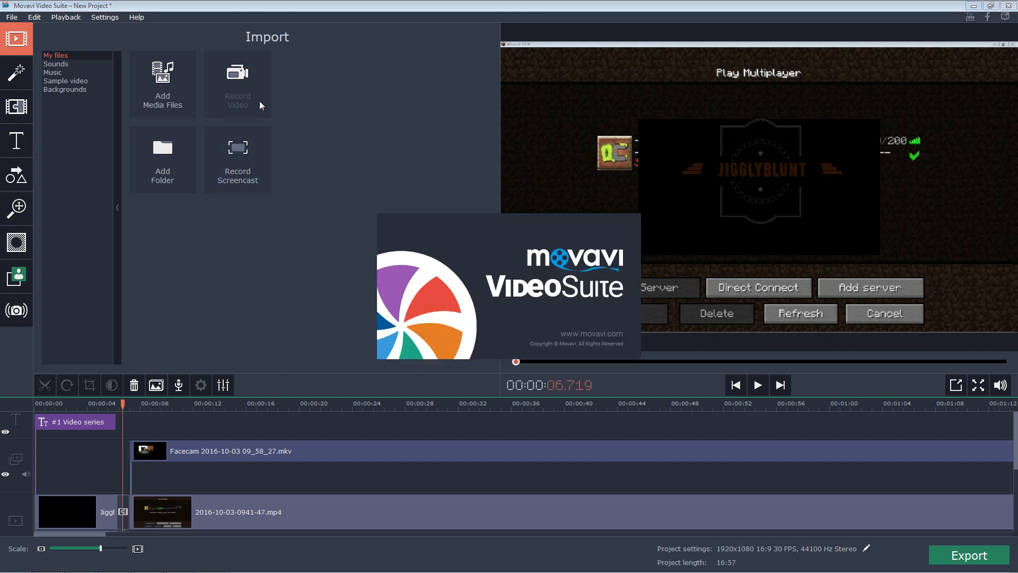
pyautogui.click(237, 84)
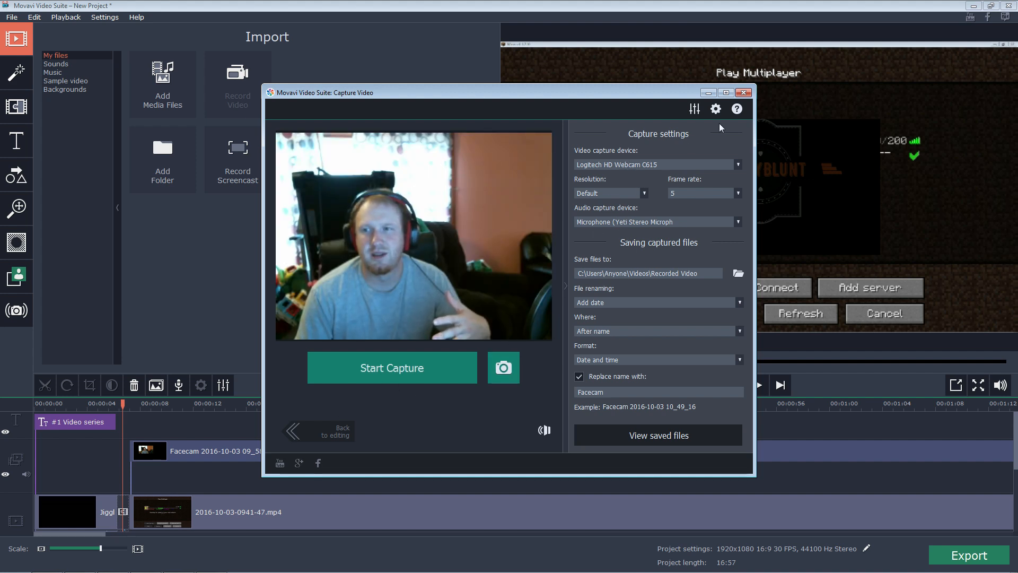
pyautogui.click(744, 93)
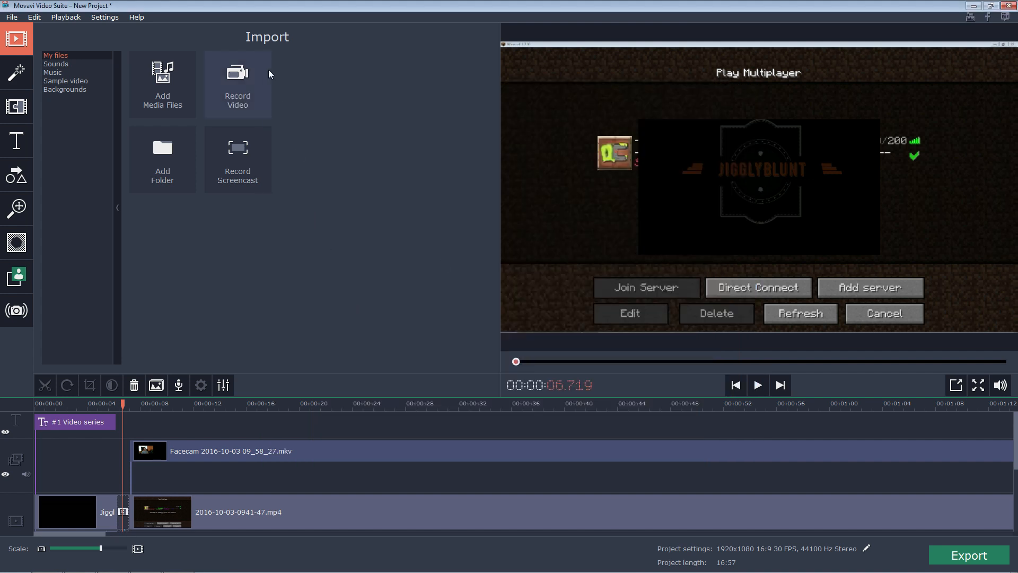
pyautogui.moveTo(264, 224)
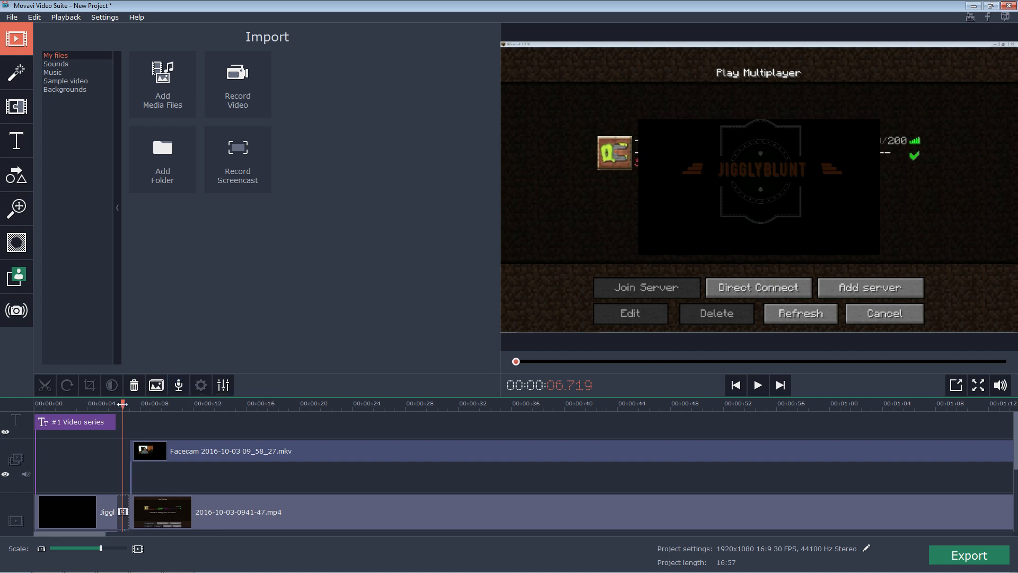
# Step: Open voice-over recording with the Yeti microphone and briefly start then stop a recording
pyautogui.click(178, 385)
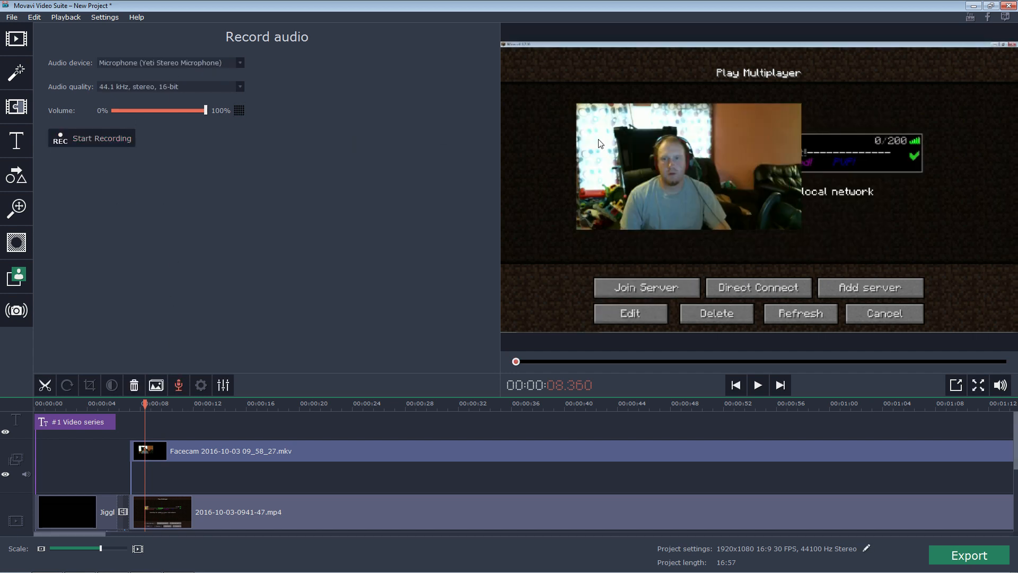
pyautogui.click(91, 139)
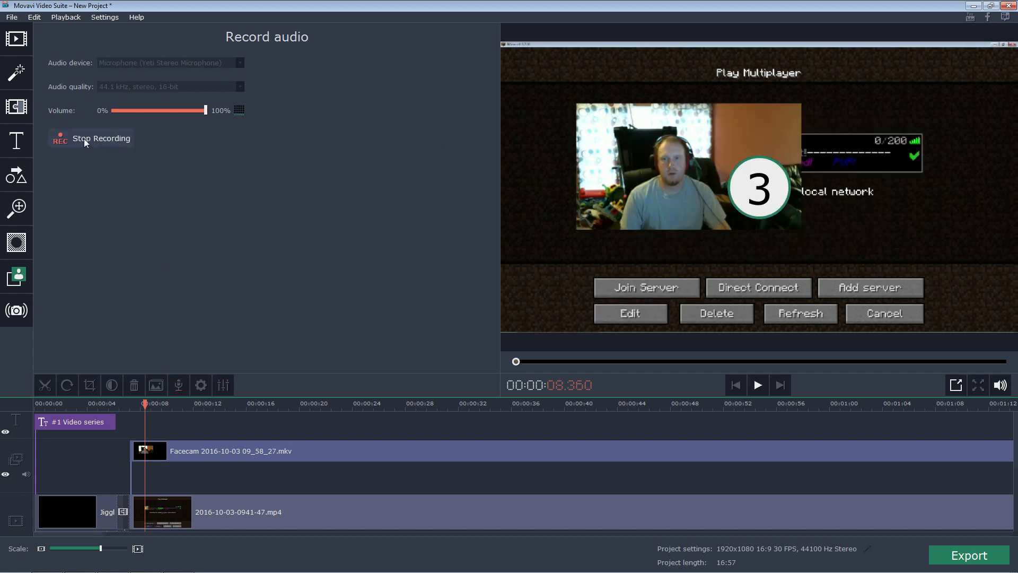
pyautogui.click(91, 138)
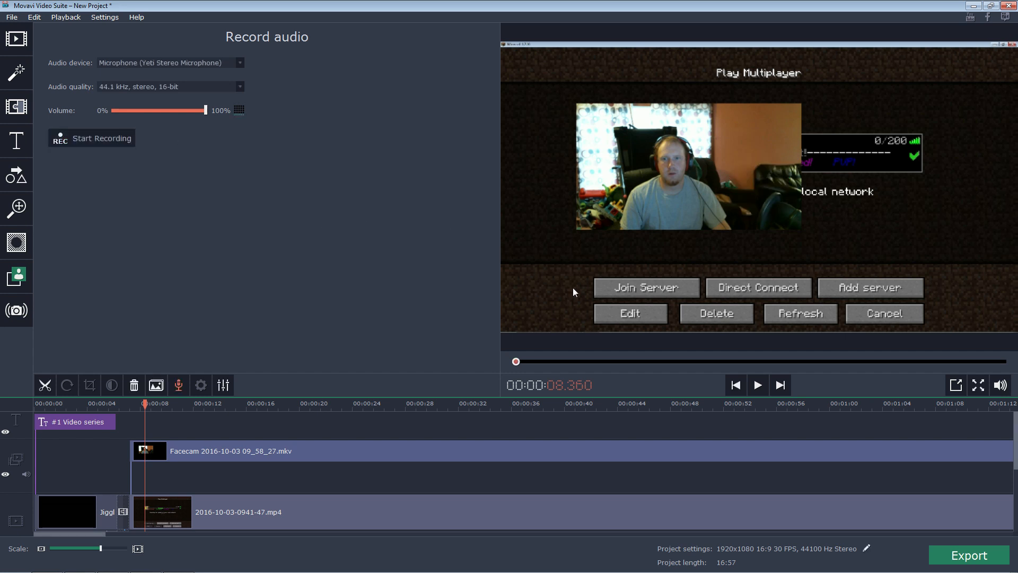
pyautogui.moveTo(355, 101)
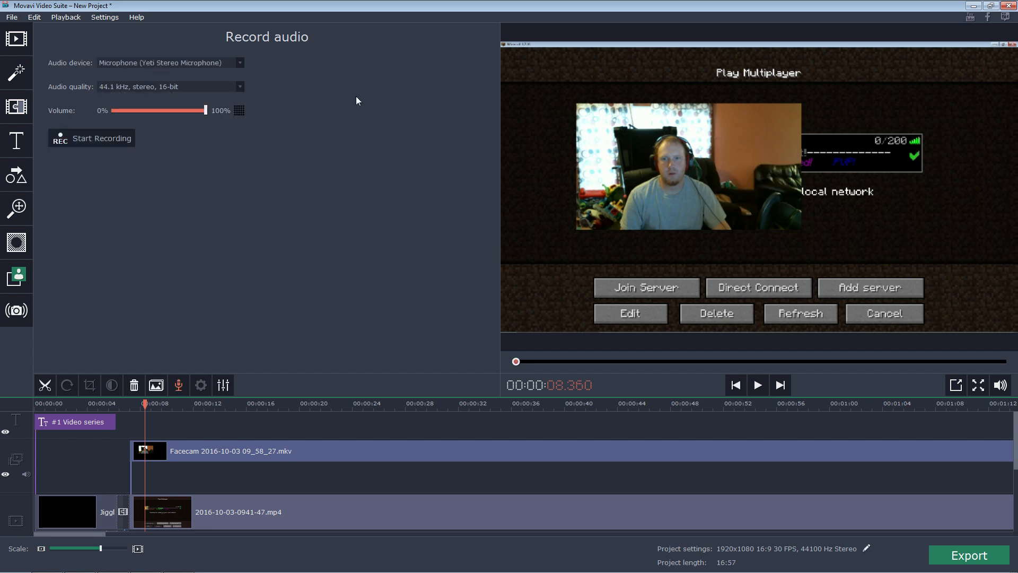
pyautogui.moveTo(16, 72)
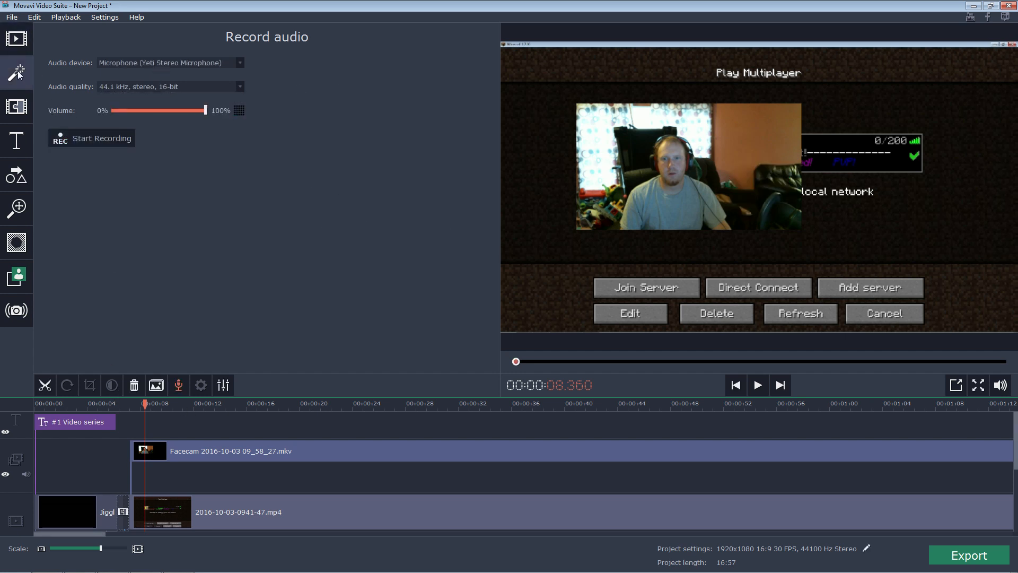
# Step: Browse the video filters collection
pyautogui.click(15, 72)
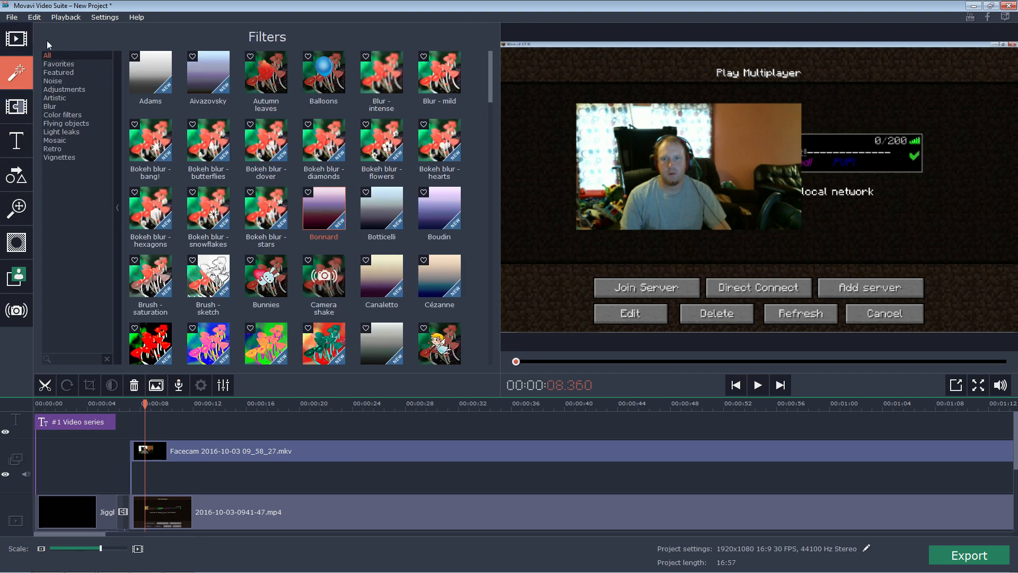
pyautogui.scroll(-3)
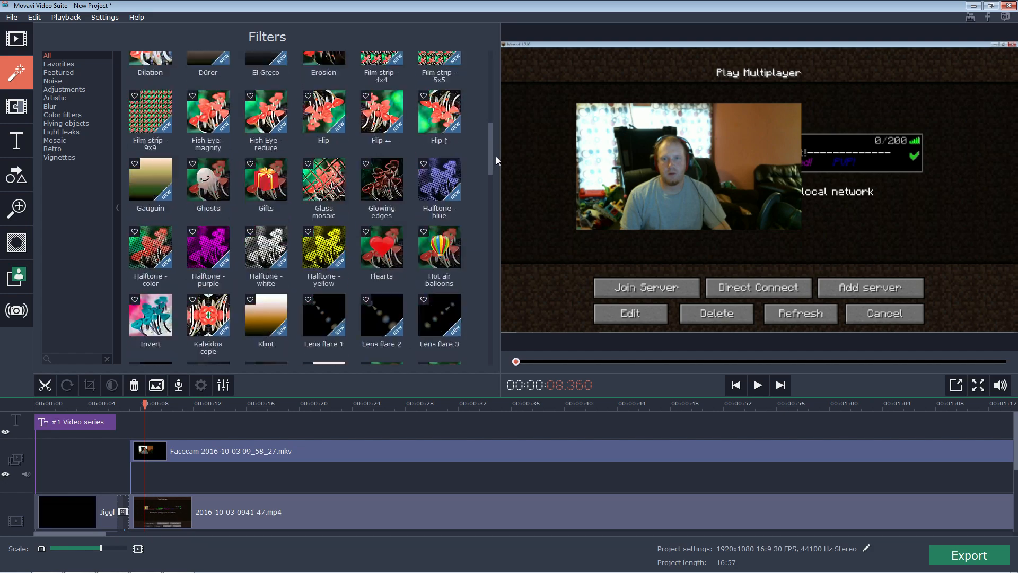
pyautogui.scroll(3)
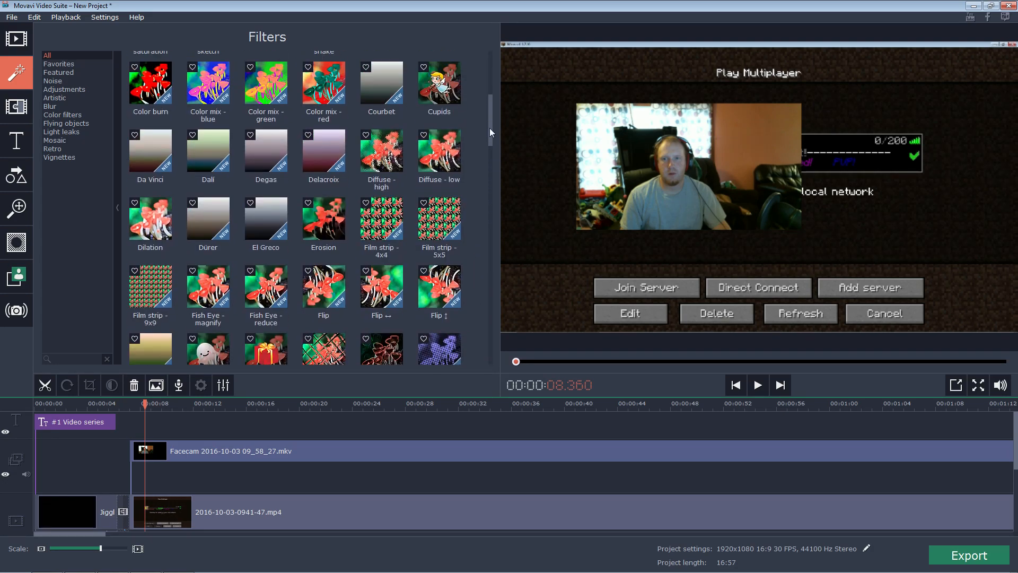
pyautogui.scroll(3)
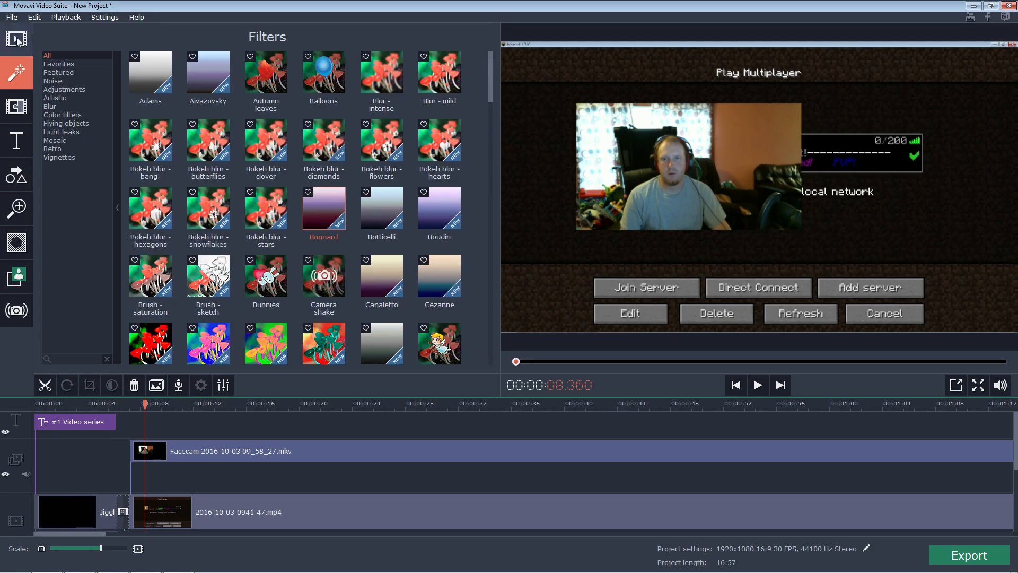
# Step: Look through the built-in sounds and music, then show the Transitions library
pyautogui.click(15, 38)
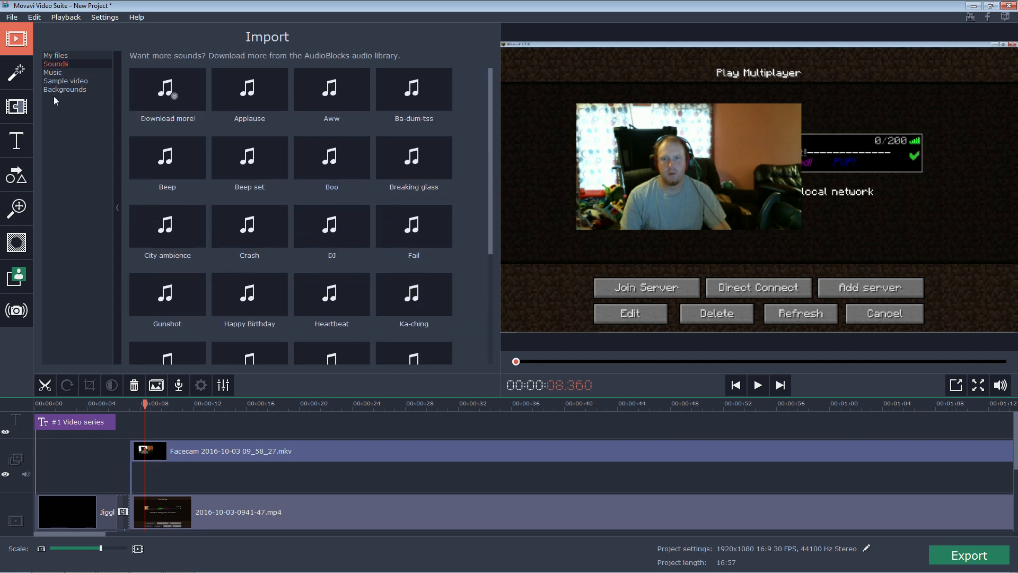
pyautogui.click(52, 73)
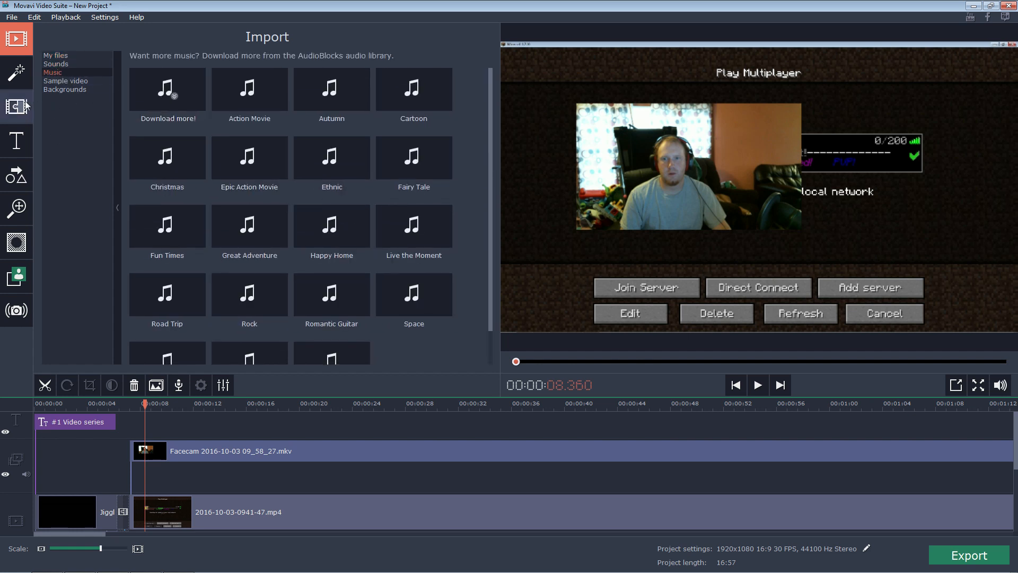
pyautogui.click(17, 106)
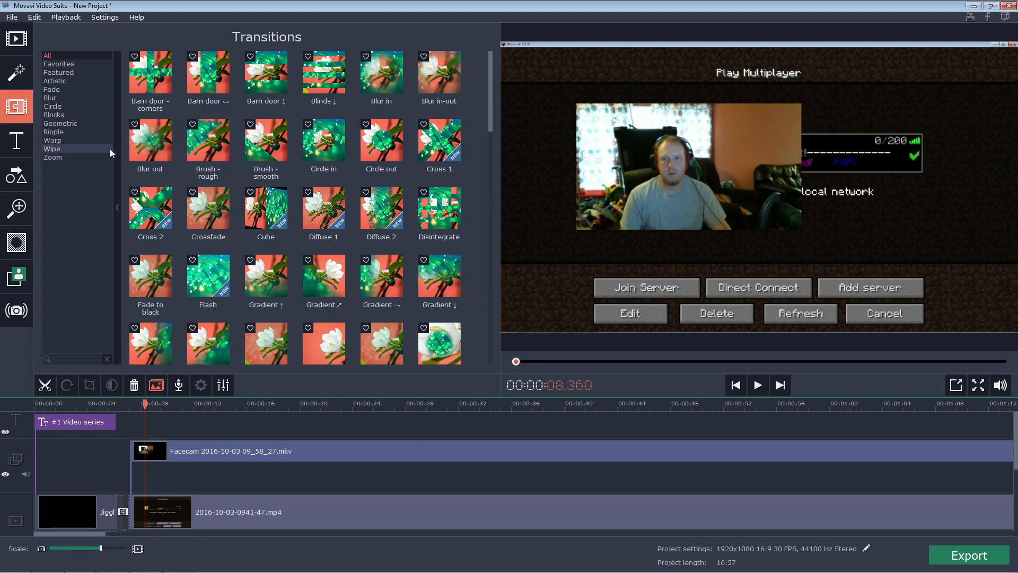
pyautogui.scroll(-3)
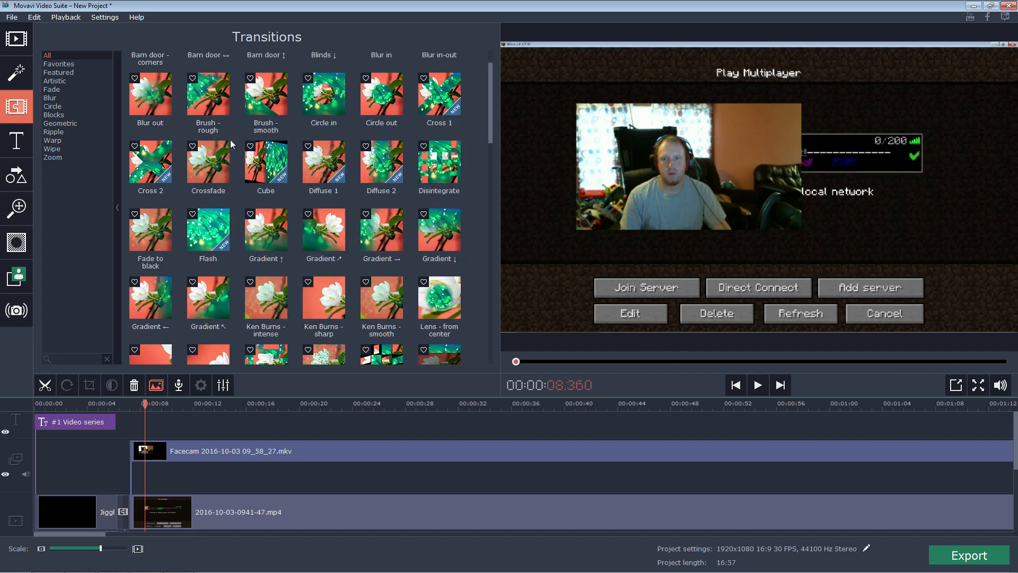
pyautogui.scroll(-3)
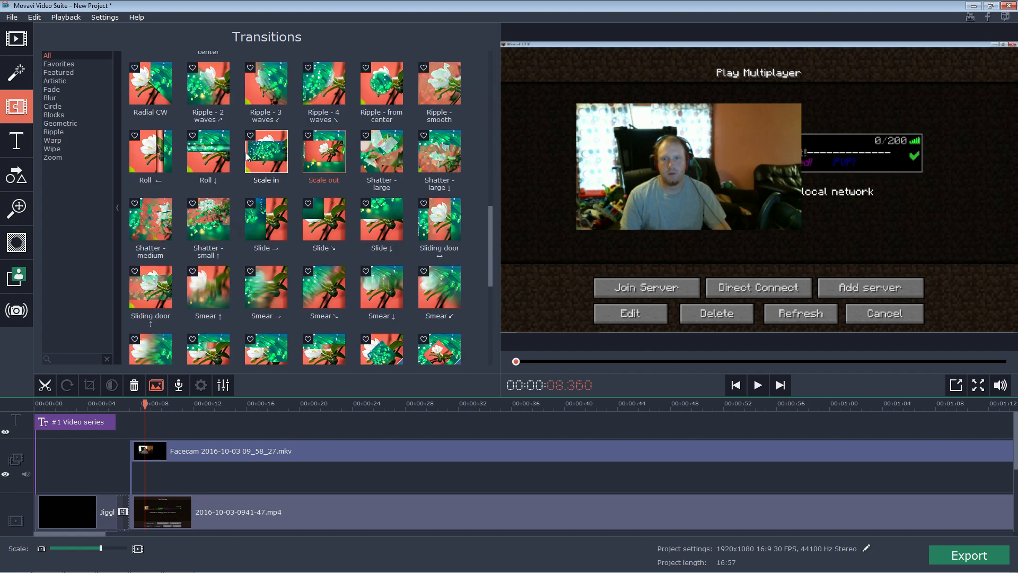
pyautogui.scroll(-3)
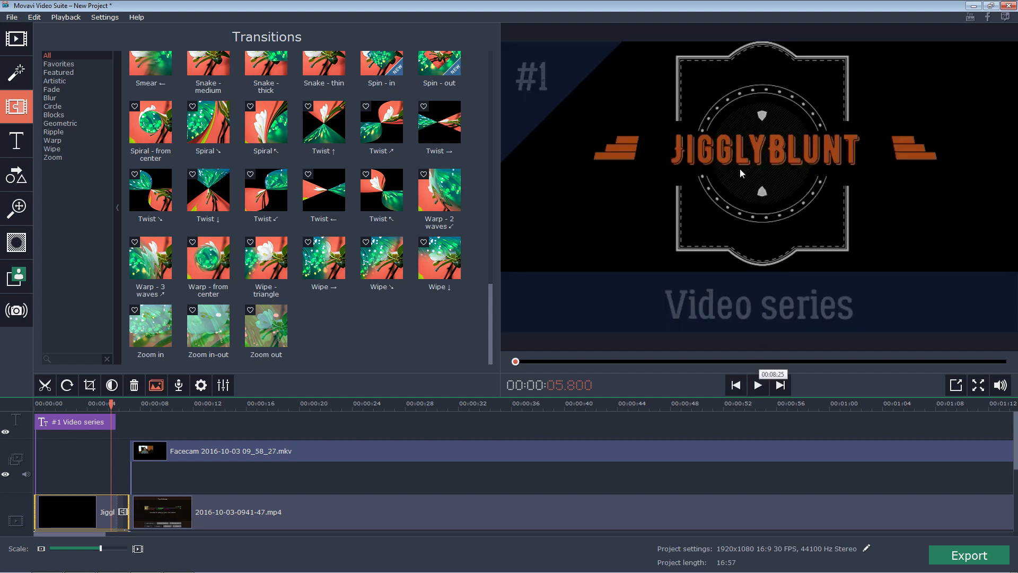
pyautogui.click(757, 384)
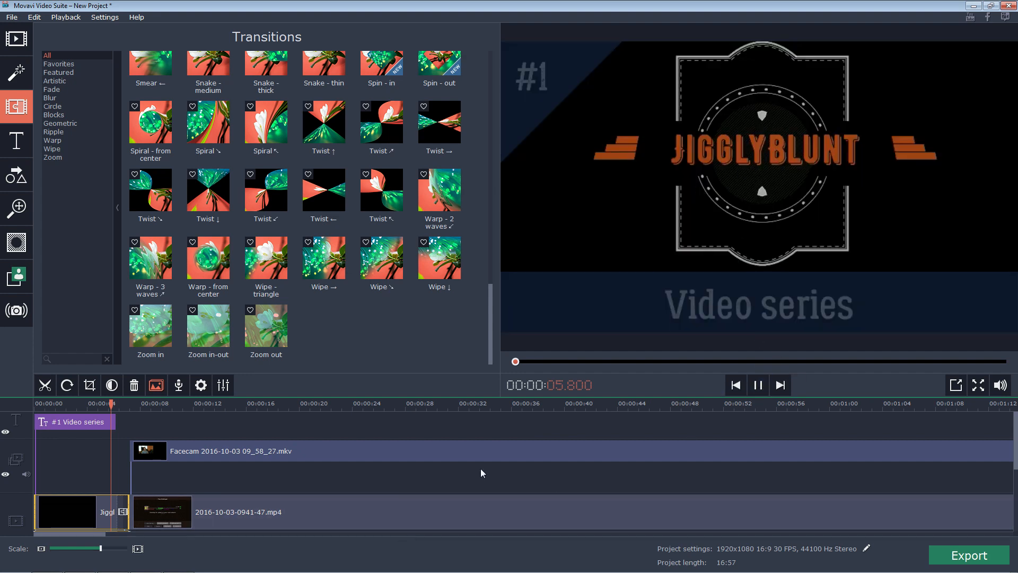
pyautogui.click(757, 384)
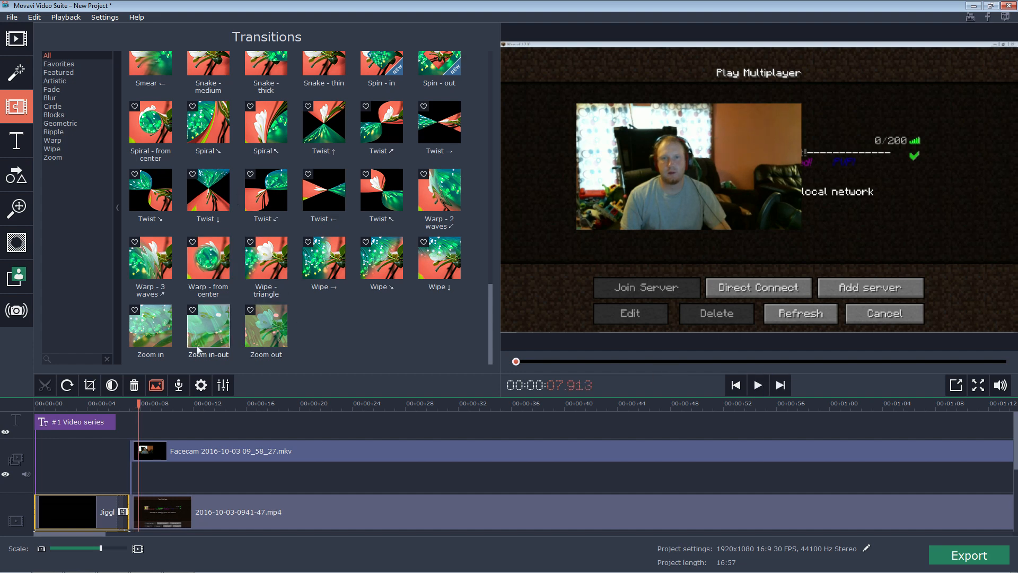
pyautogui.moveTo(184, 225)
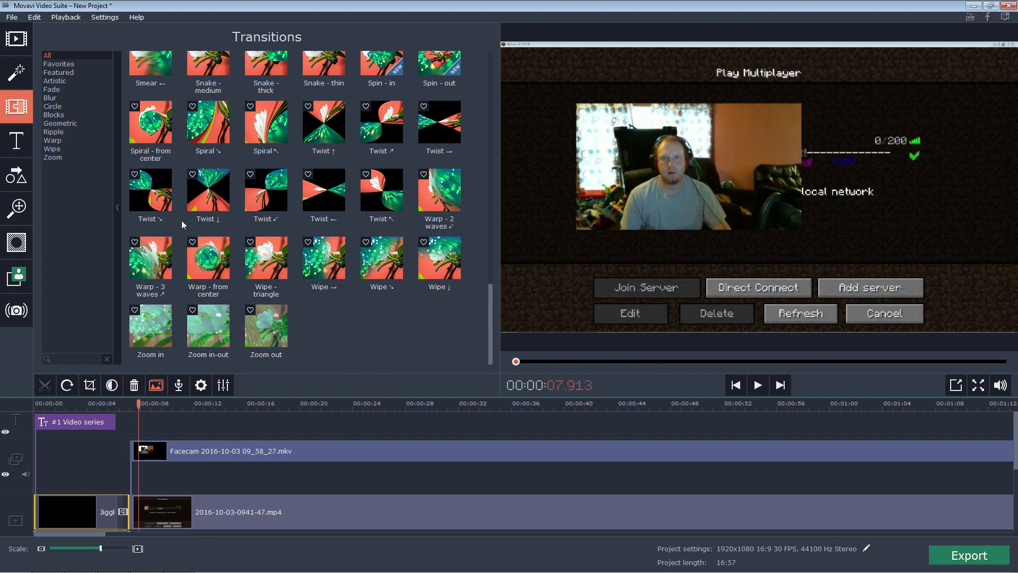
pyautogui.scroll(3)
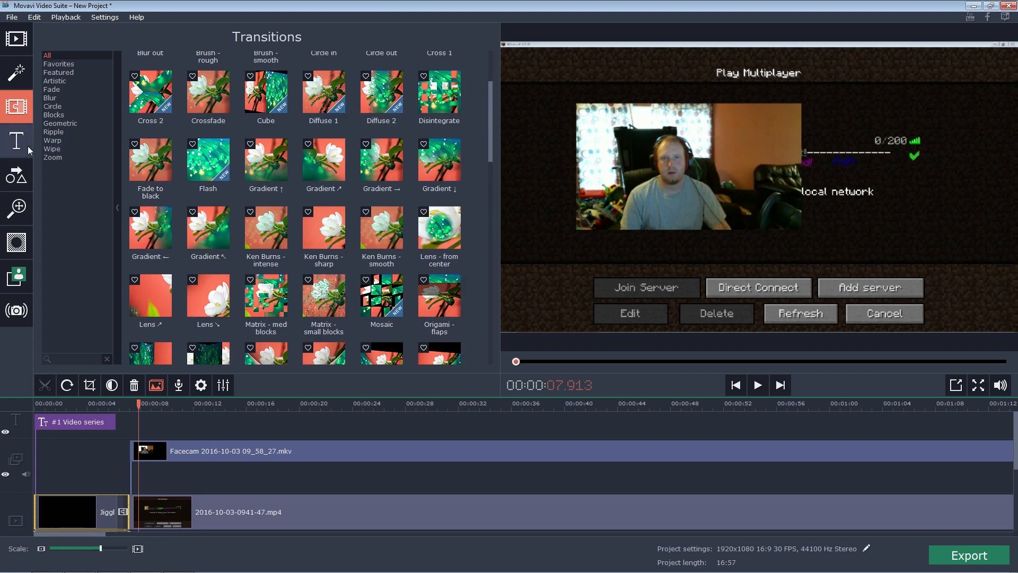
# Step: Preview a title preset in the Titles library, then switch to the Callouts library
pyautogui.click(15, 140)
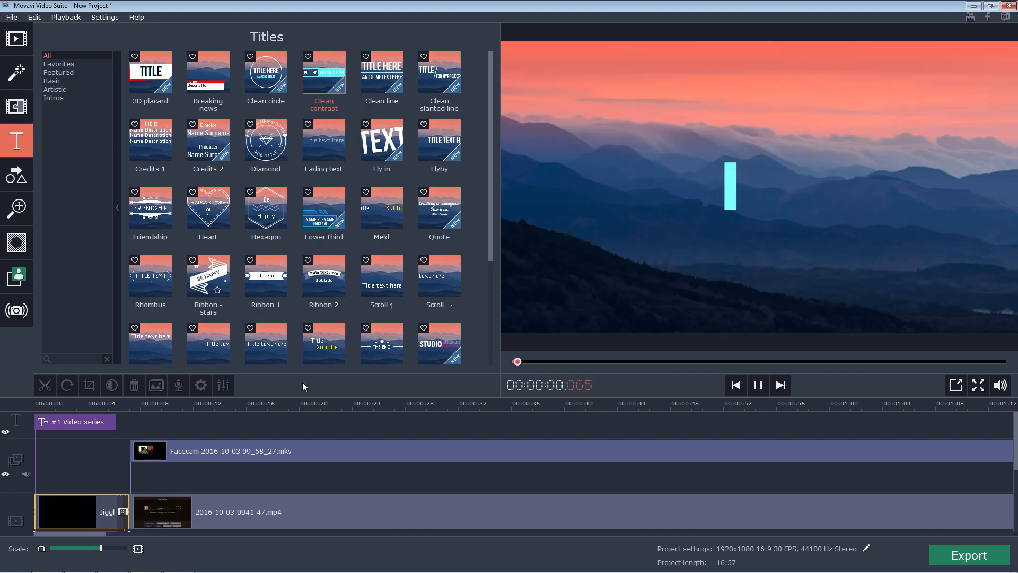
pyautogui.click(266, 72)
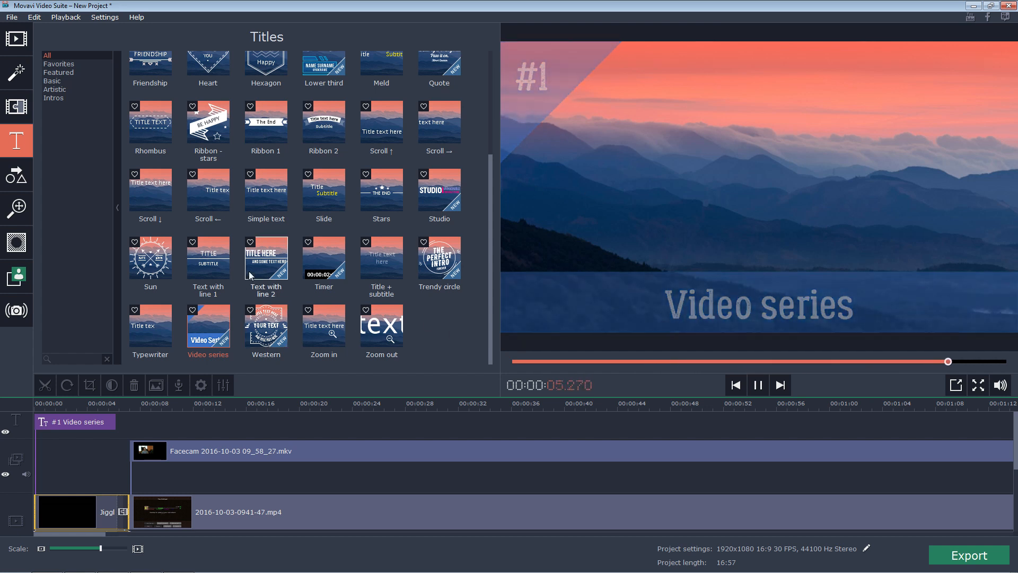
pyautogui.scroll(3)
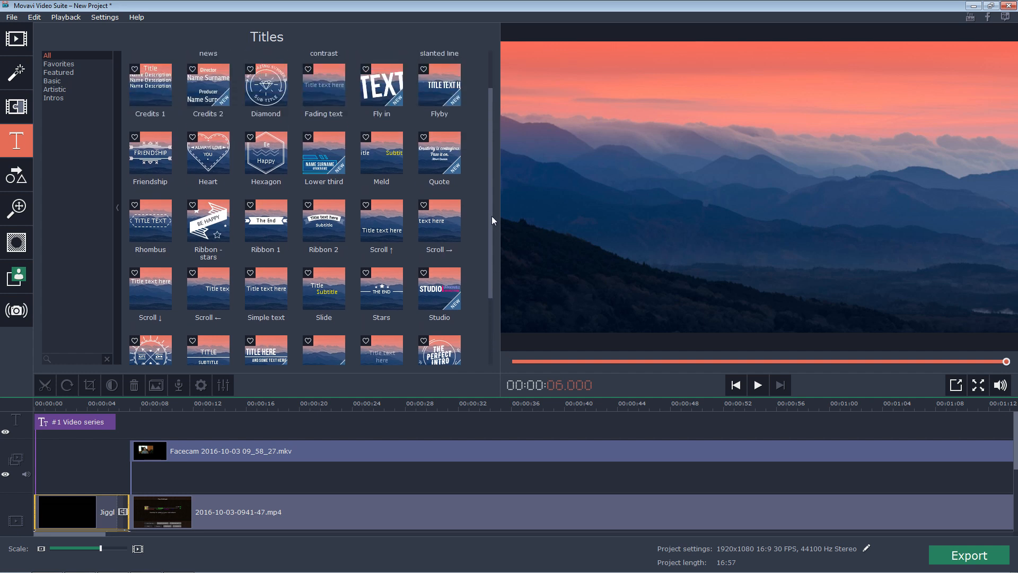
pyautogui.scroll(3)
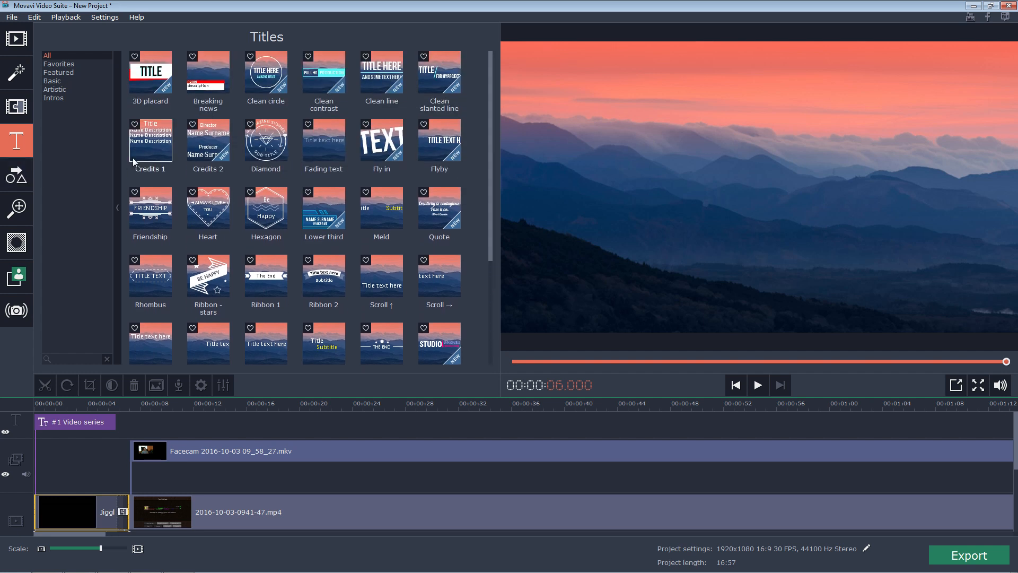
pyautogui.click(15, 174)
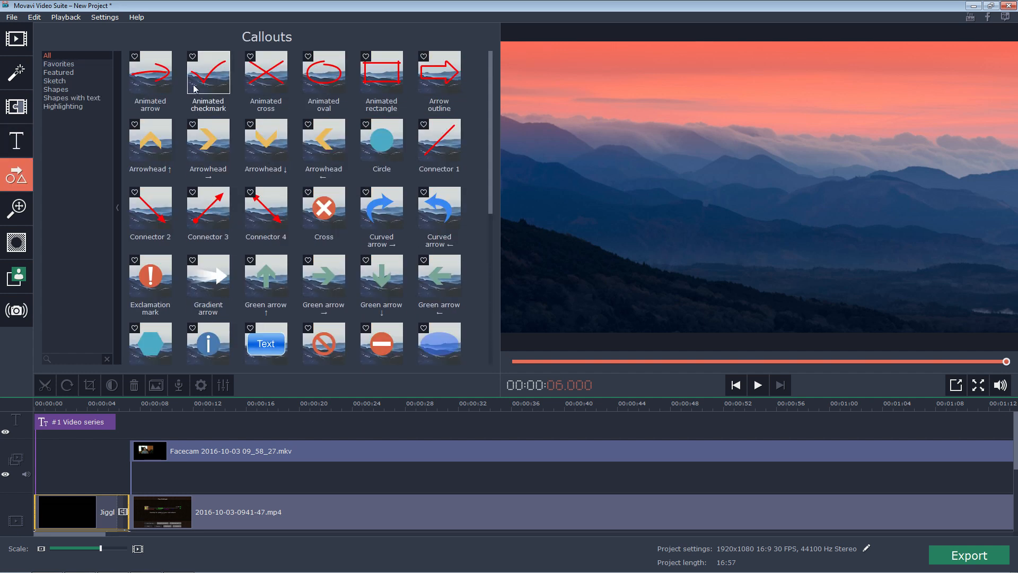
pyautogui.moveTo(208, 78)
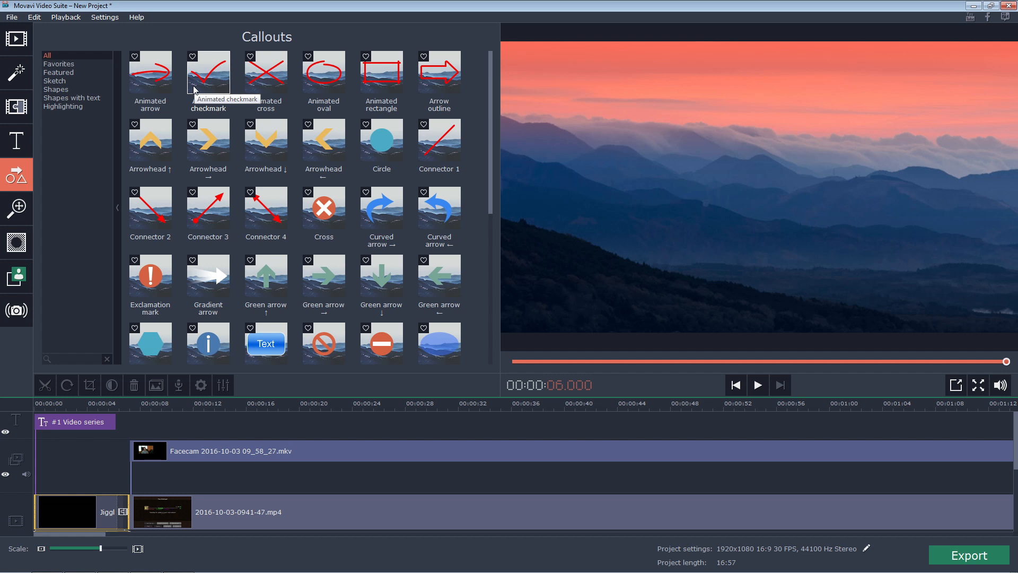
pyautogui.moveTo(249, 91)
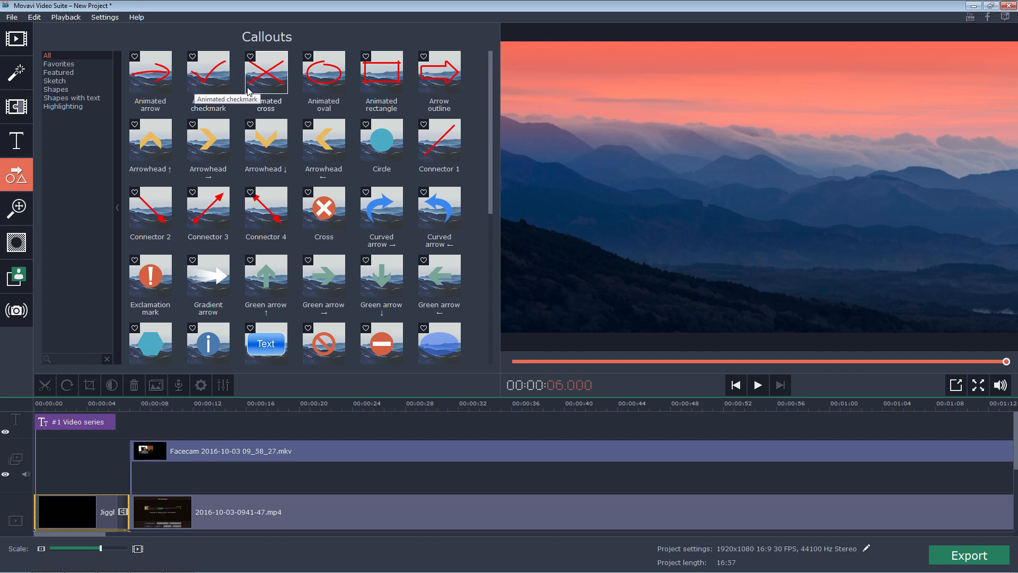
pyautogui.moveTo(439, 209)
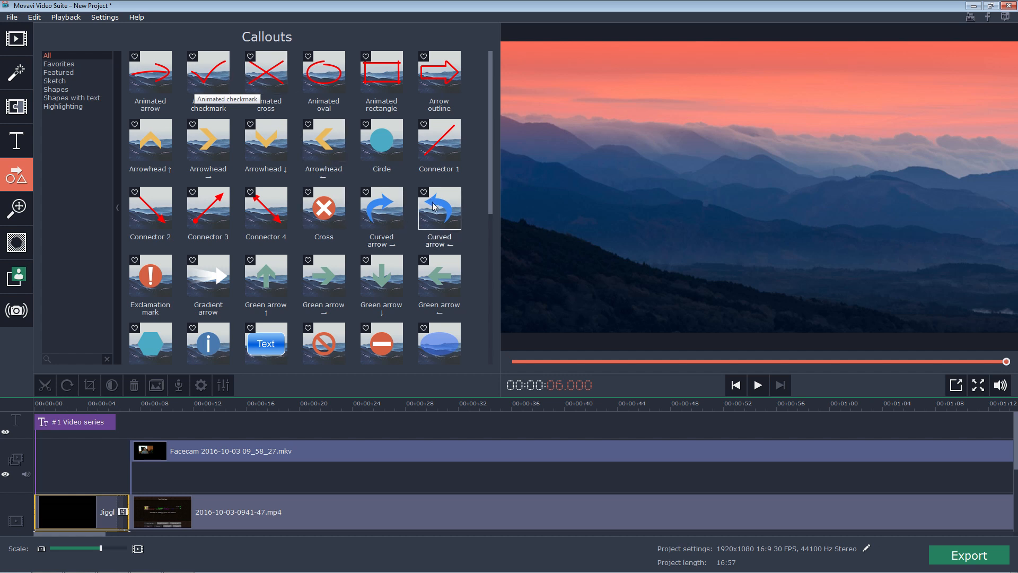
pyautogui.scroll(-3)
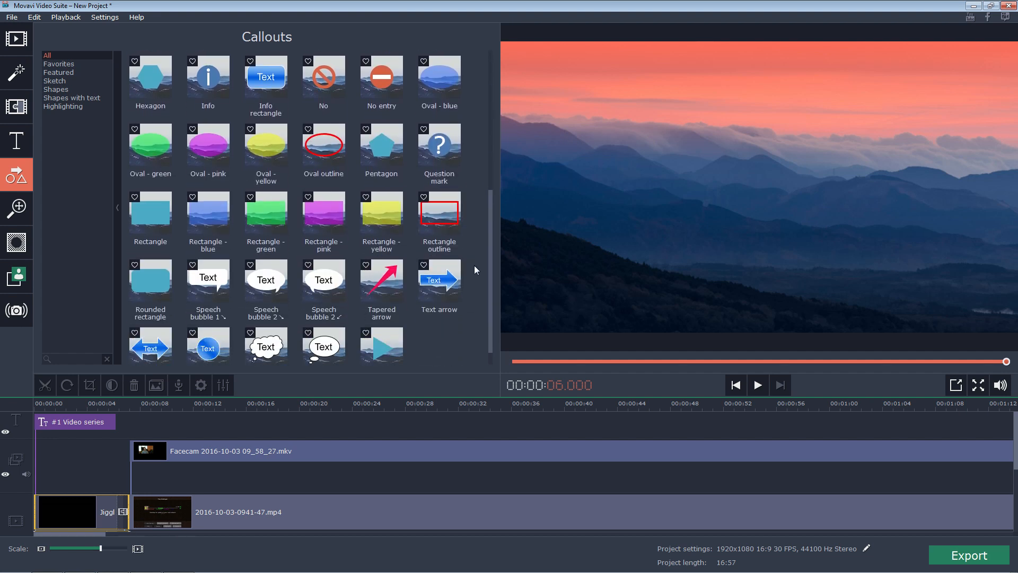
pyautogui.scroll(3)
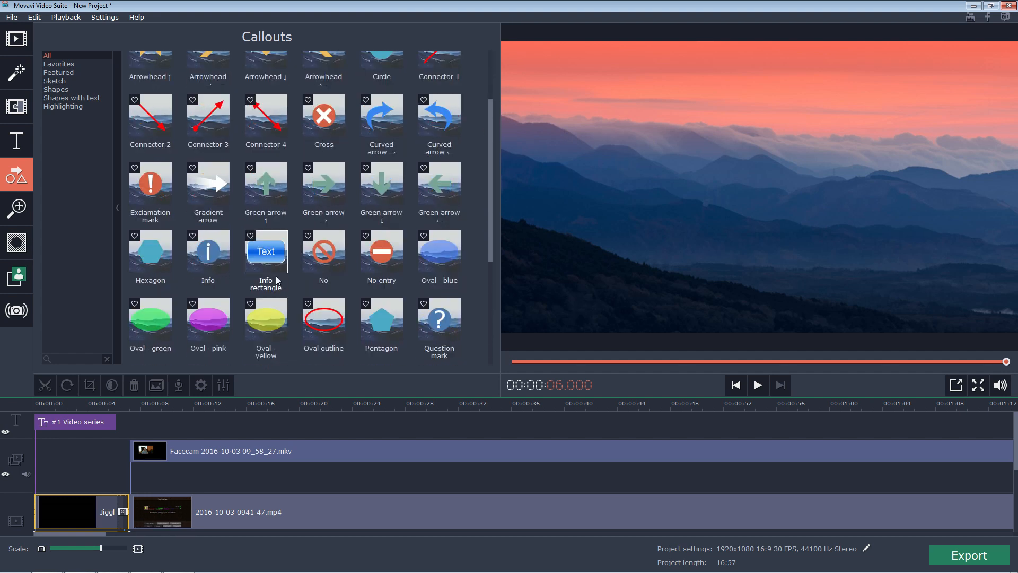
pyautogui.moveTo(208, 182)
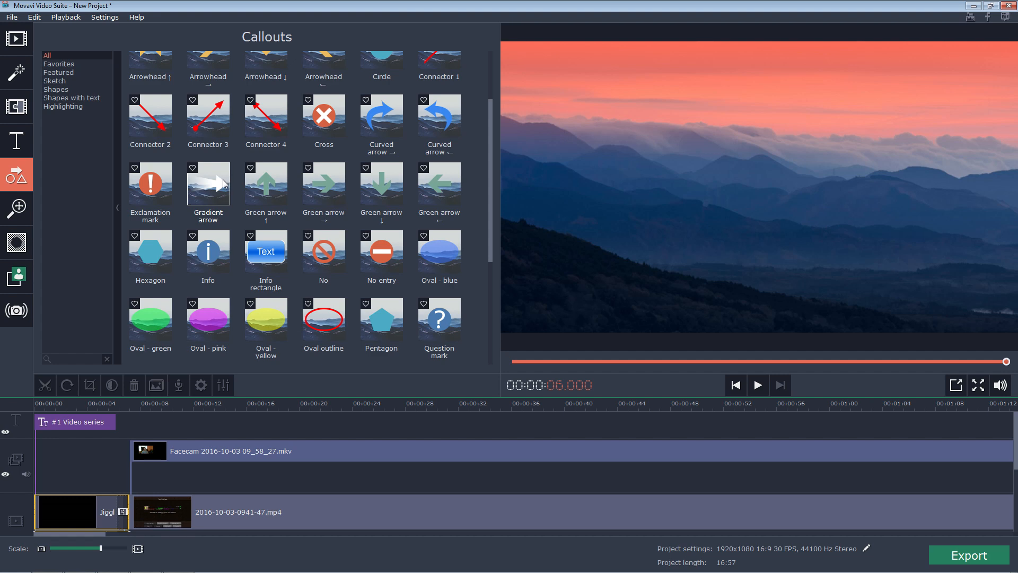
pyautogui.scroll(-3)
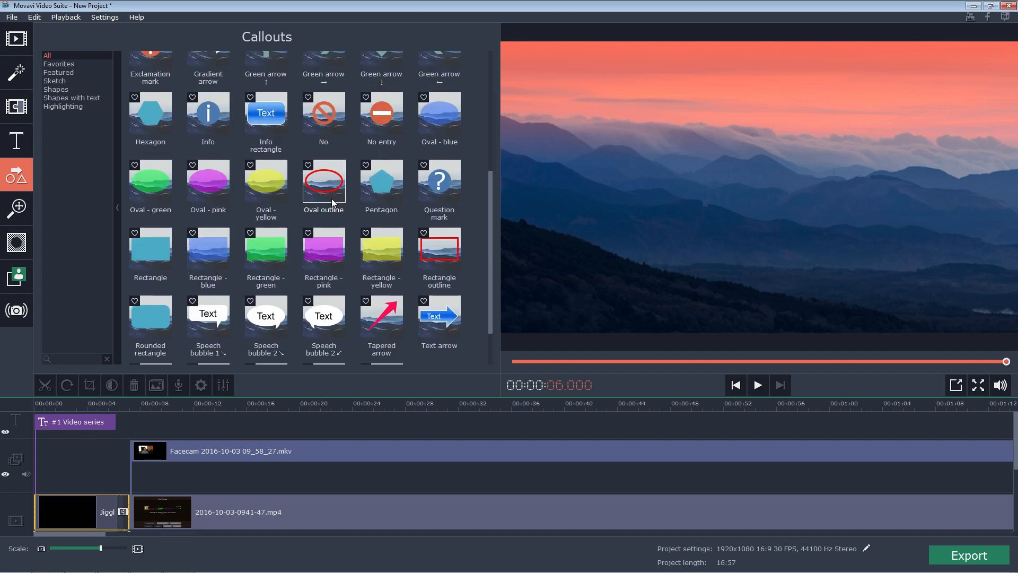
pyautogui.scroll(3)
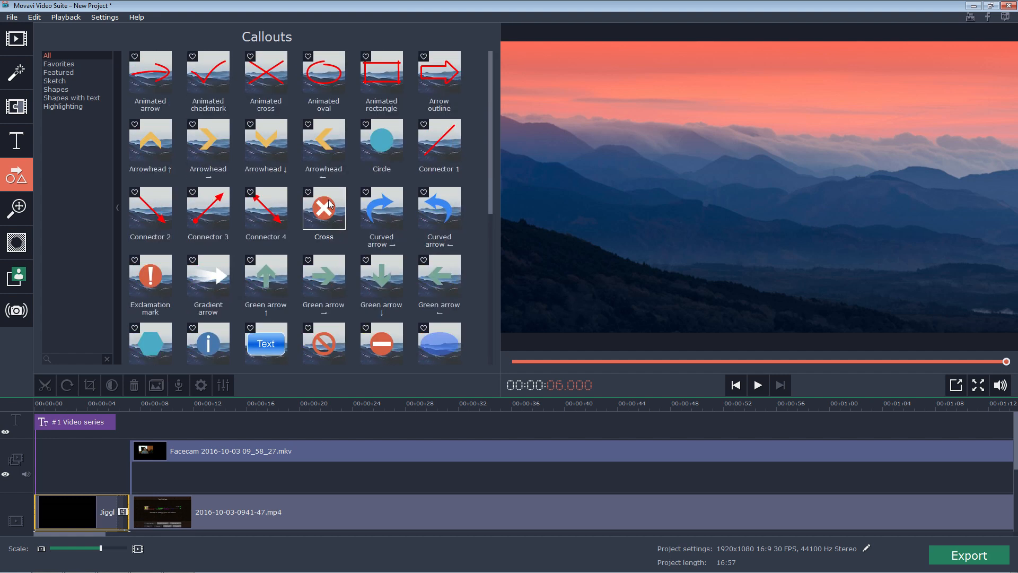
pyautogui.moveTo(232, 218)
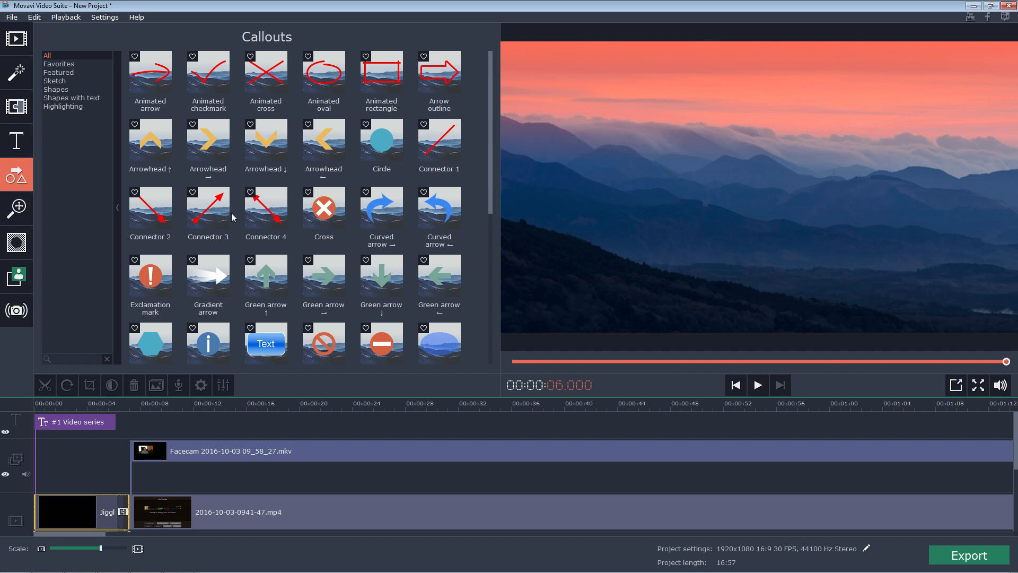
pyautogui.moveTo(294, 238)
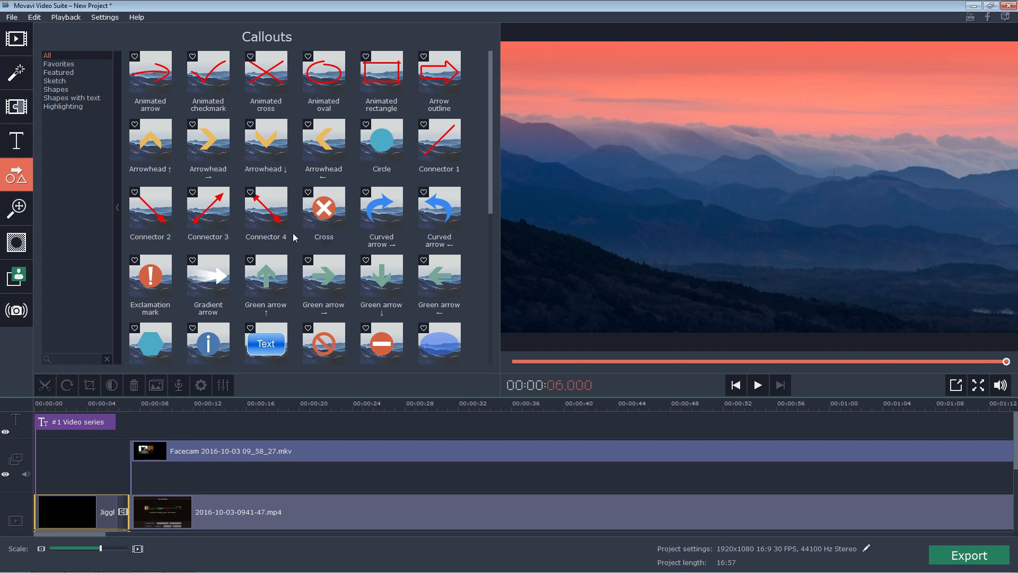
pyautogui.moveTo(235, 521)
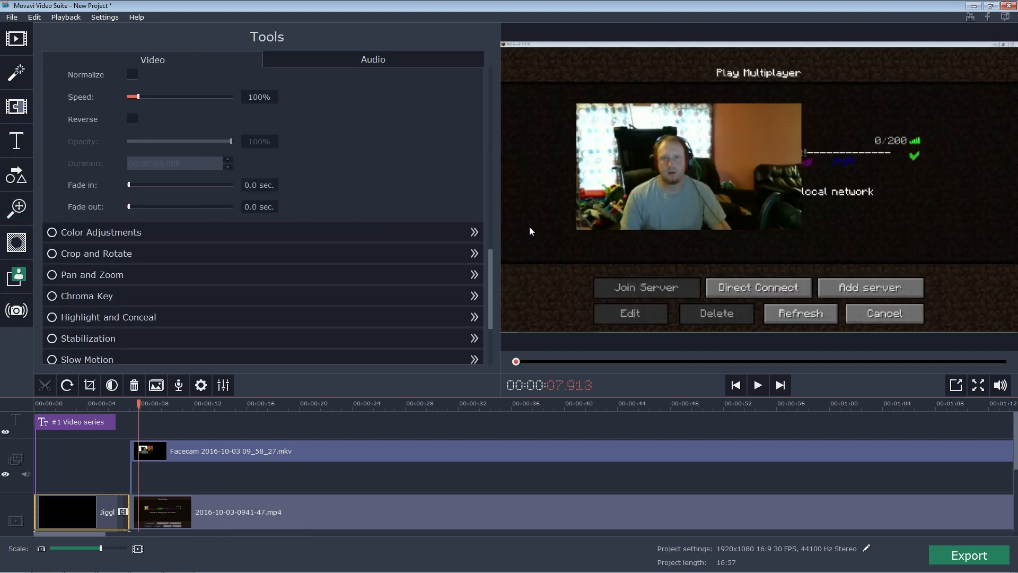
pyautogui.scroll(3)
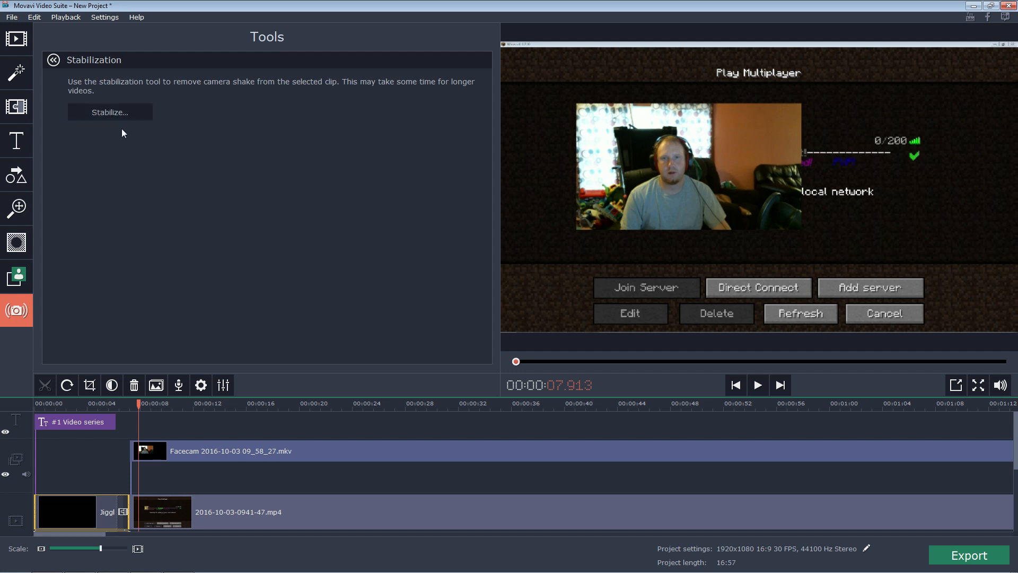
pyautogui.click(17, 243)
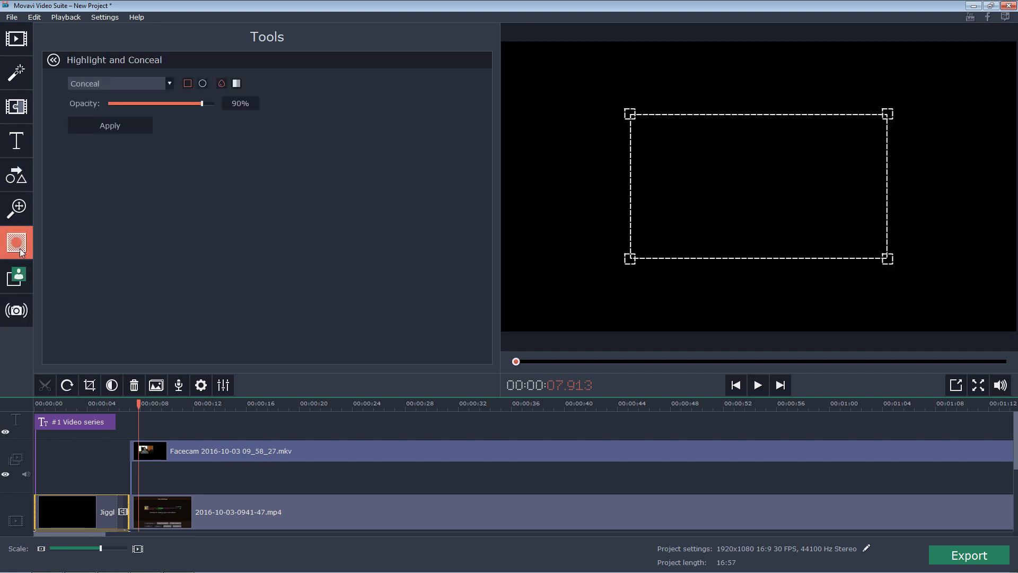
pyautogui.moveTo(17, 208)
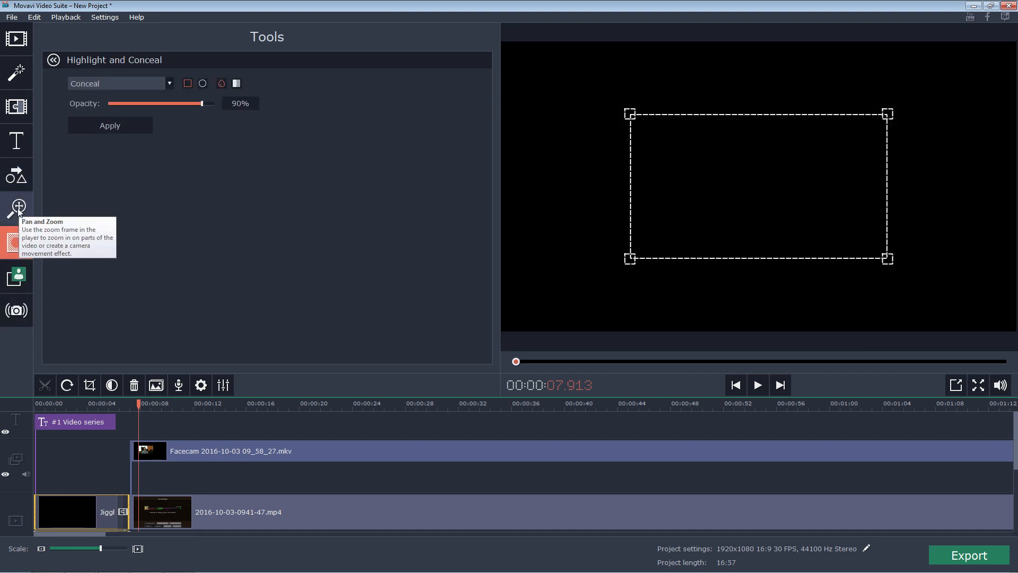
pyautogui.click(17, 173)
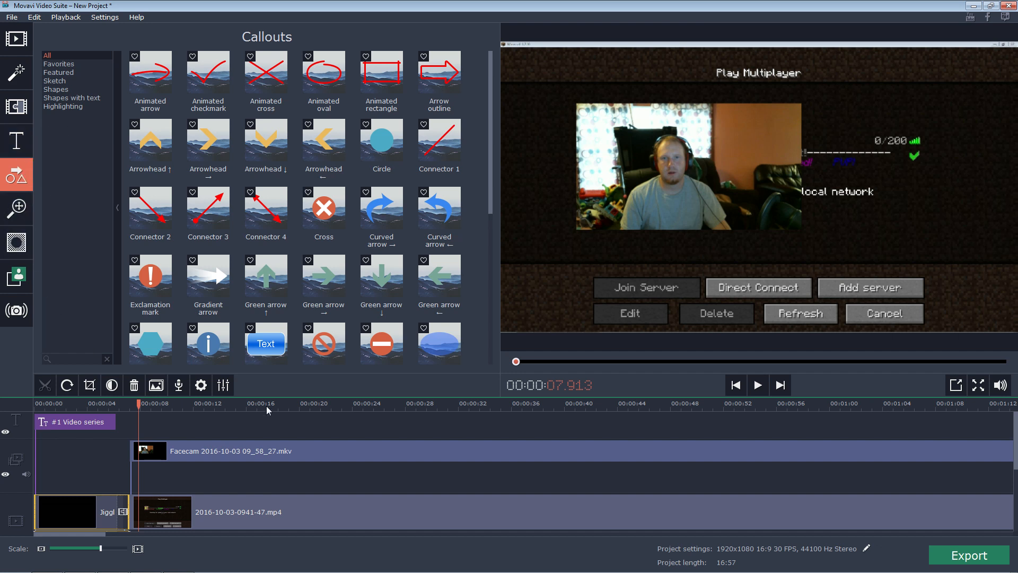
pyautogui.moveTo(187, 479)
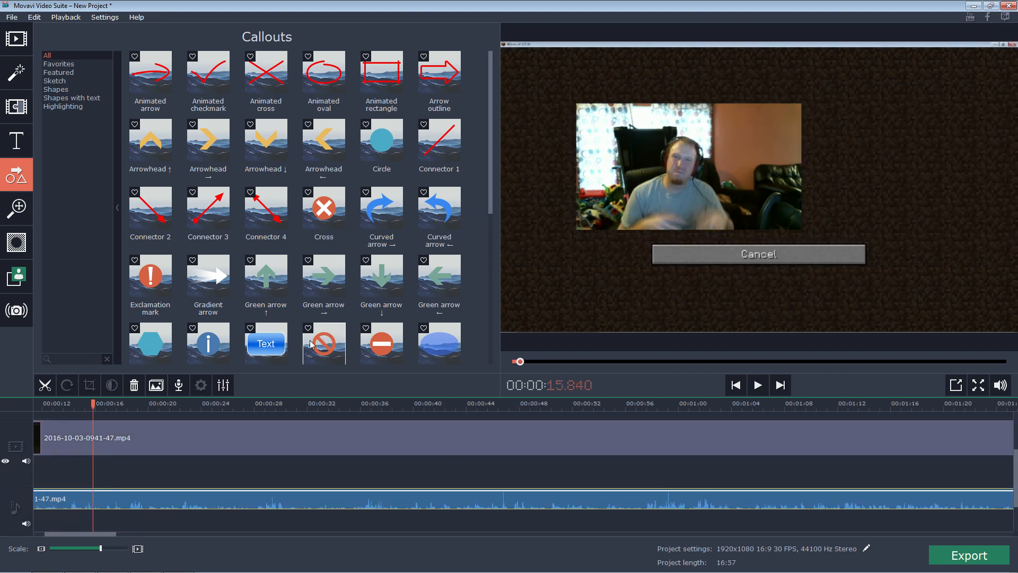
# Step: View the clip's video properties, then its audio settings at 100% volume and speed
pyautogui.click(757, 253)
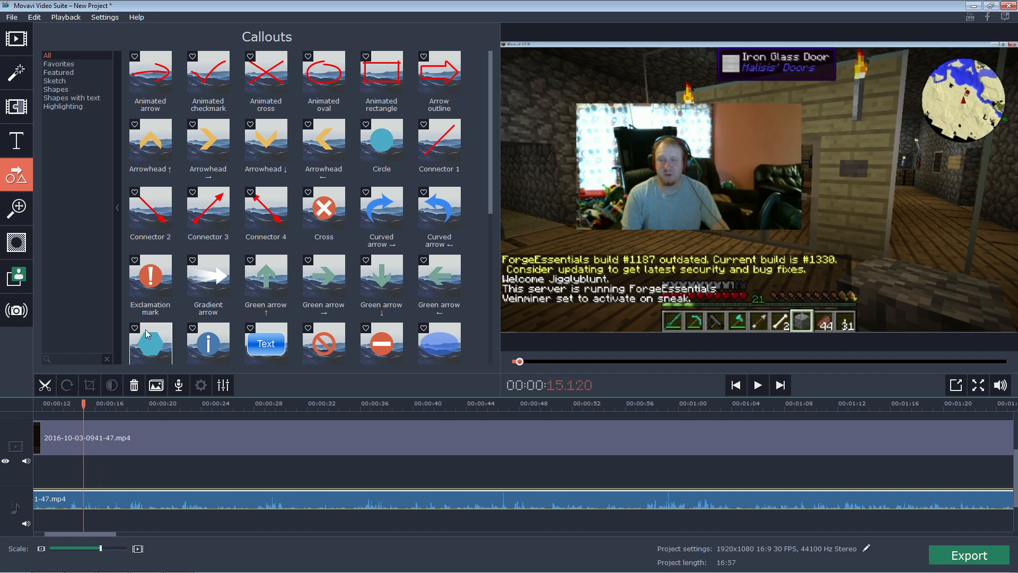
pyautogui.click(17, 208)
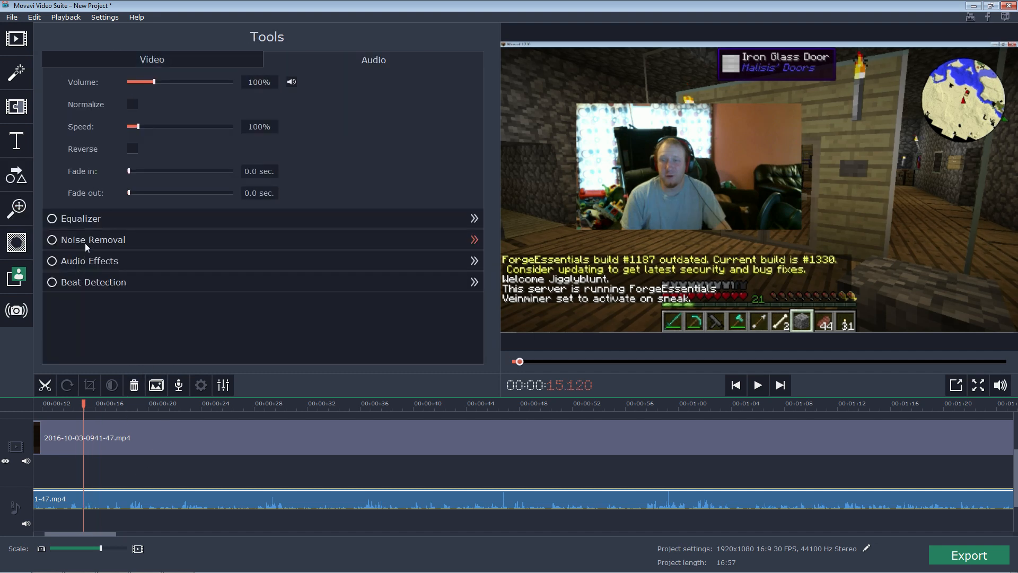
pyautogui.click(152, 60)
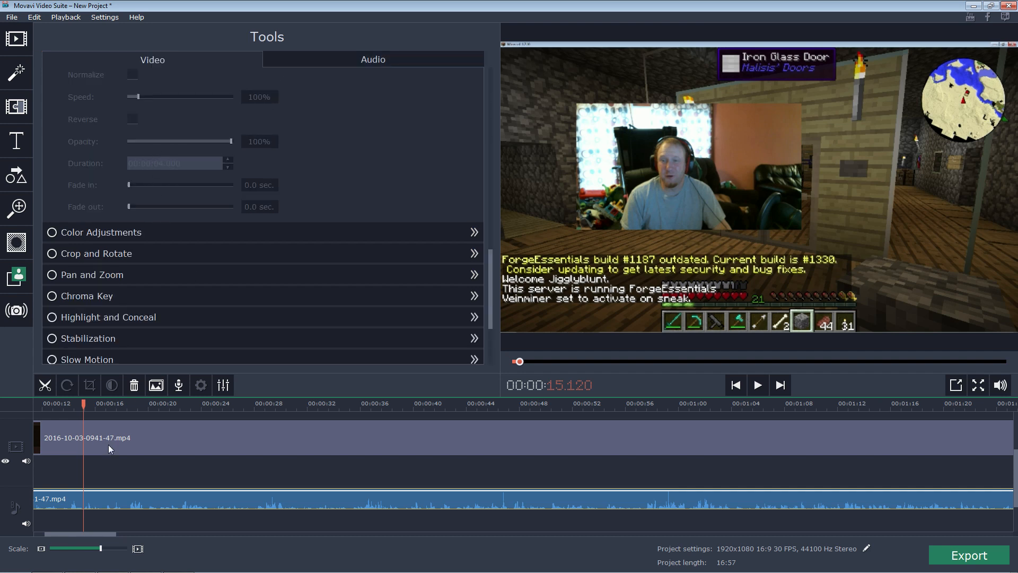
pyautogui.moveTo(416, 507)
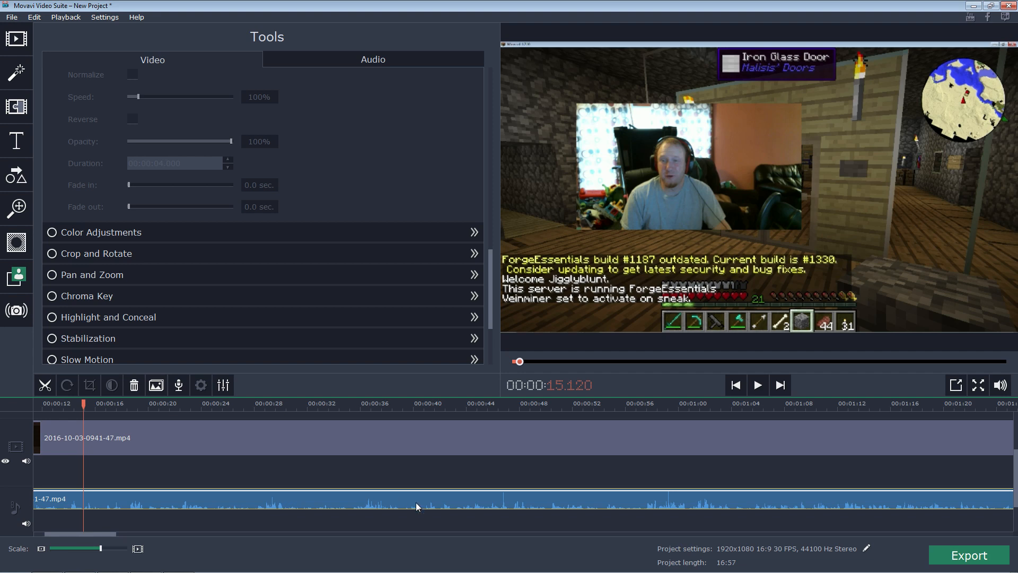
pyautogui.click(596, 402)
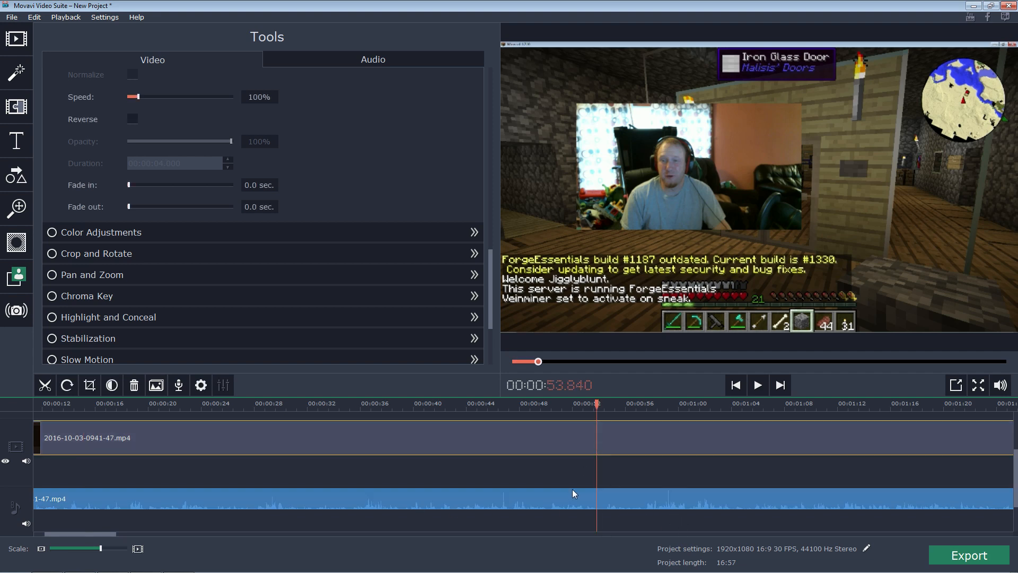
pyautogui.click(373, 59)
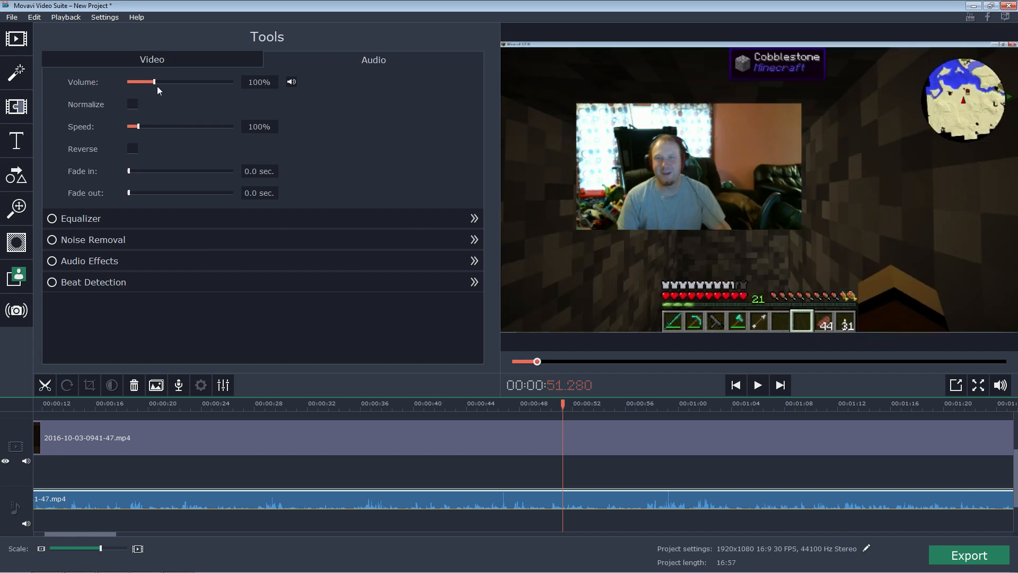
pyautogui.moveTo(296, 93)
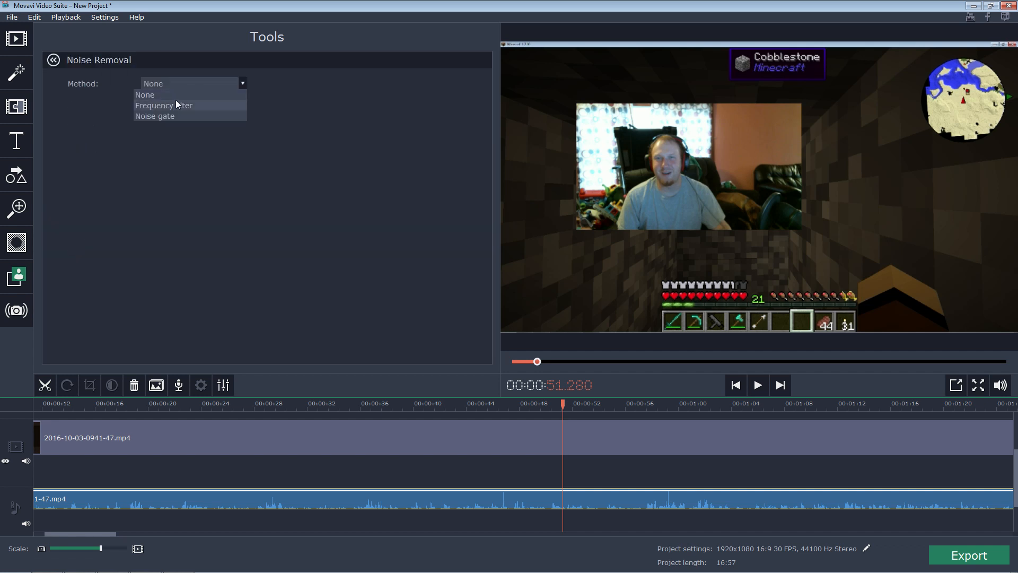
pyautogui.click(164, 105)
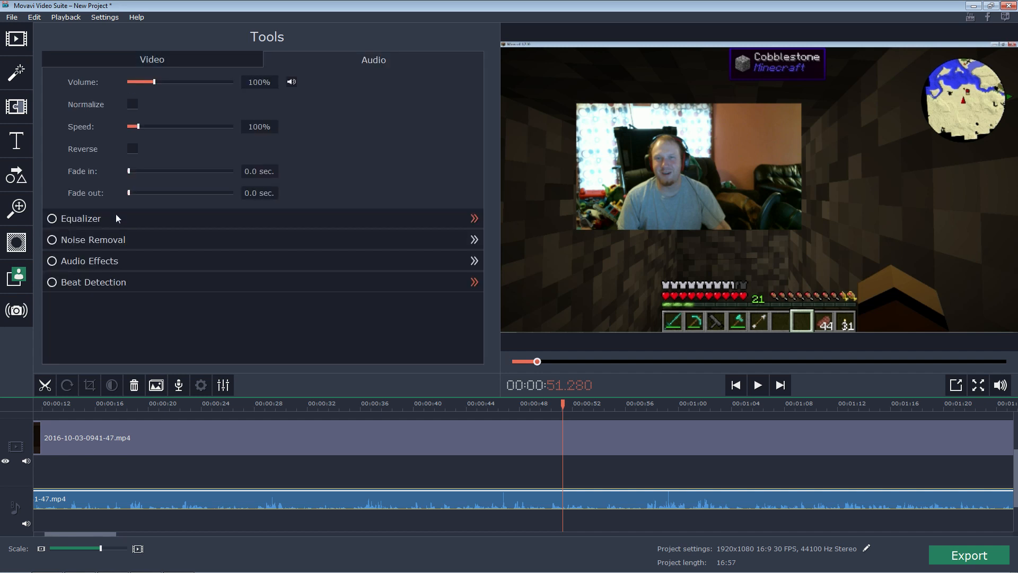
pyautogui.click(474, 260)
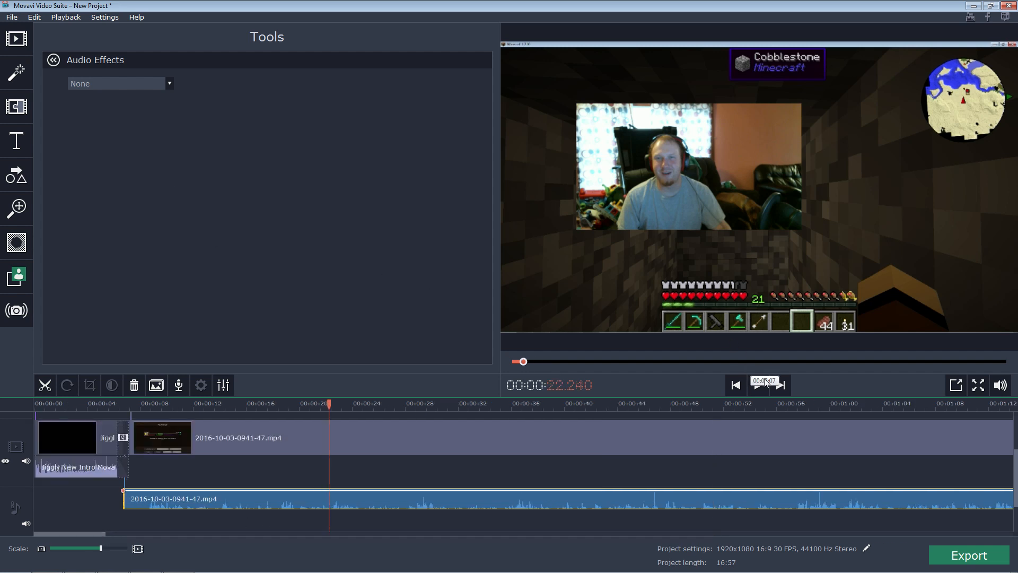
# Step: Play back the soundtrack to hear it with the Robot effect
pyautogui.click(757, 385)
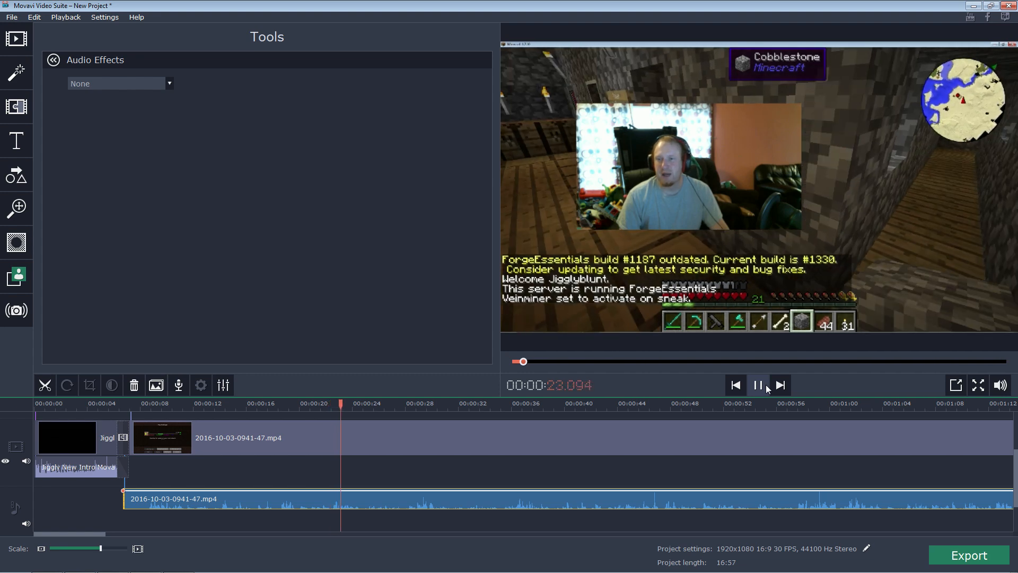
pyautogui.click(756, 385)
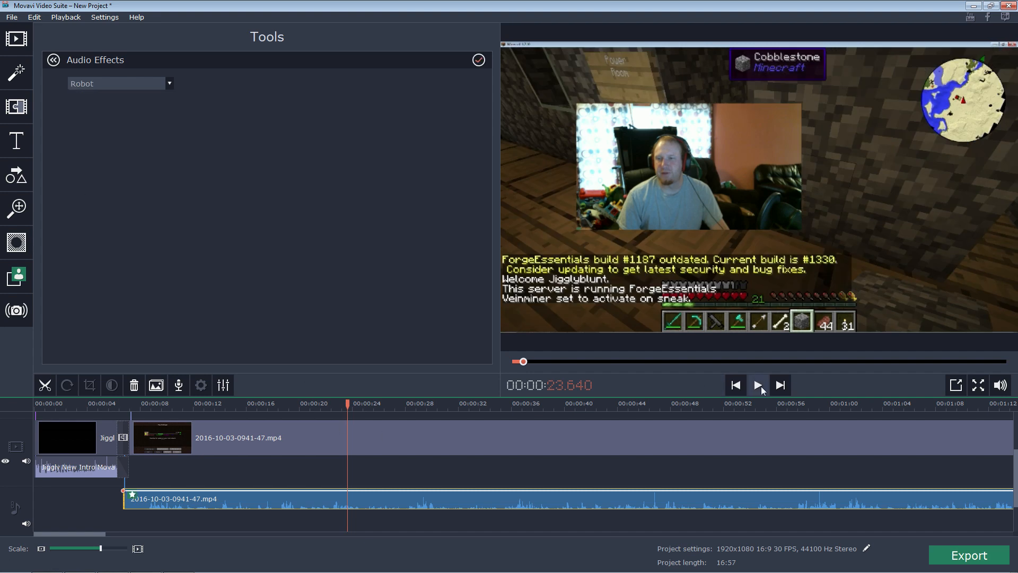
pyautogui.click(757, 385)
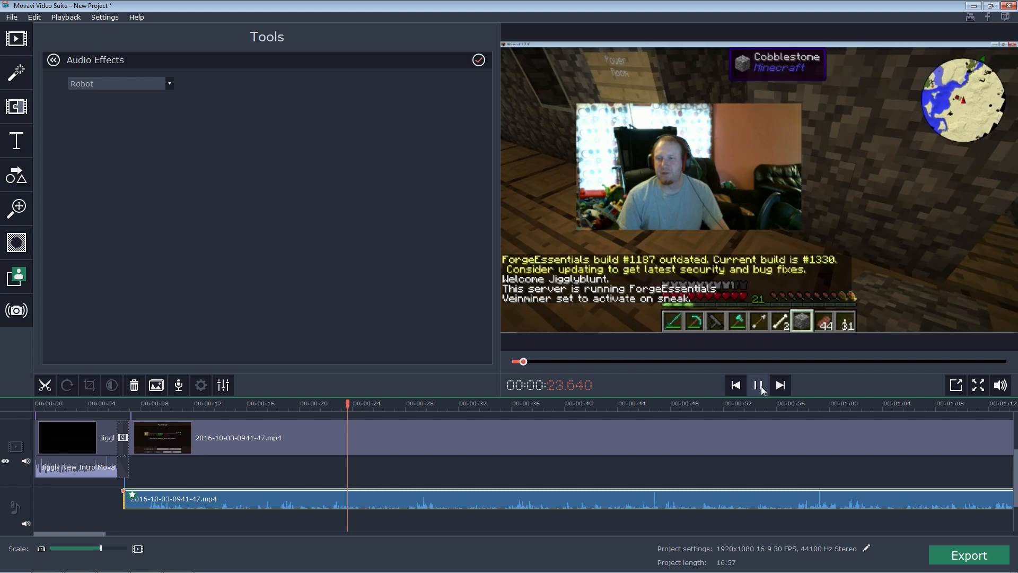
pyautogui.click(758, 385)
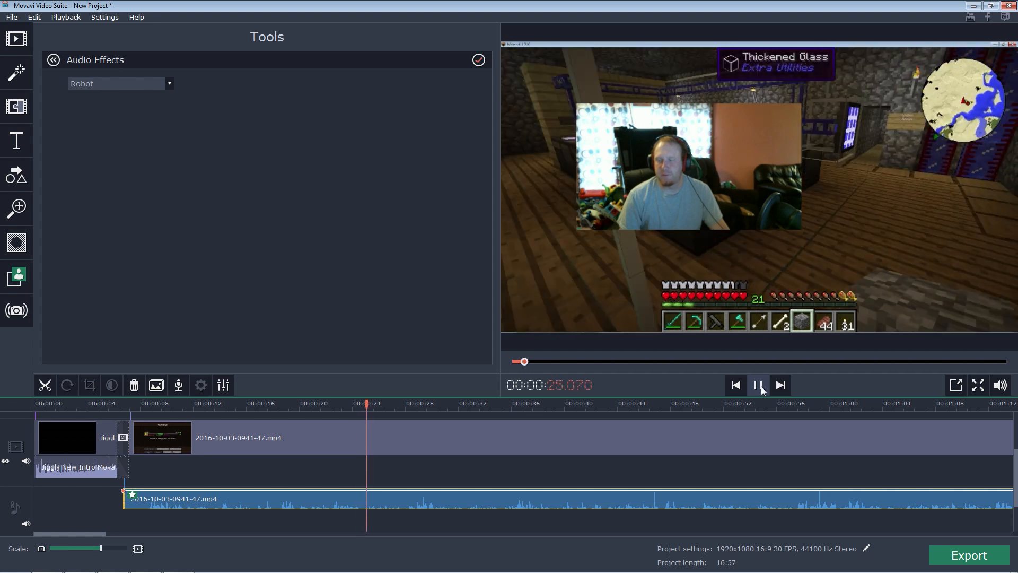
pyautogui.click(756, 384)
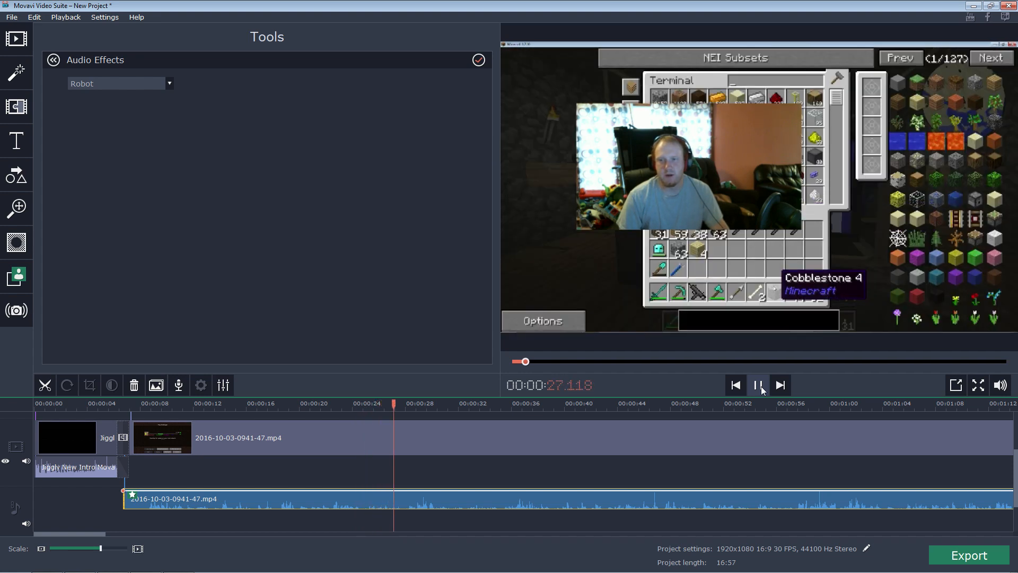
pyautogui.click(757, 385)
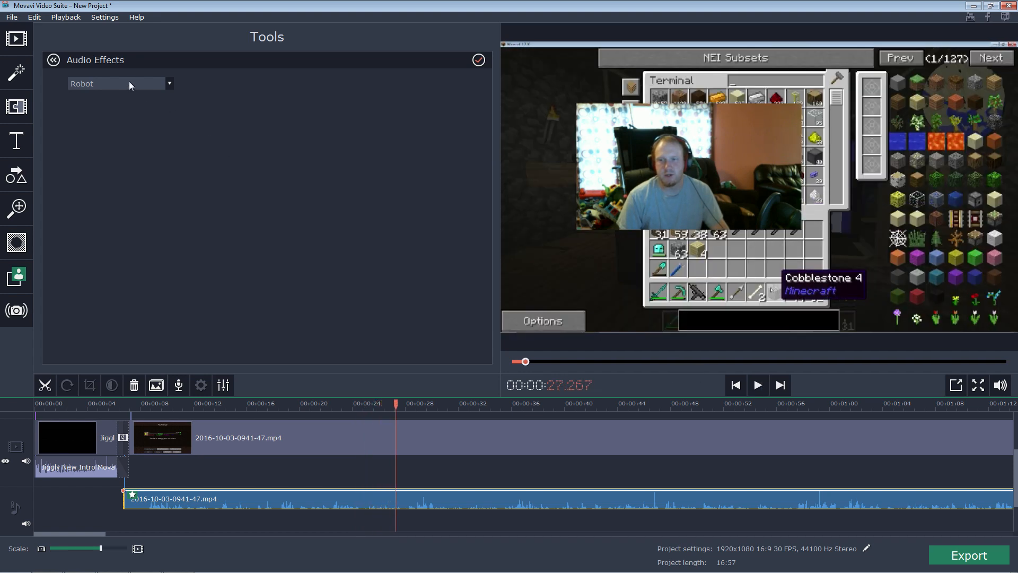
# Step: Switch the soundtrack effect to High pitch, preview it, and return to audio properties
pyautogui.click(169, 83)
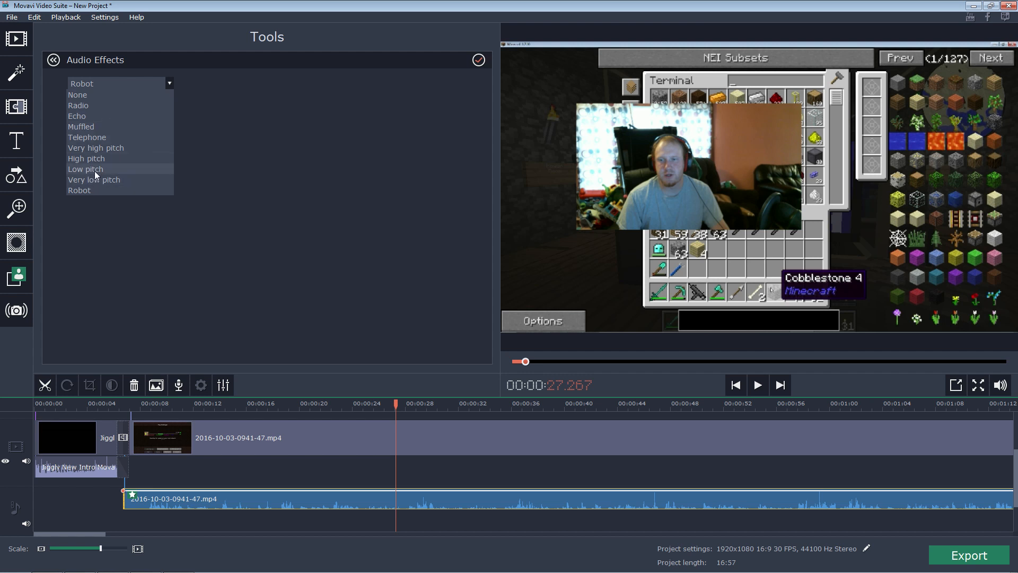
pyautogui.click(86, 158)
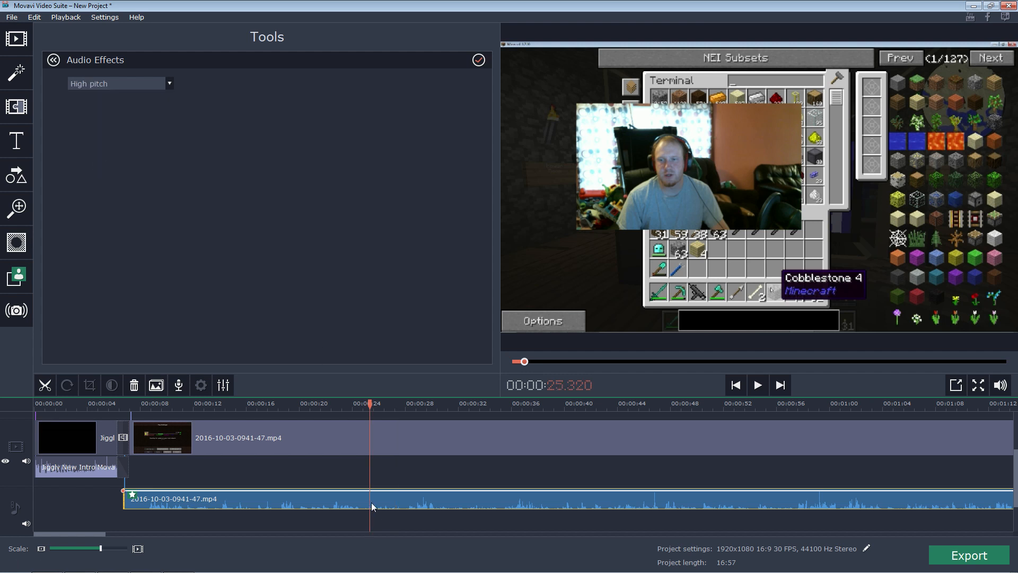
pyautogui.click(757, 384)
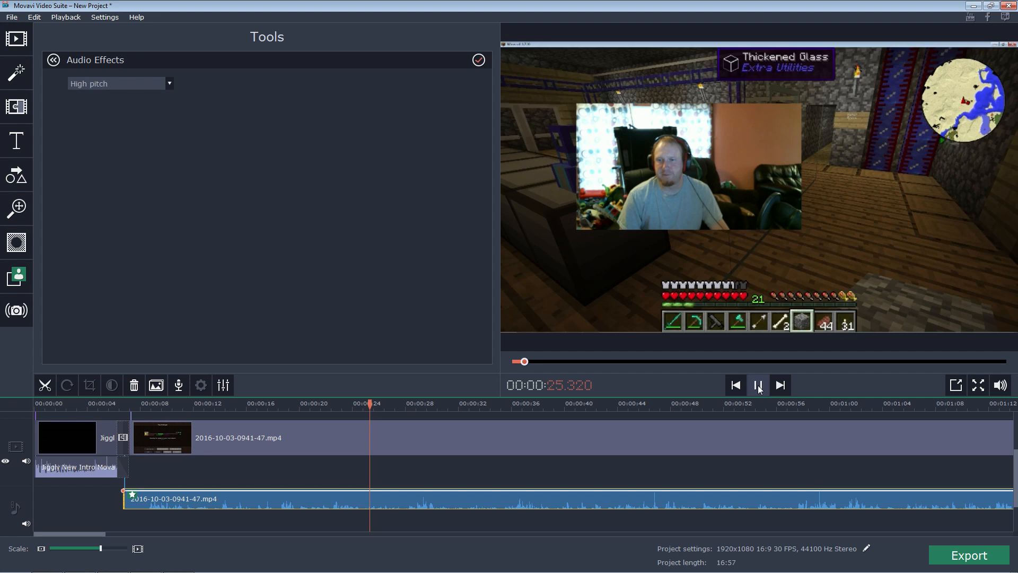
pyautogui.click(757, 385)
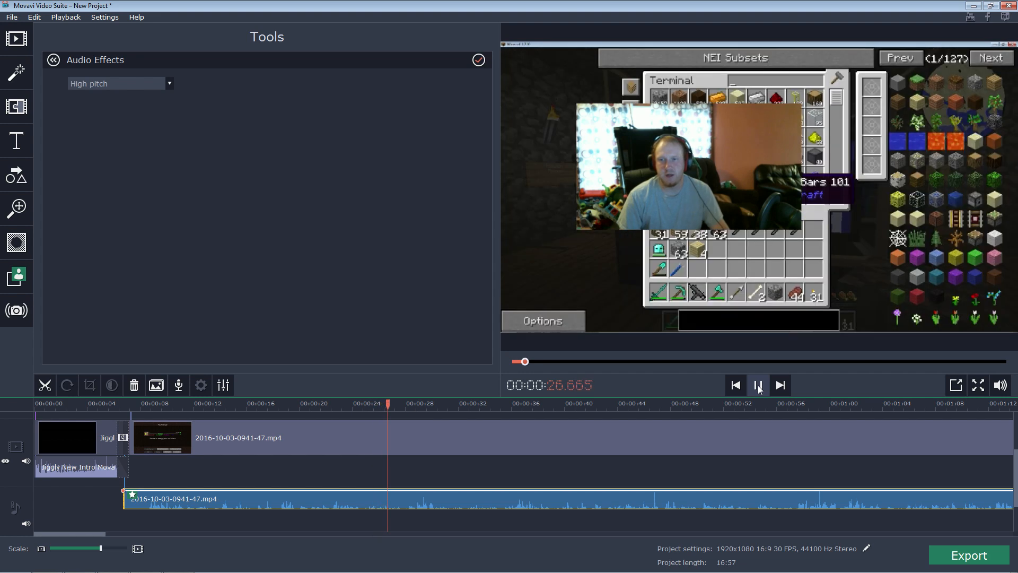
pyautogui.click(757, 384)
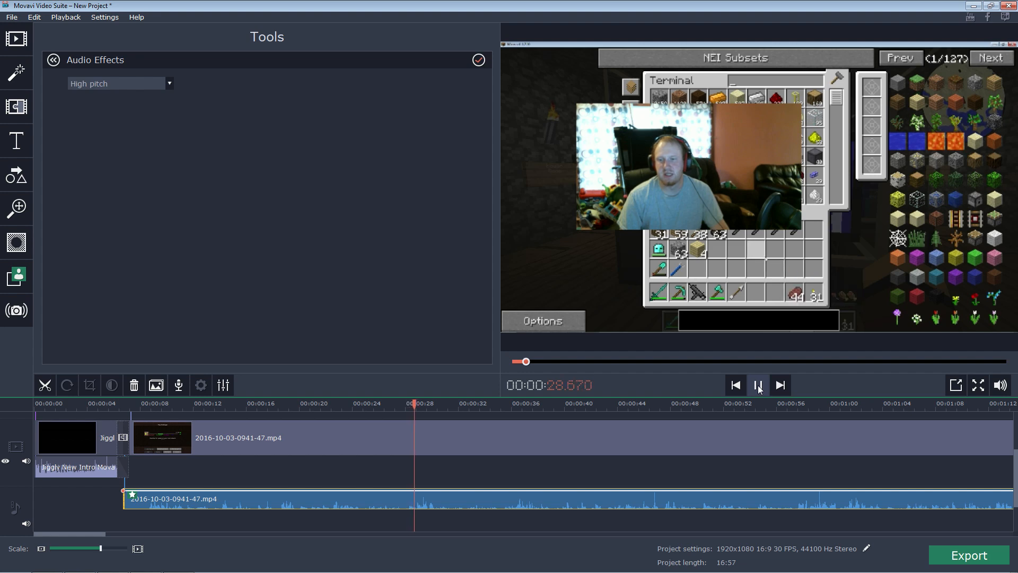
pyautogui.click(757, 384)
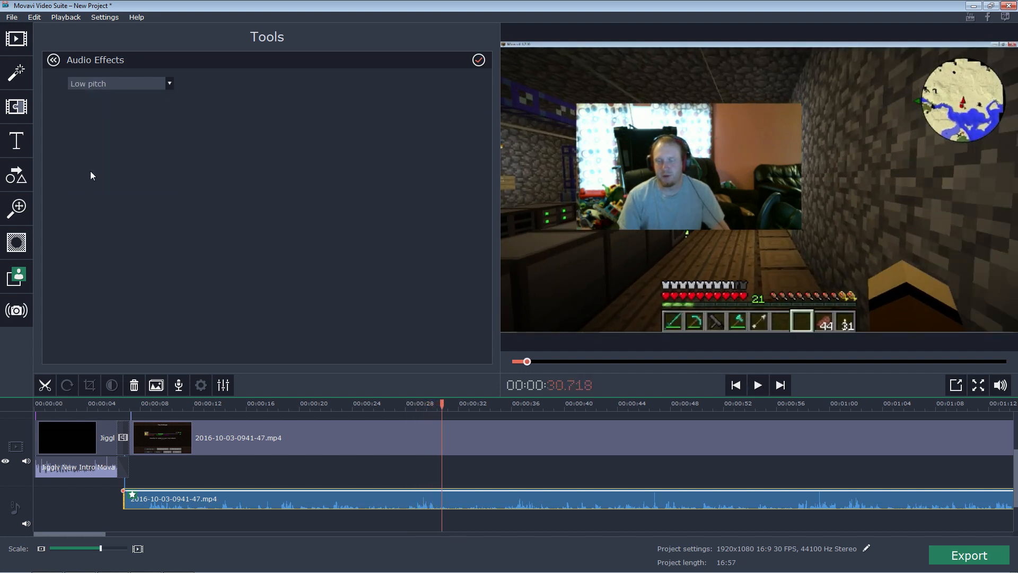
pyautogui.click(757, 384)
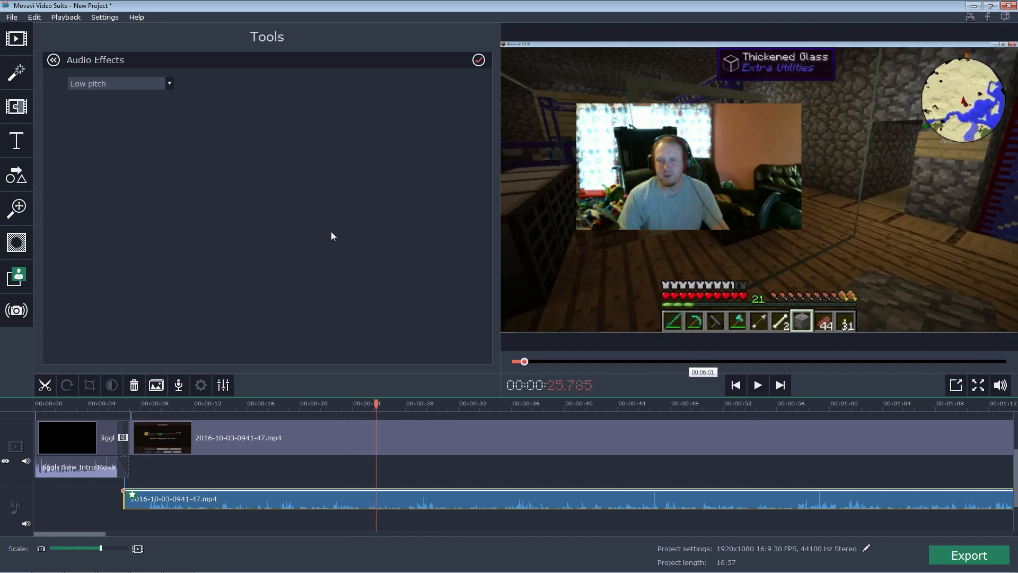
pyautogui.click(53, 60)
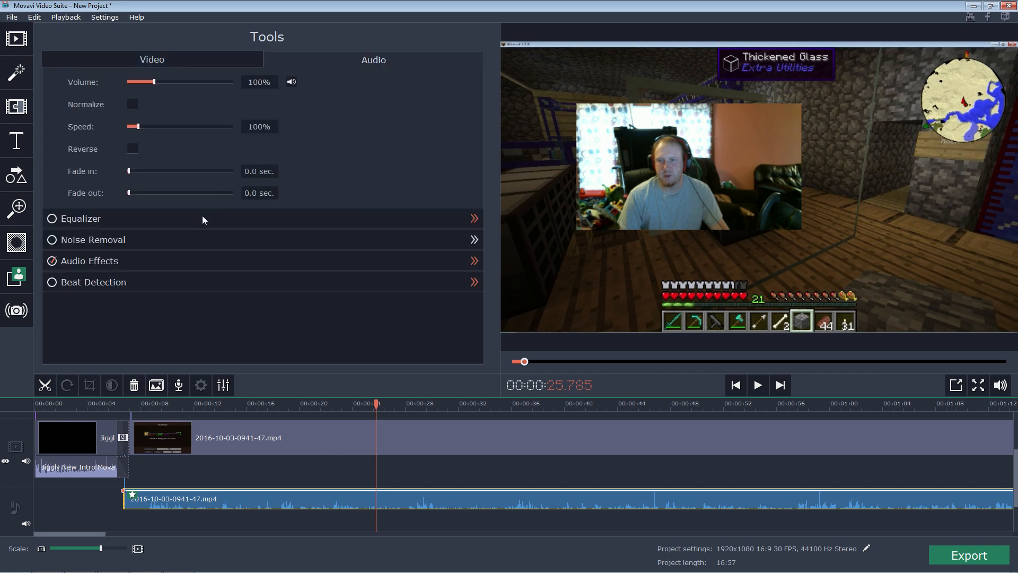
pyautogui.moveTo(133, 498)
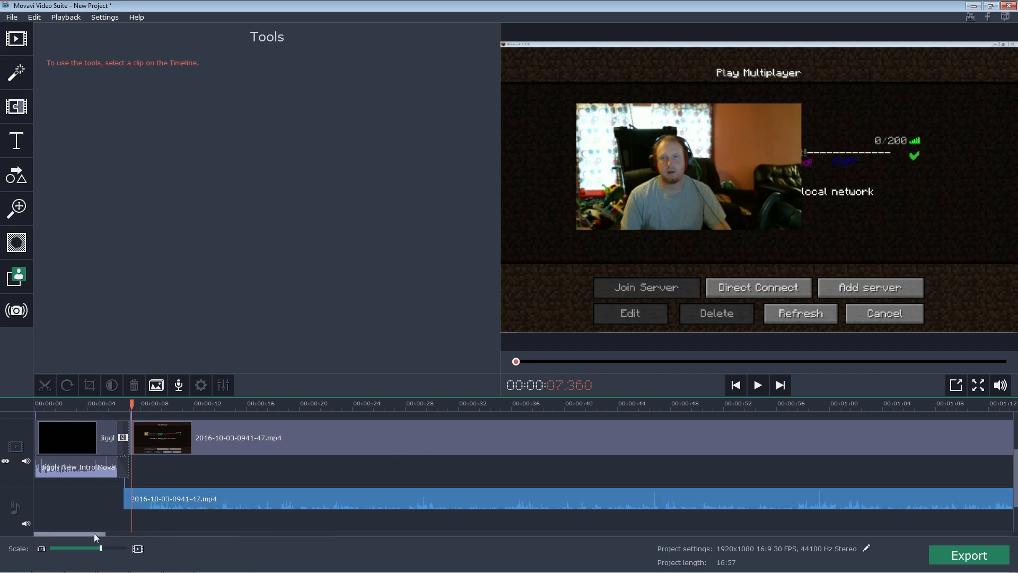
pyautogui.moveTo(553, 528)
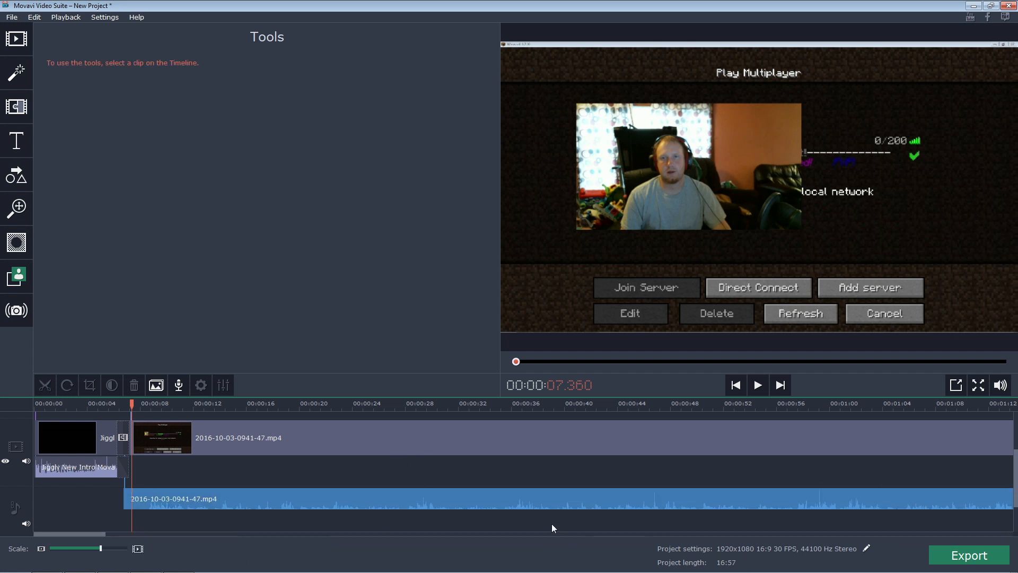
pyautogui.moveTo(844, 502)
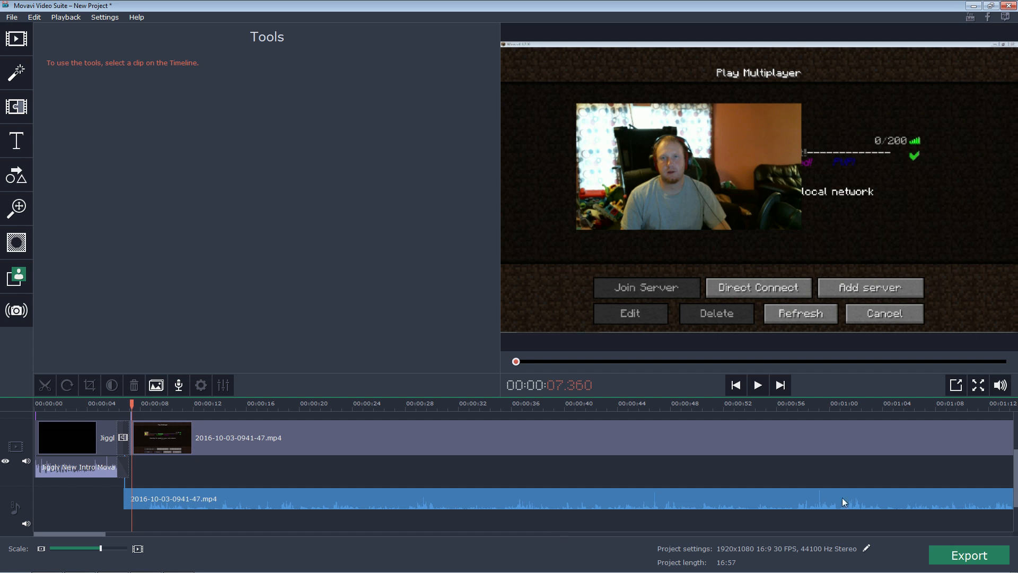
pyautogui.moveTo(945, 560)
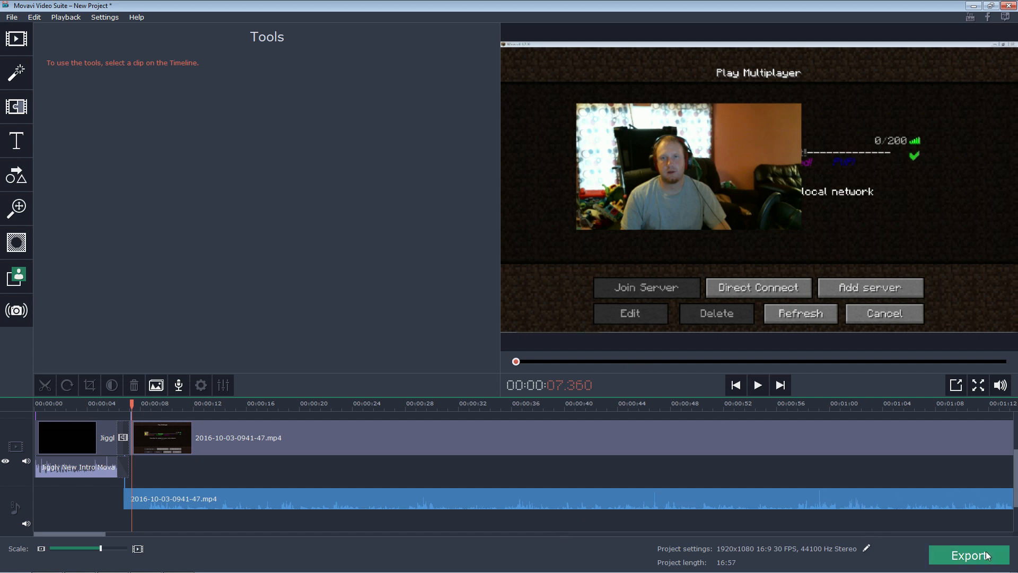
pyautogui.moveTo(970, 555)
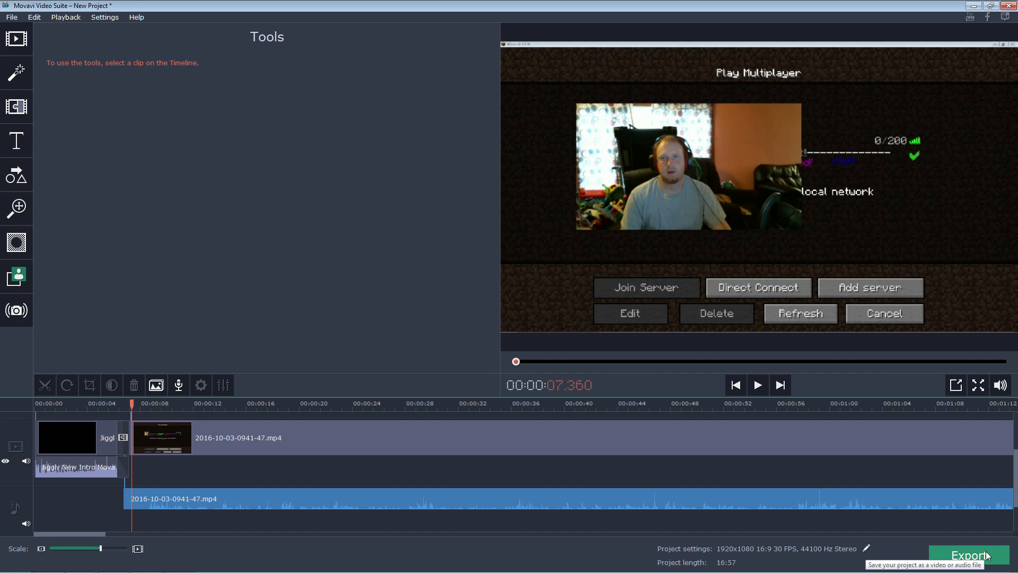
# Step: Open the Export window, set to AVI H.264 at Good quality named New Project
pyautogui.click(968, 555)
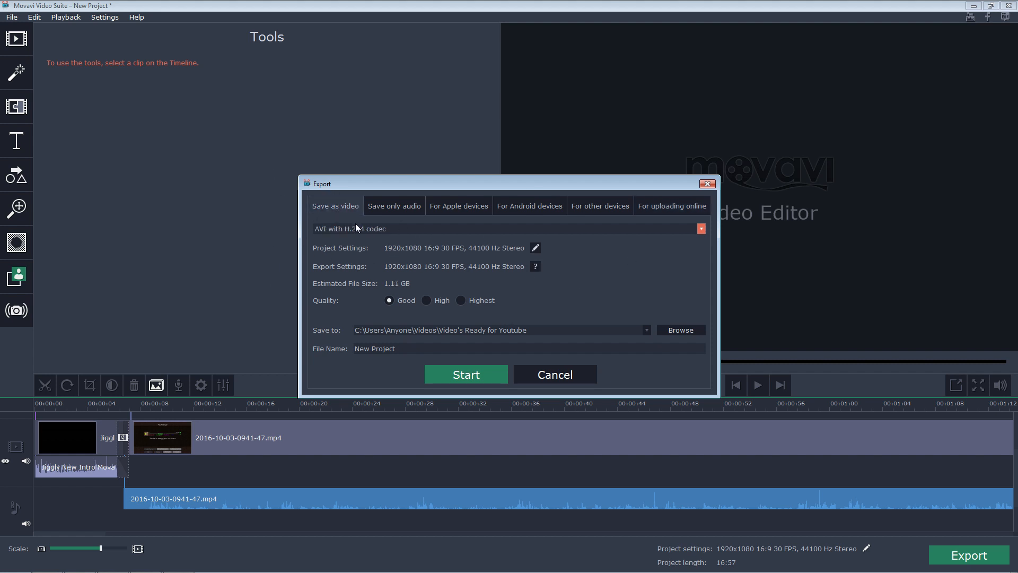
# Step: Browse the video format list and the audio-only, Apple and Android export tabs
pyautogui.click(700, 229)
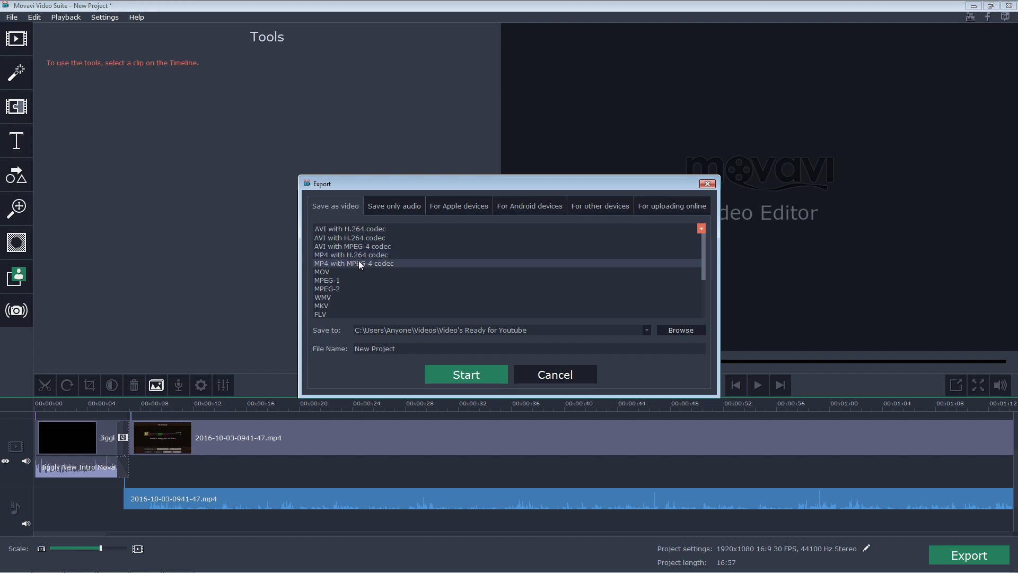
pyautogui.scroll(-3)
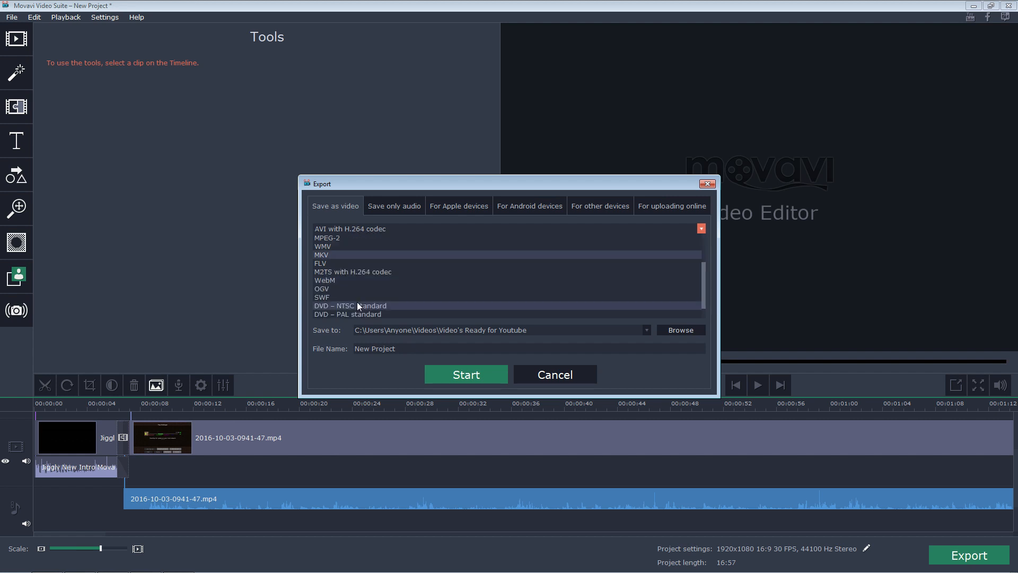
pyautogui.scroll(3)
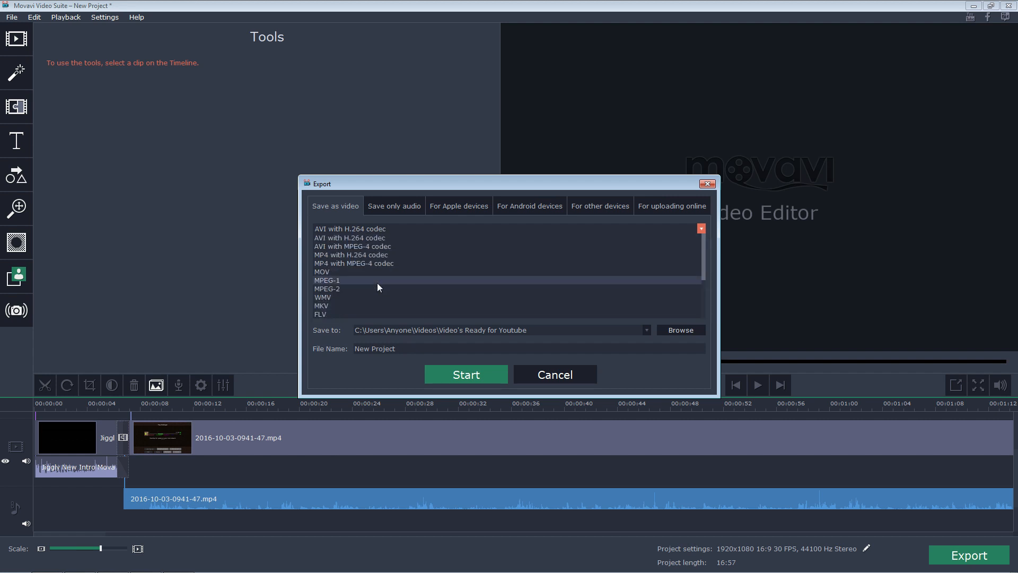
pyautogui.click(394, 205)
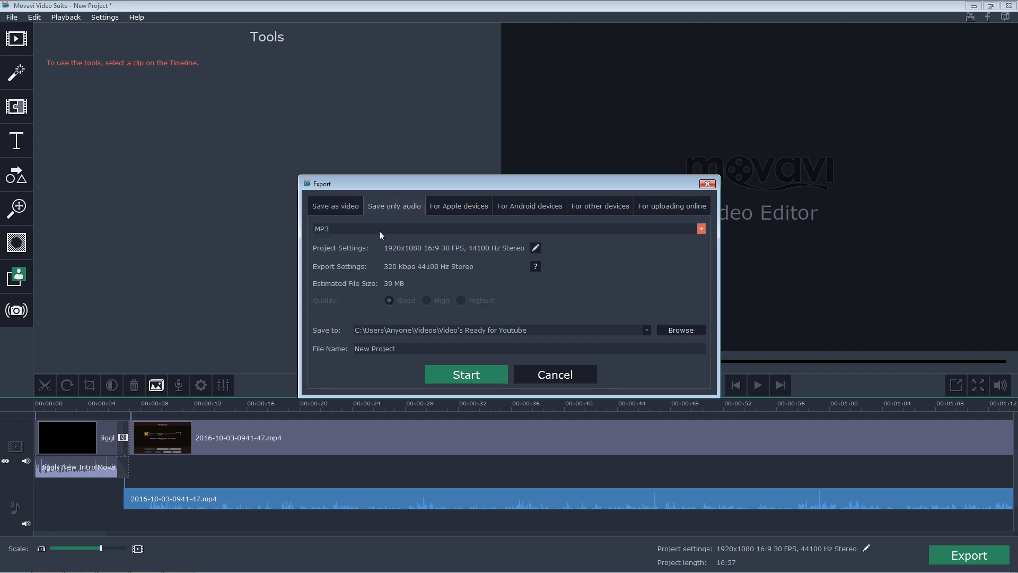
pyautogui.moveTo(377, 236)
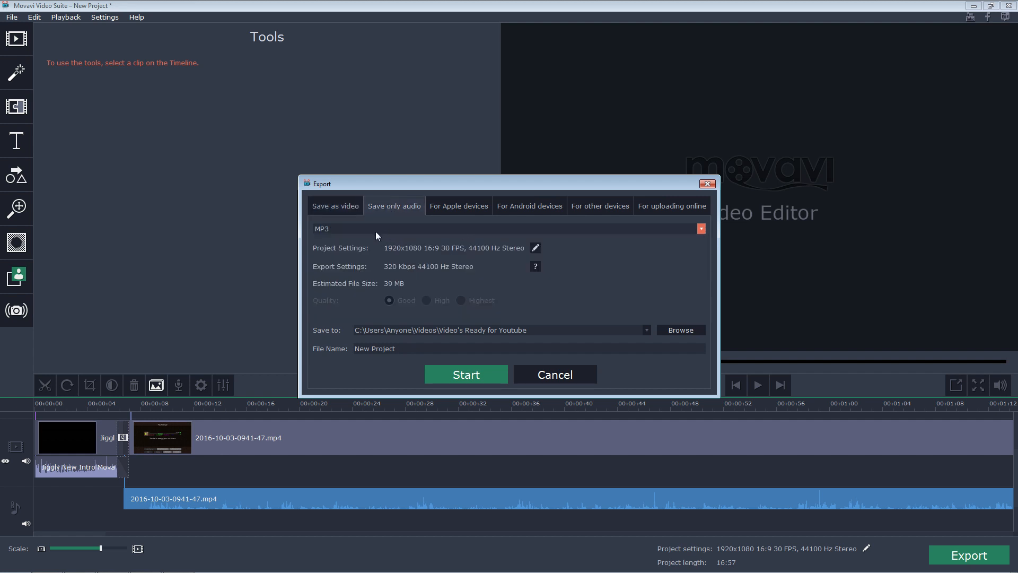
pyautogui.click(458, 205)
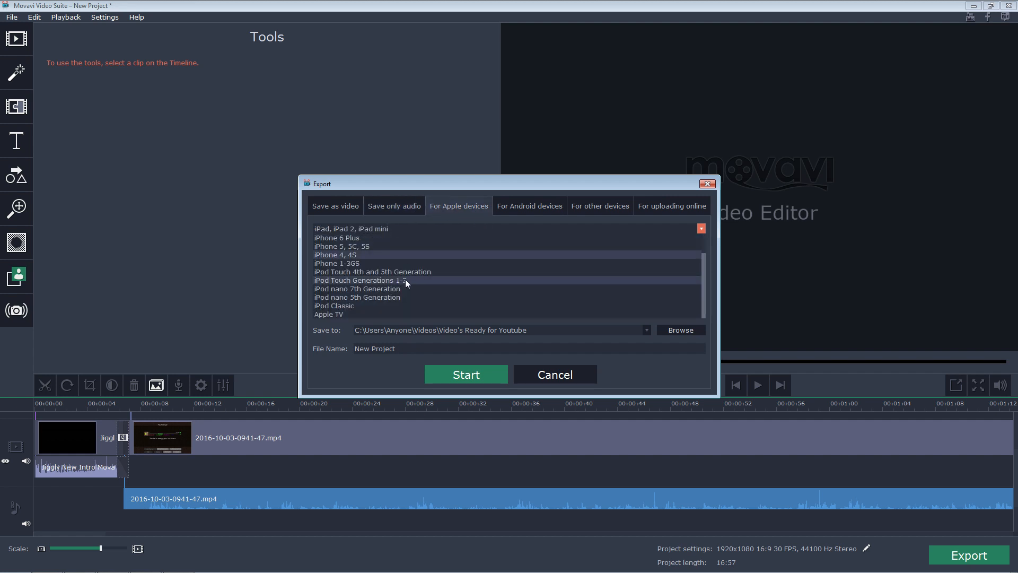
pyautogui.click(529, 206)
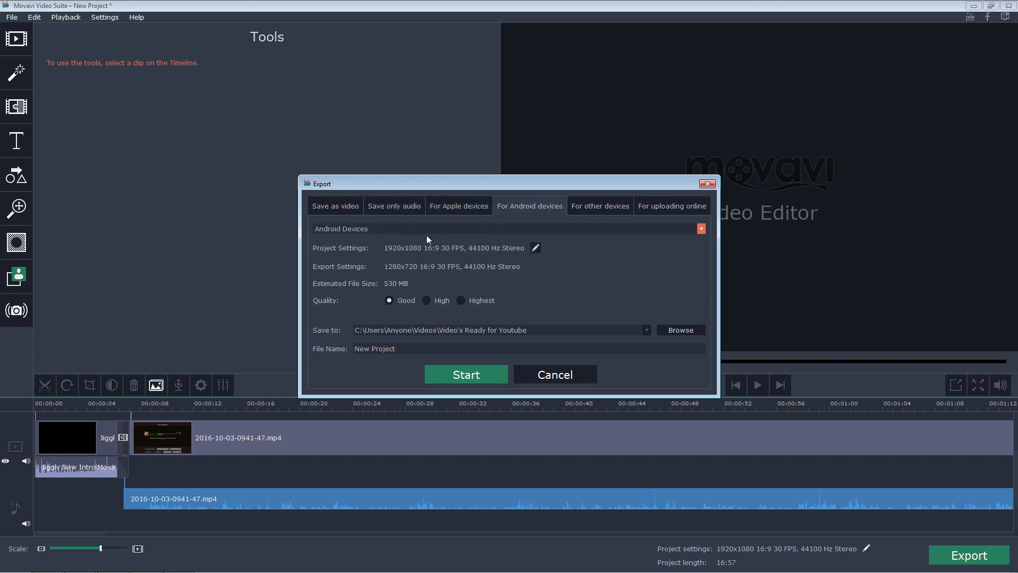
# Step: Scroll through the Android and other-device export preset lists
pyautogui.click(700, 228)
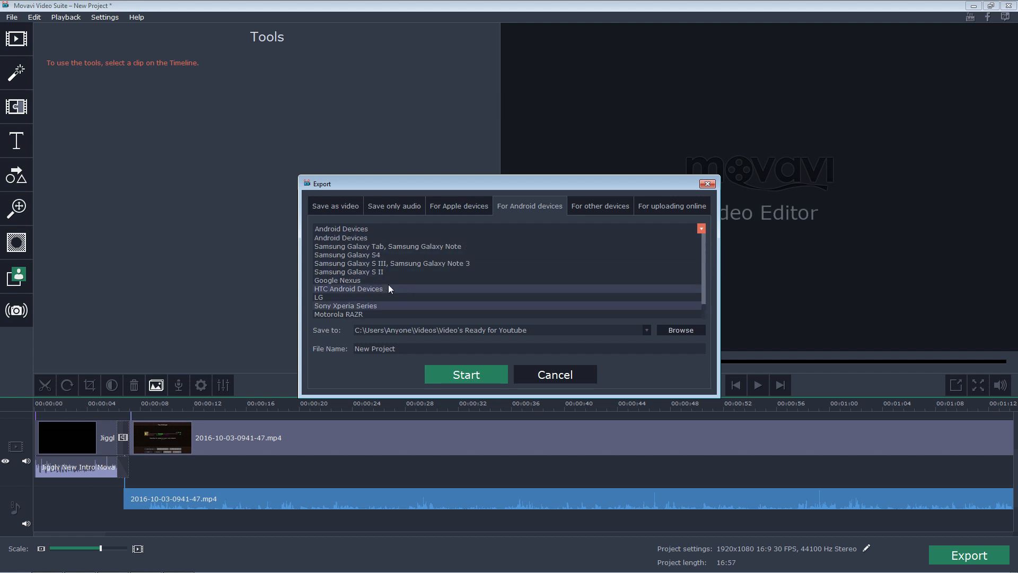
pyautogui.scroll(-3)
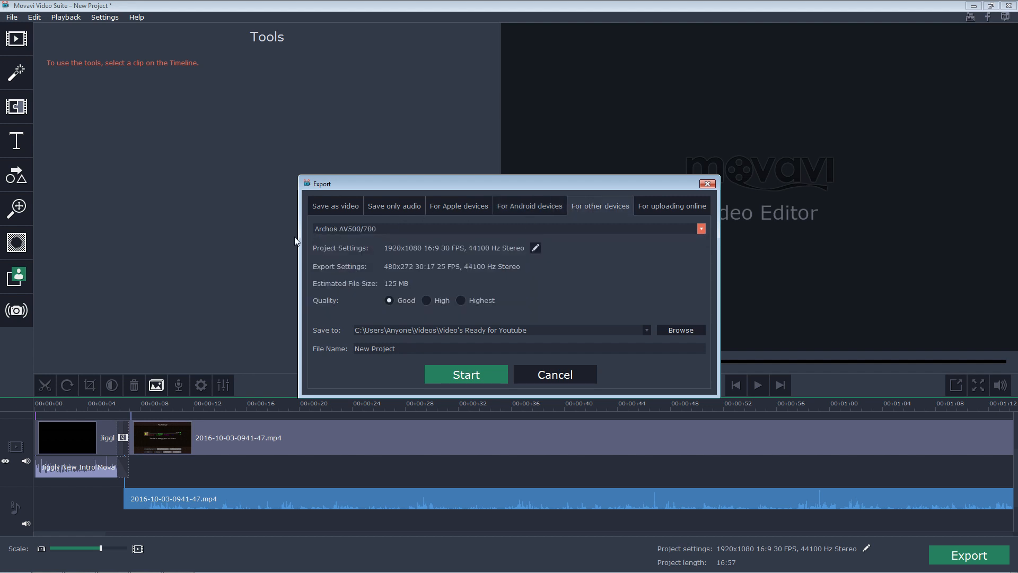
pyautogui.click(700, 228)
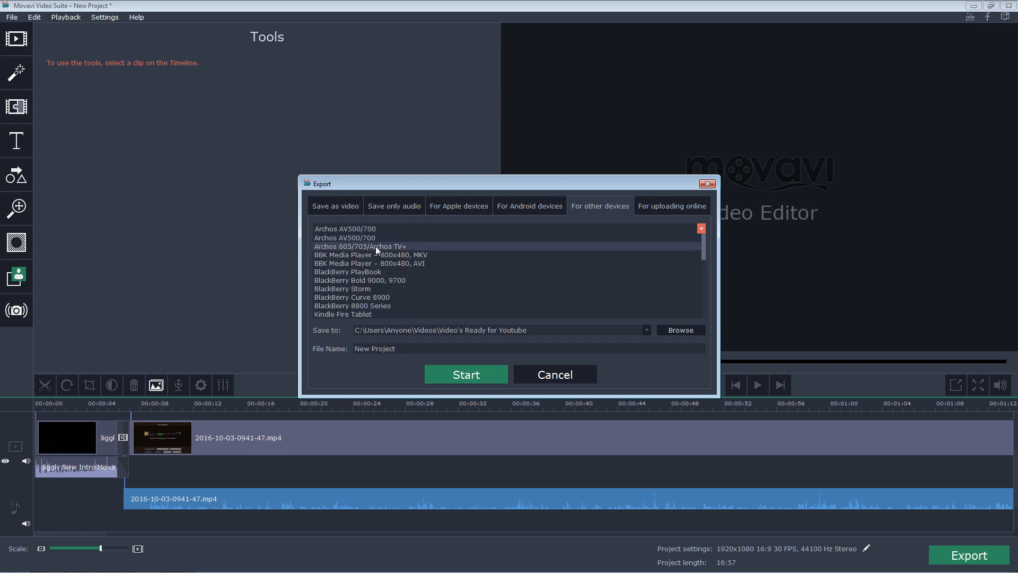
pyautogui.scroll(-3)
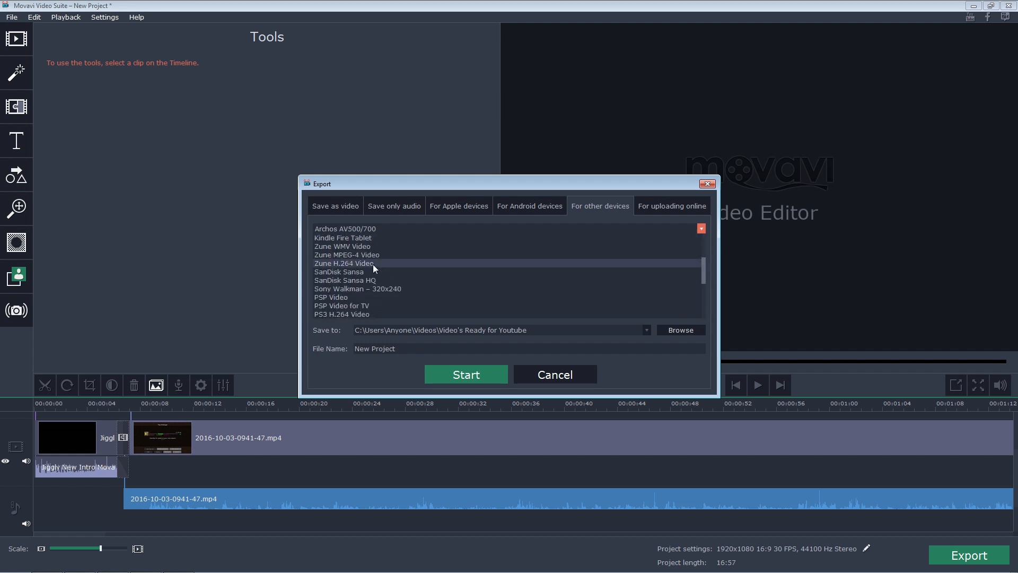
pyautogui.scroll(-3)
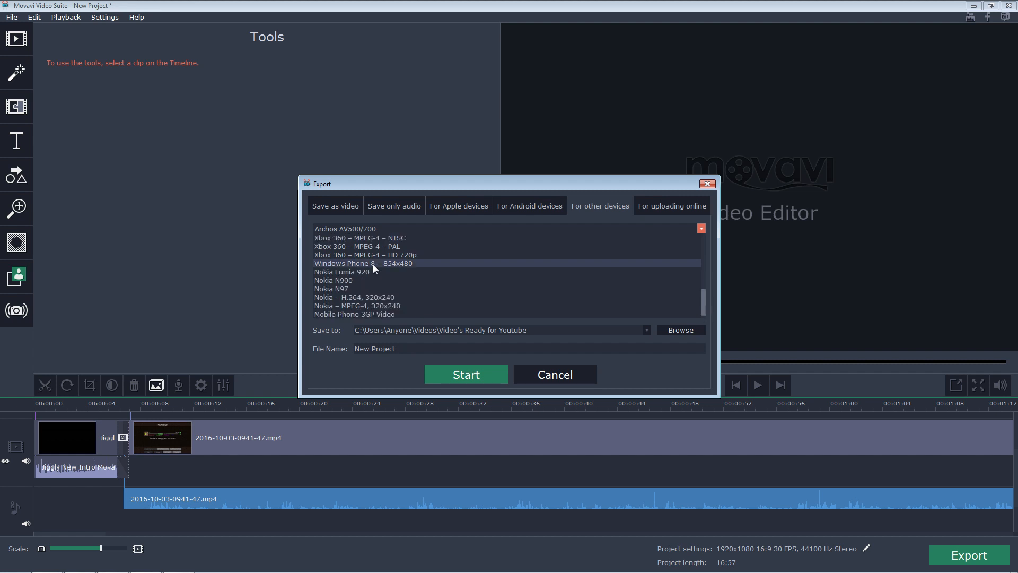
pyautogui.moveTo(387, 263)
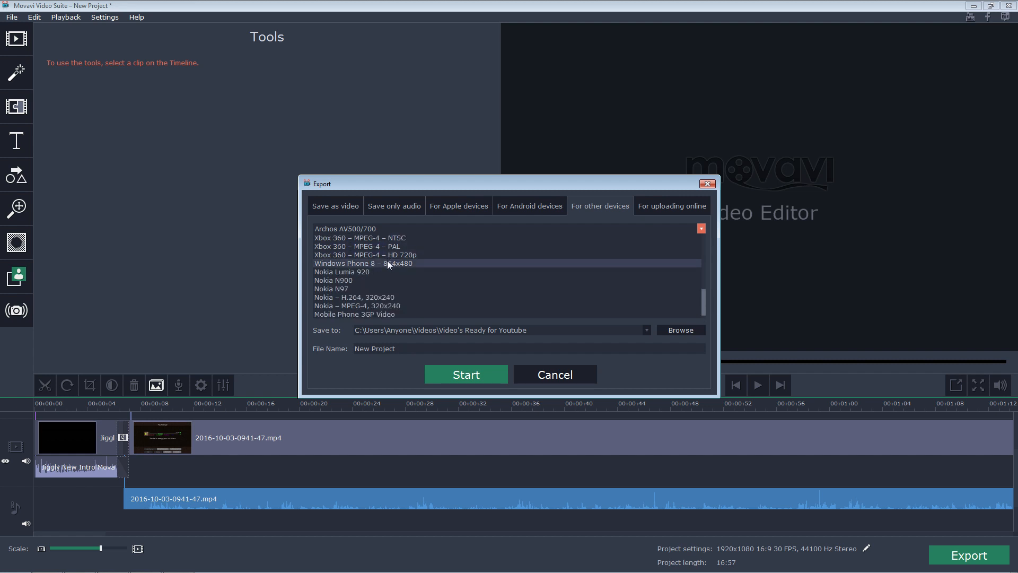
pyautogui.scroll(-3)
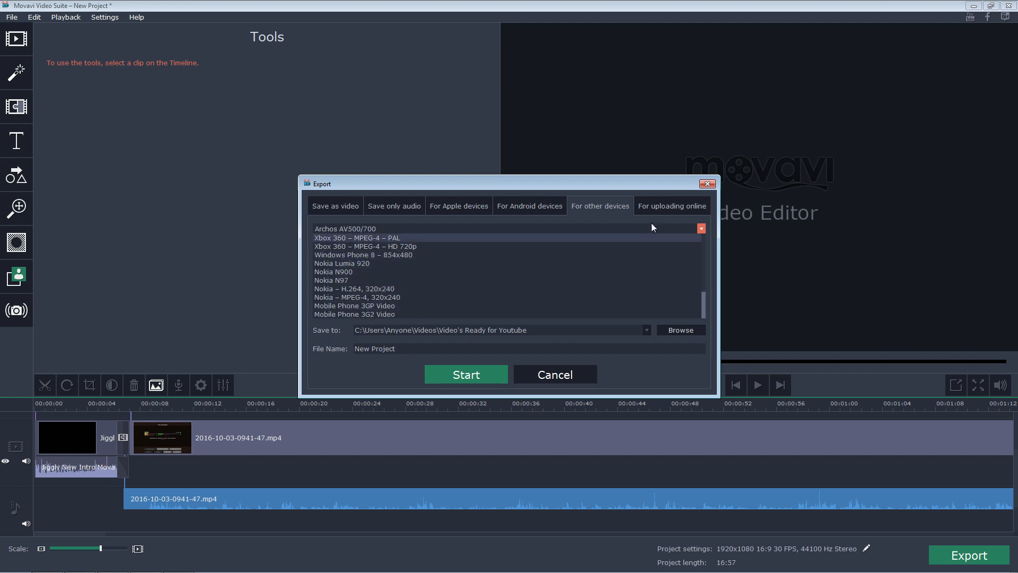
# Step: Choose the YouTube – HD 1080p online upload preset, estimated at 1.10 GB
pyautogui.click(672, 206)
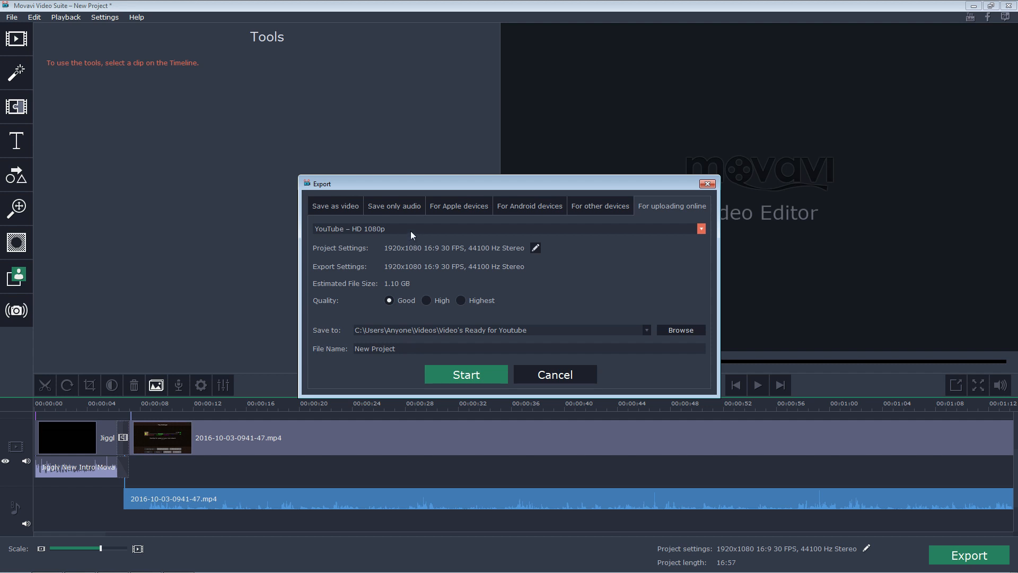
pyautogui.click(700, 228)
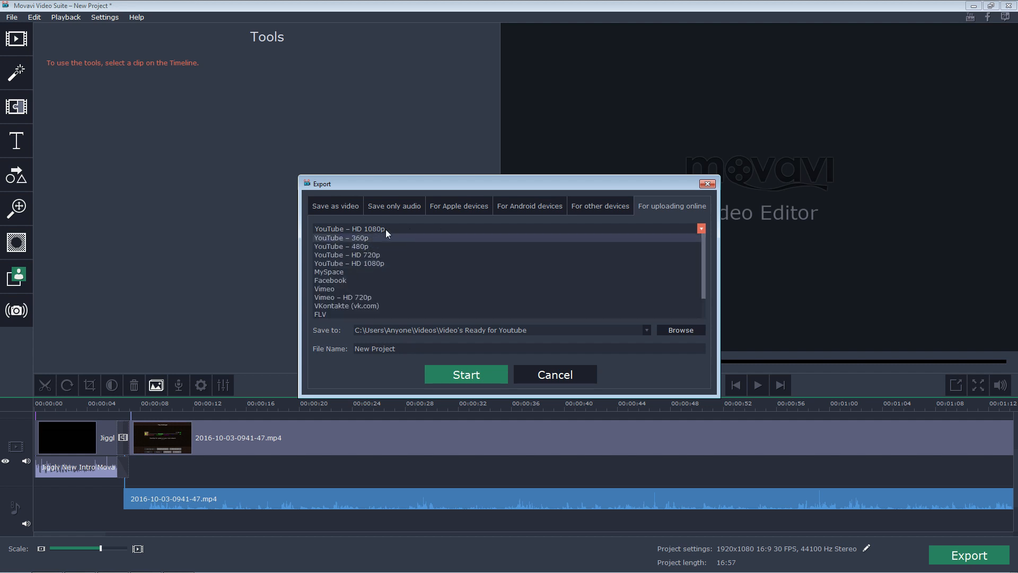
pyautogui.moveTo(408, 255)
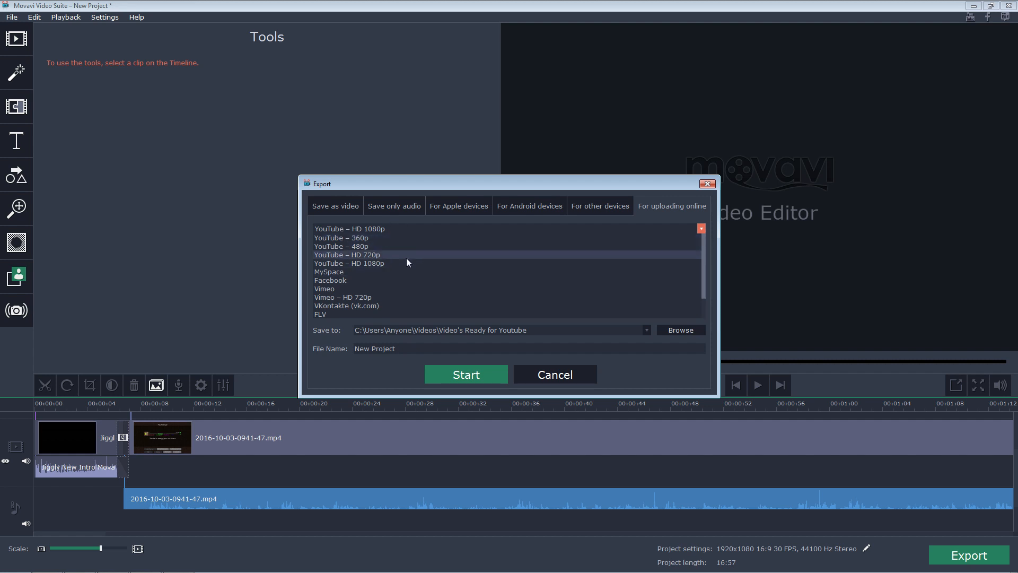
pyautogui.moveTo(405, 263)
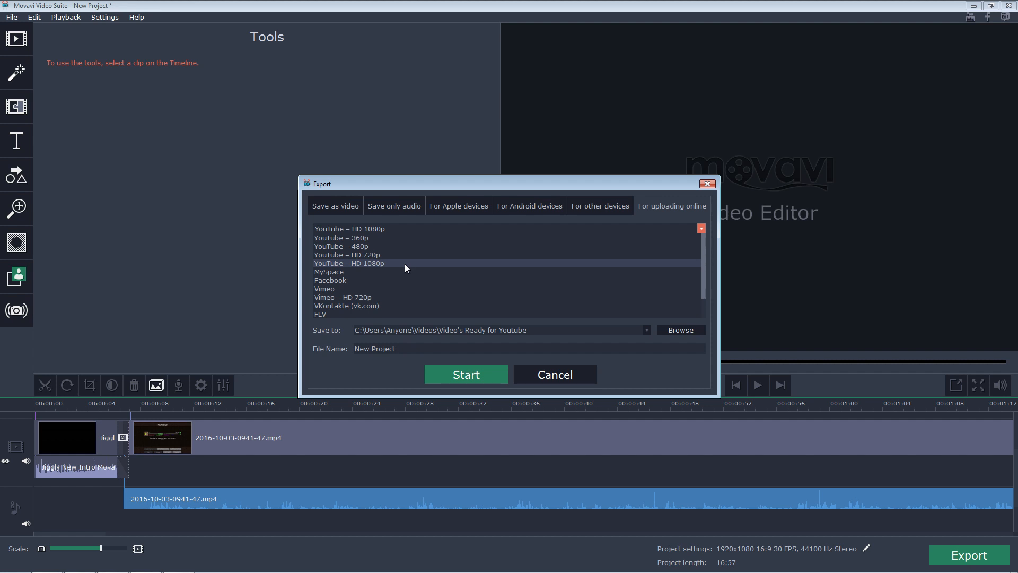
pyautogui.moveTo(379, 269)
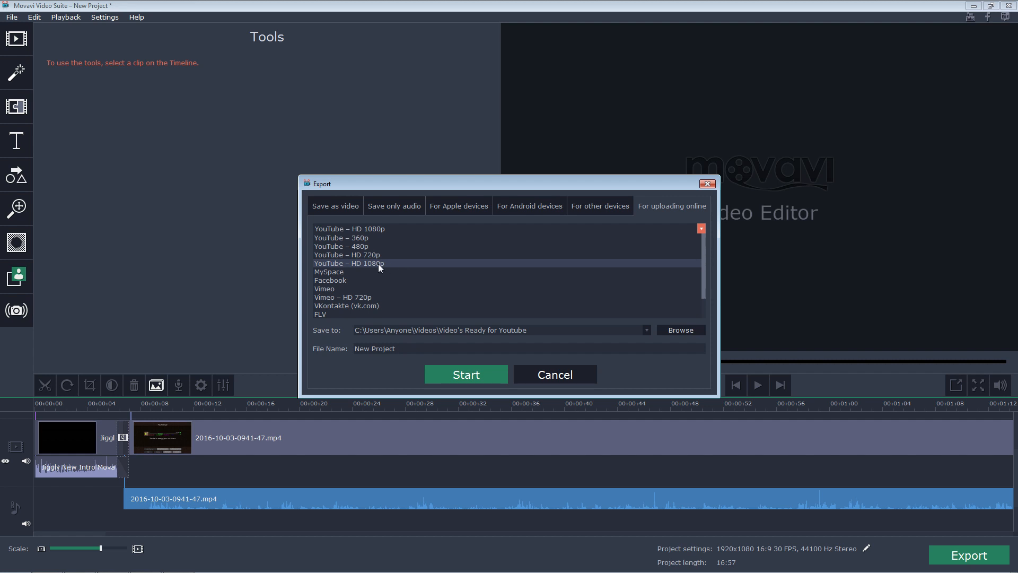
pyautogui.moveTo(356, 280)
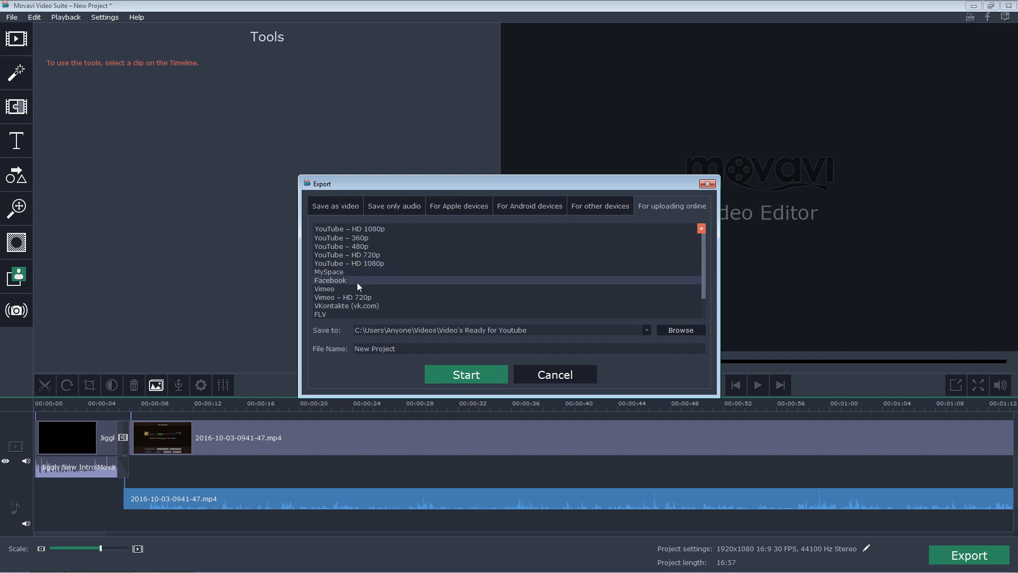
pyautogui.scroll(-3)
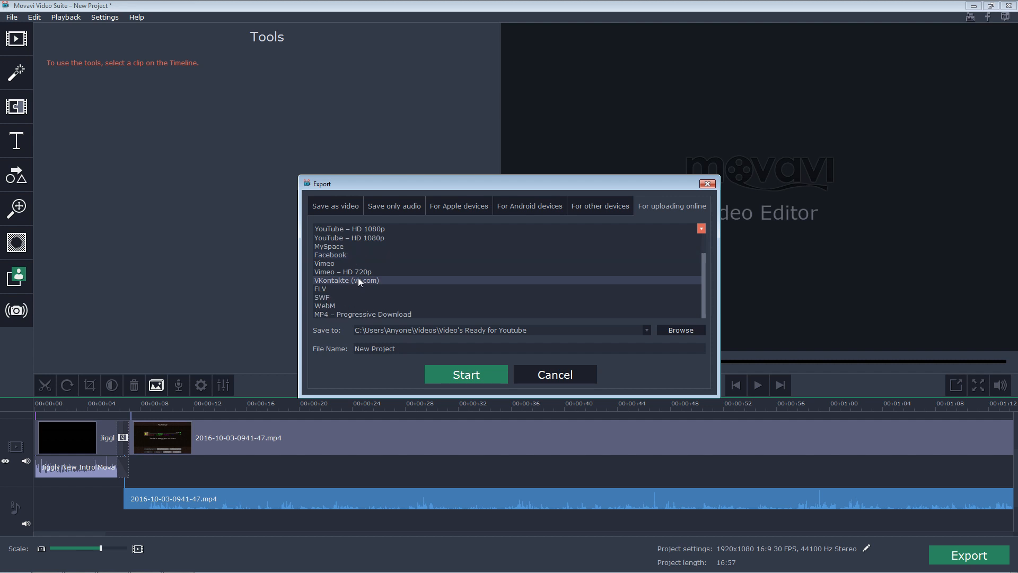
pyautogui.moveTo(342, 301)
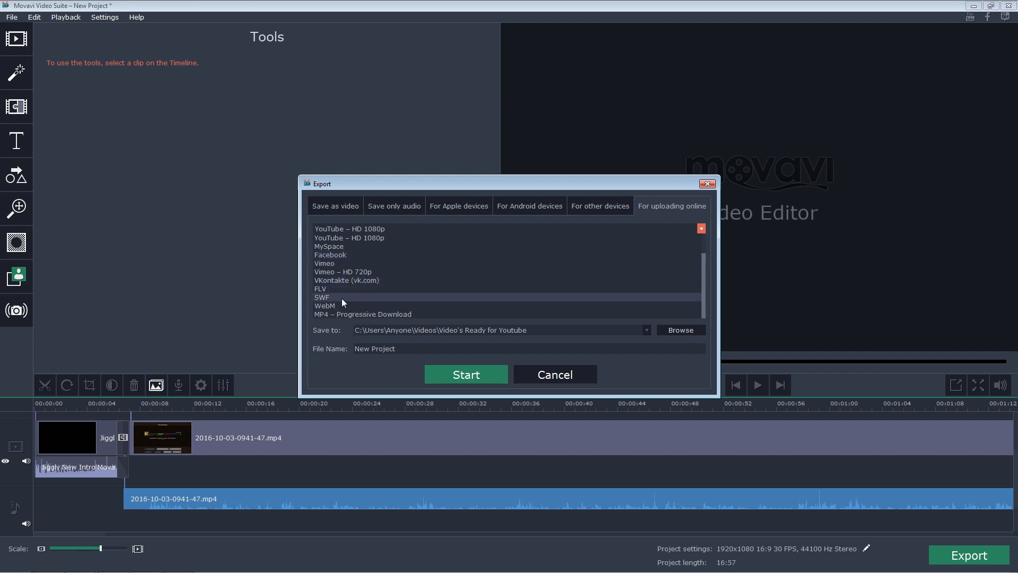
pyautogui.scroll(3)
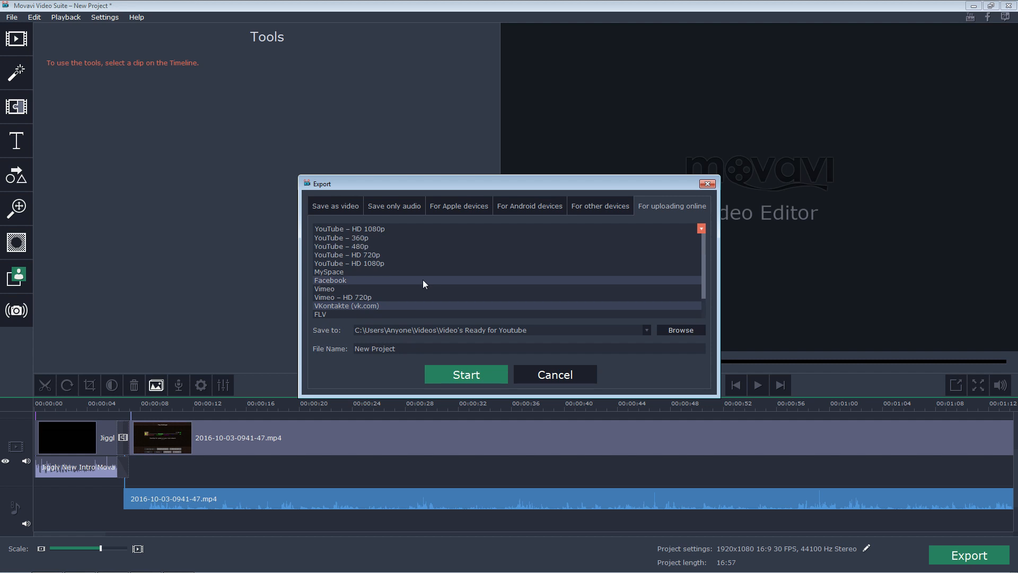
pyautogui.scroll(-3)
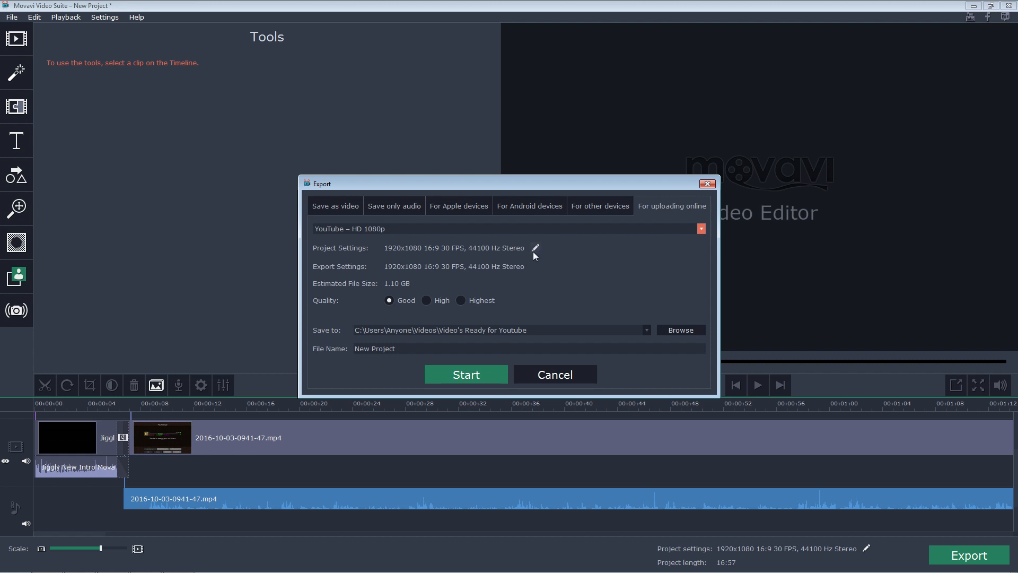
# Step: In Project Settings, try 4096x2160 resolution, then restore 1920x1080 at 30 FPS
pyautogui.click(534, 248)
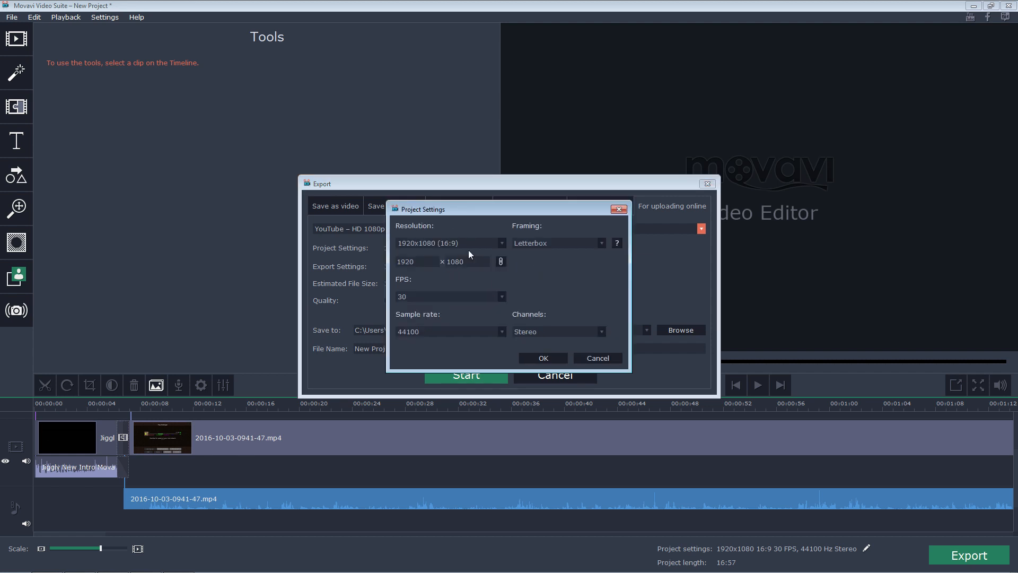
pyautogui.click(501, 243)
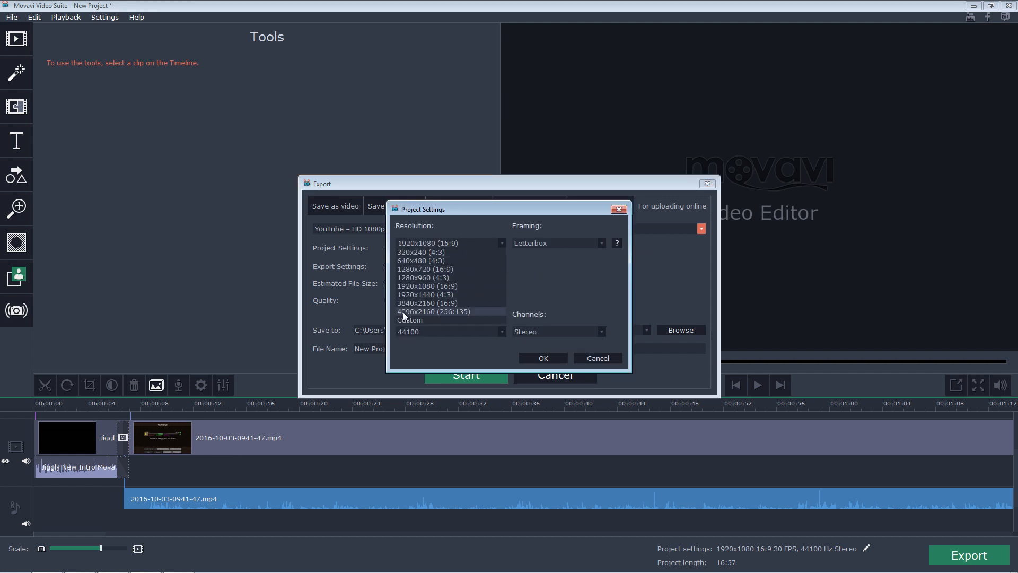
pyautogui.click(433, 311)
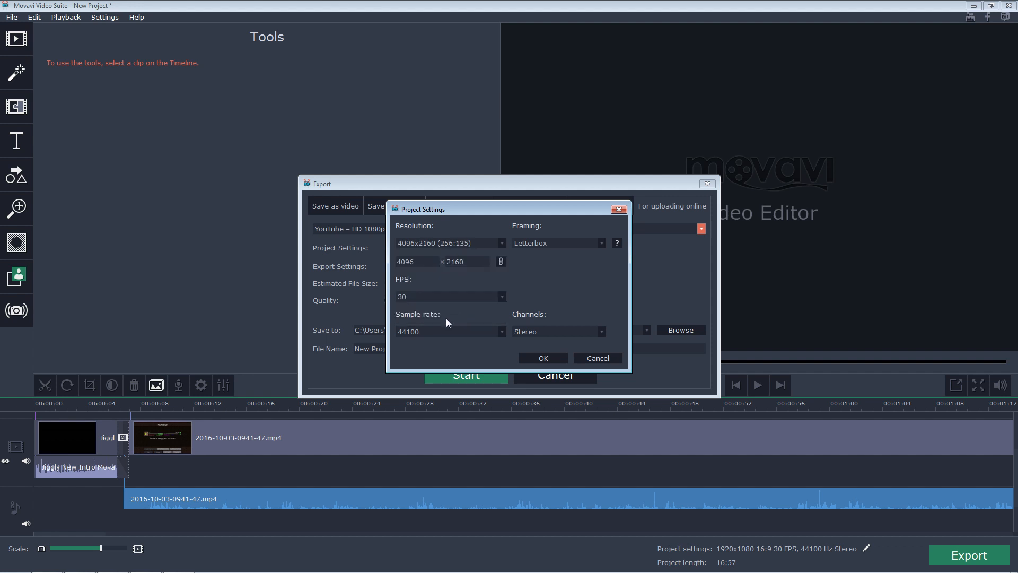
pyautogui.click(500, 296)
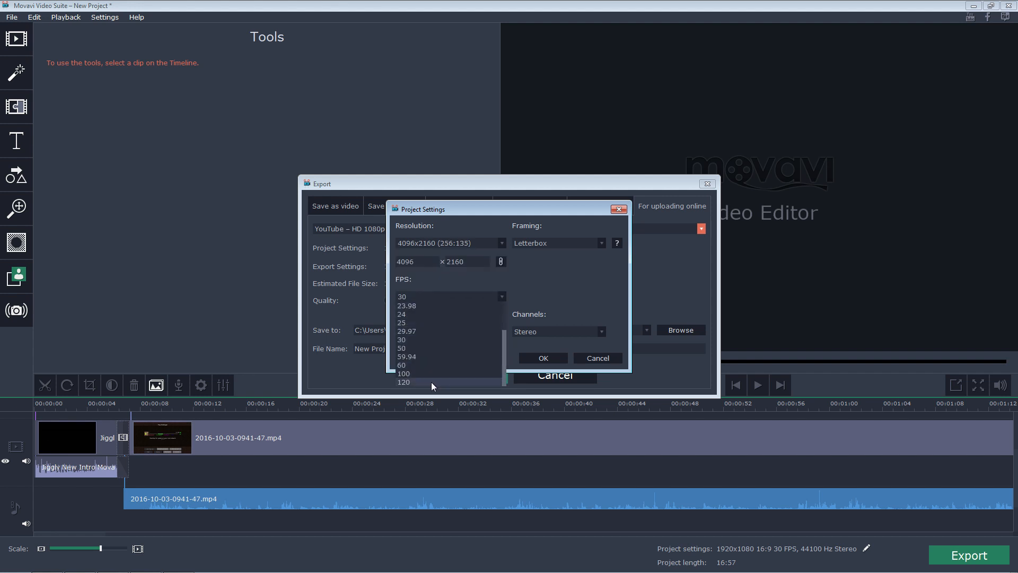
pyautogui.click(501, 242)
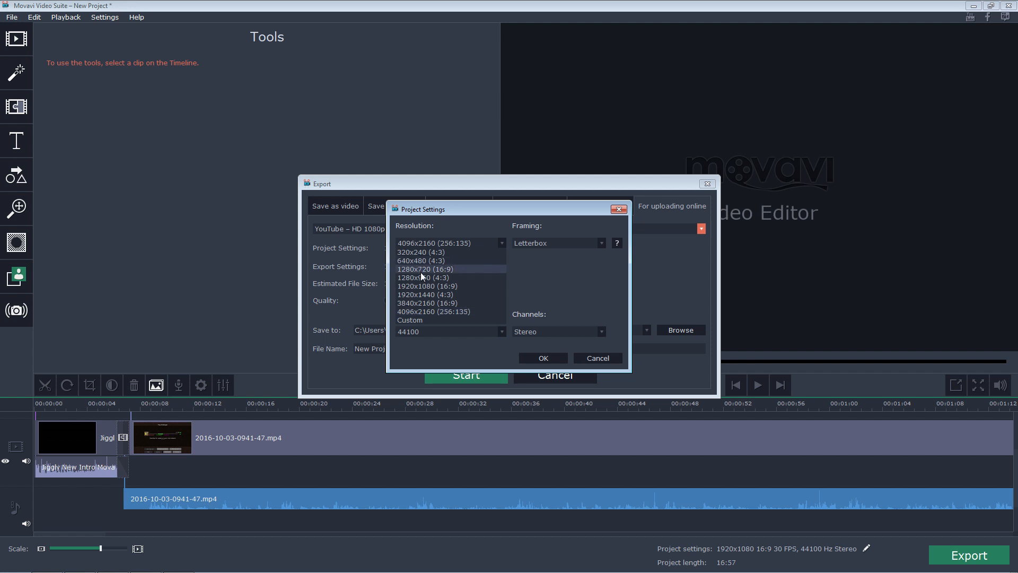
pyautogui.click(426, 286)
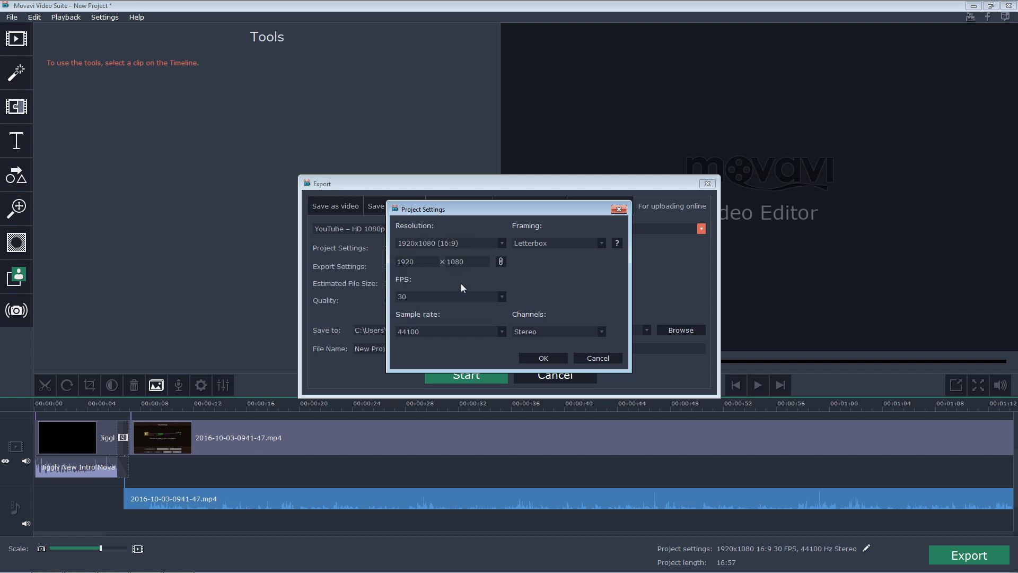
pyautogui.moveTo(523, 289)
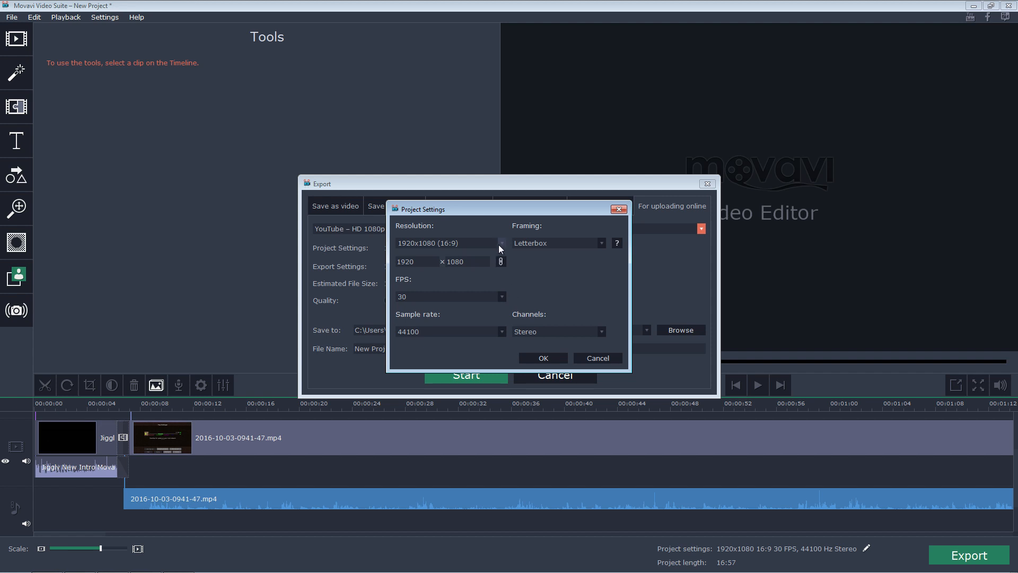
pyautogui.moveTo(446, 305)
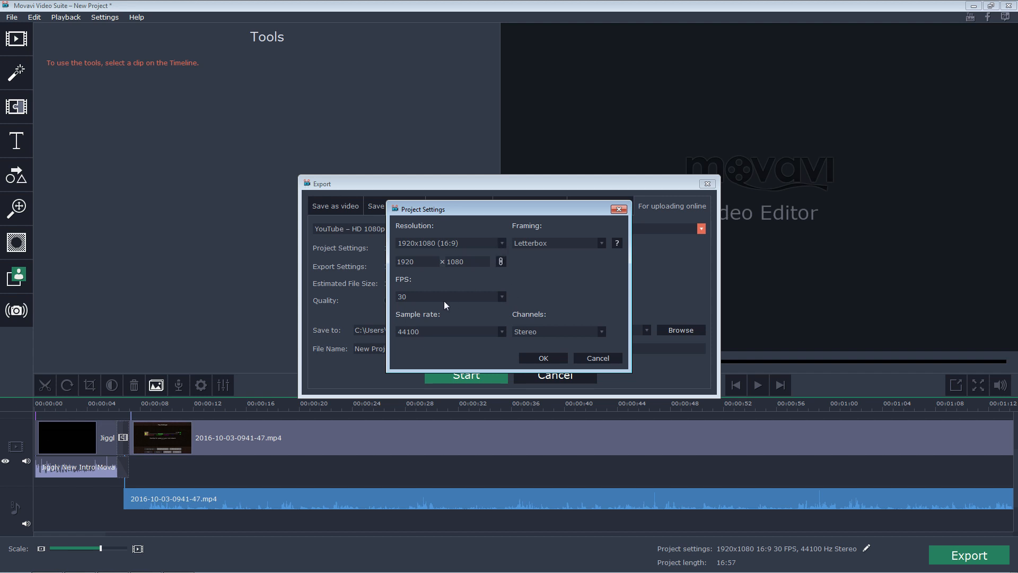
pyautogui.moveTo(546, 293)
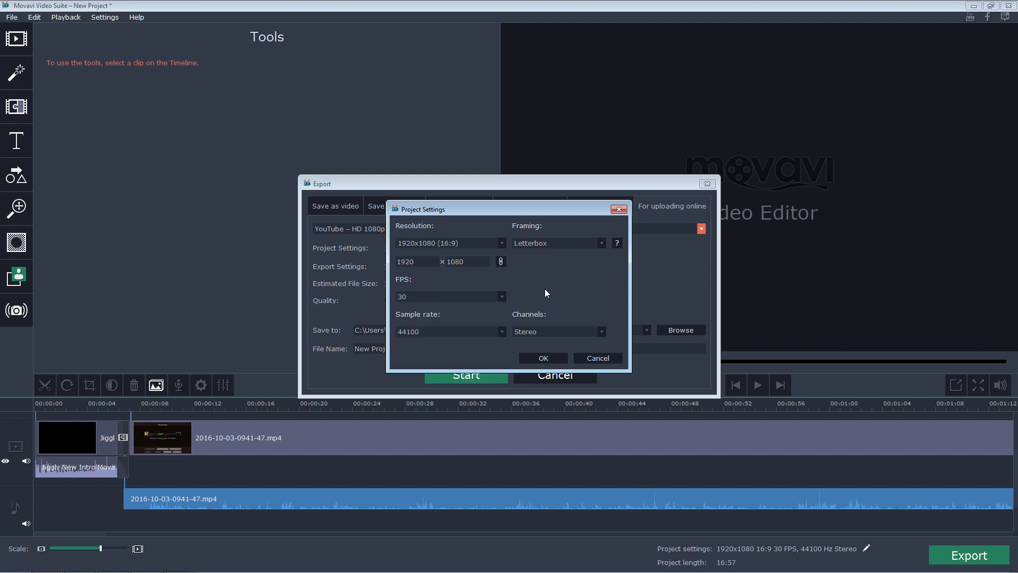
pyautogui.moveTo(455, 343)
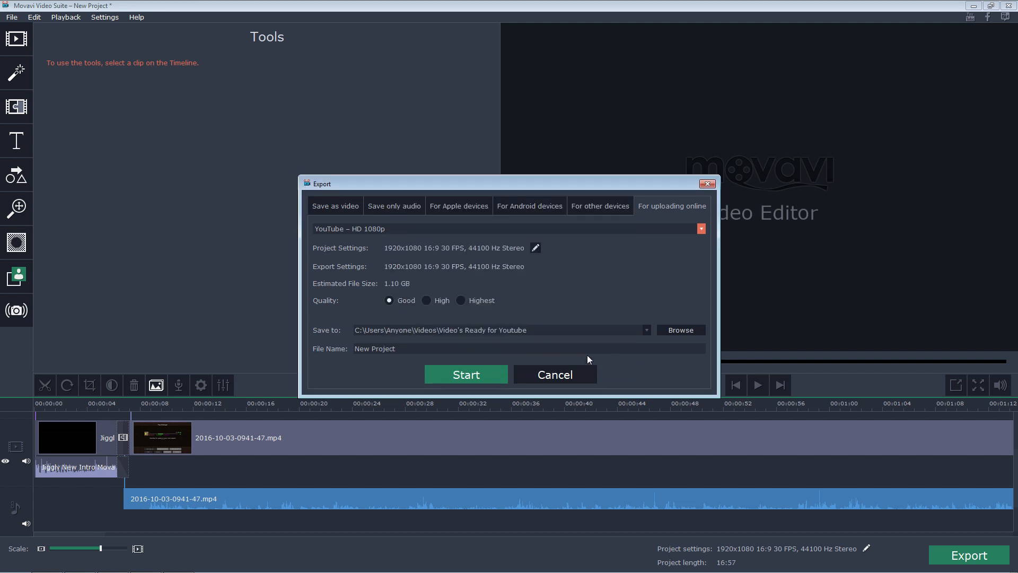
pyautogui.moveTo(421, 293)
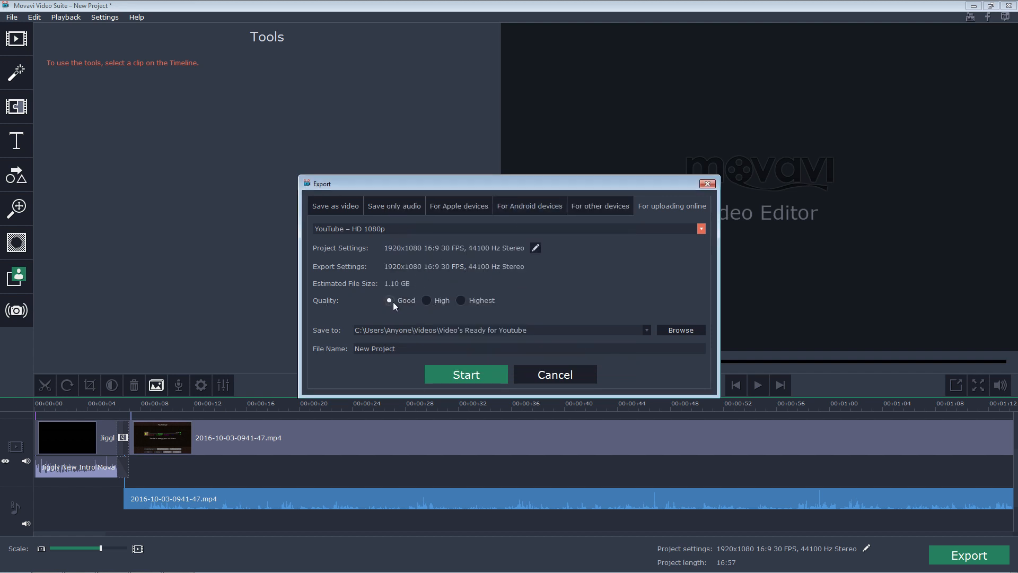
# Step: Compare High and Highest quality file sizes, return to Good, and cancel the export
pyautogui.click(426, 301)
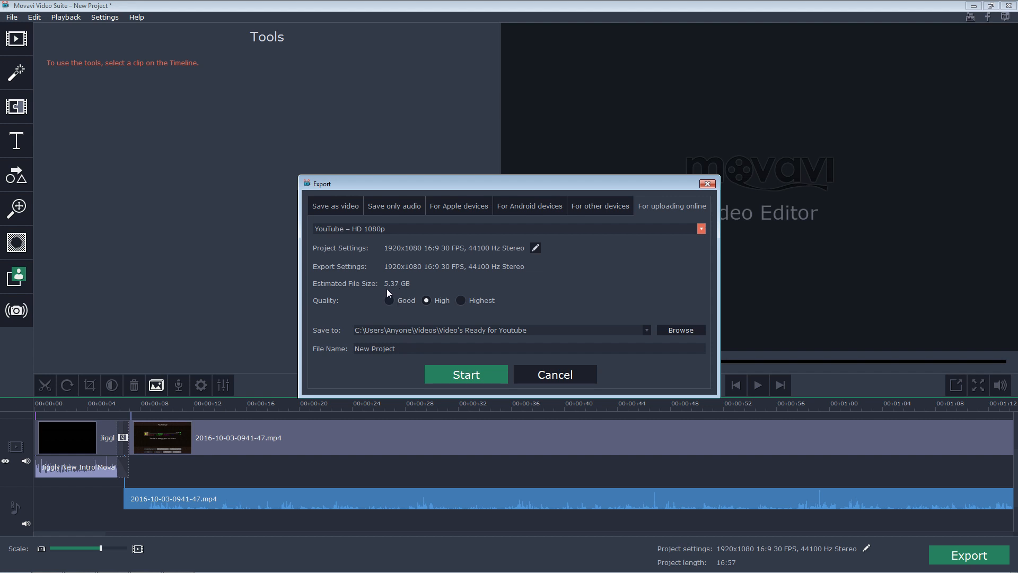
pyautogui.click(461, 300)
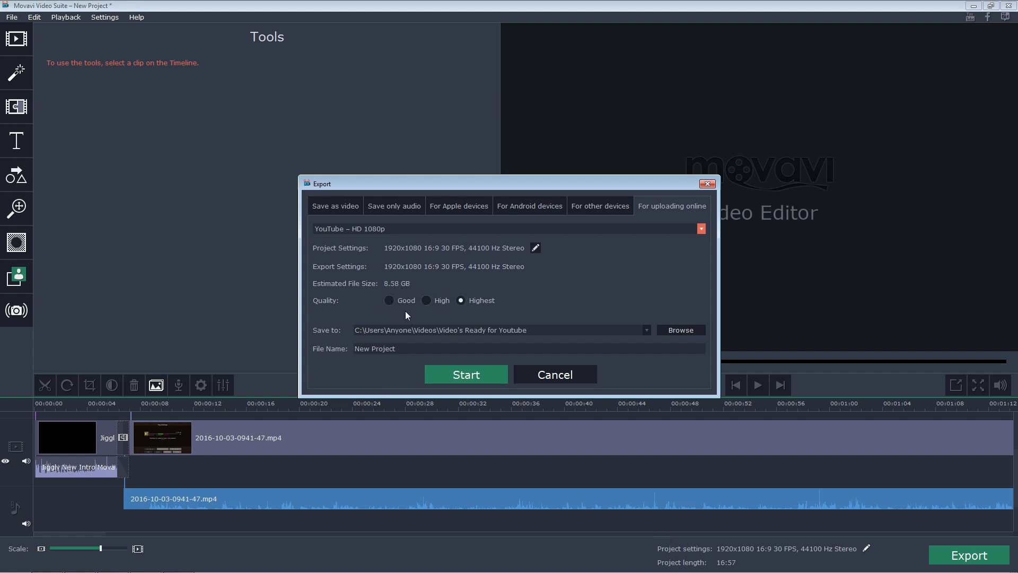
pyautogui.click(427, 300)
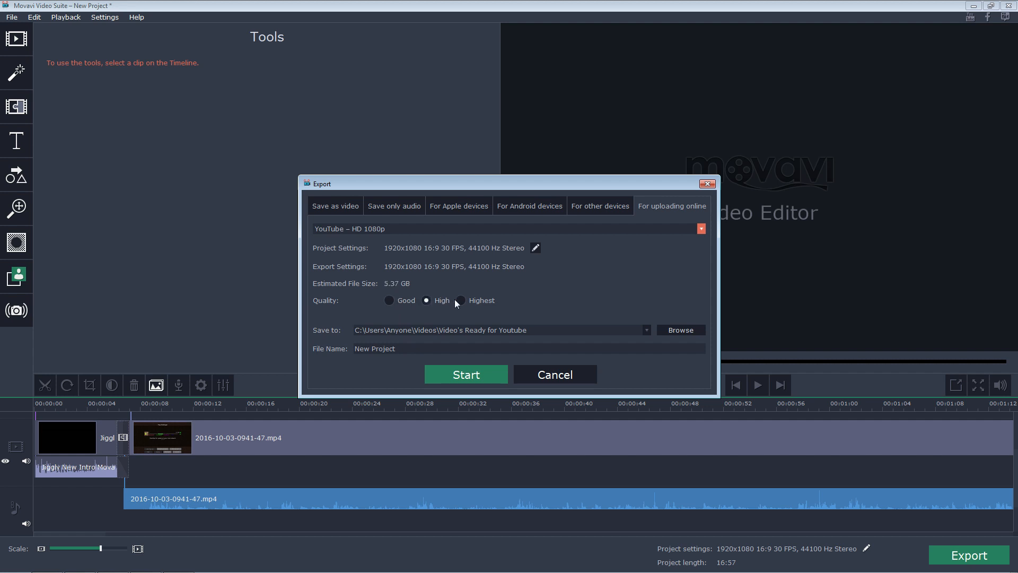
pyautogui.click(389, 300)
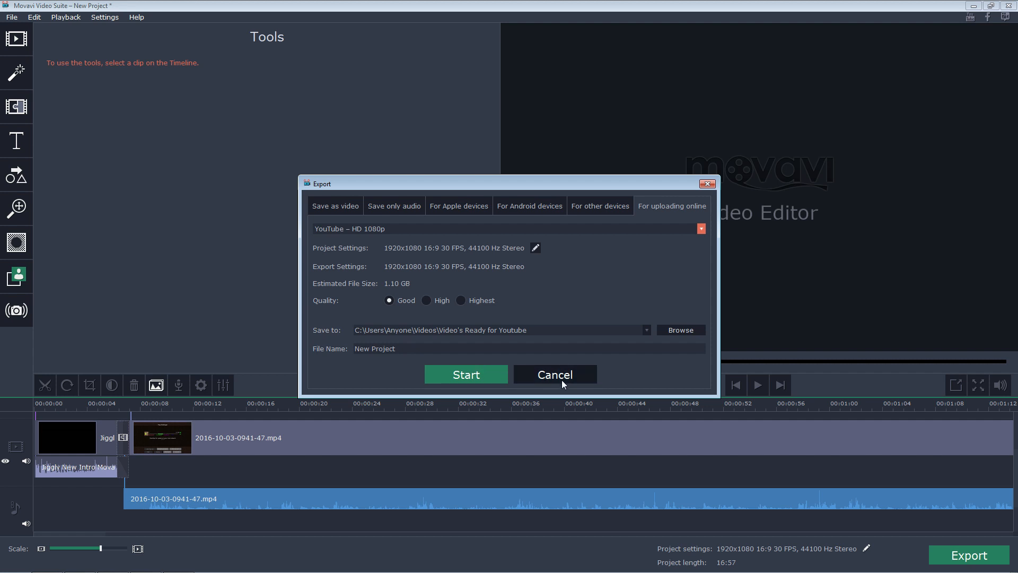
pyautogui.click(554, 374)
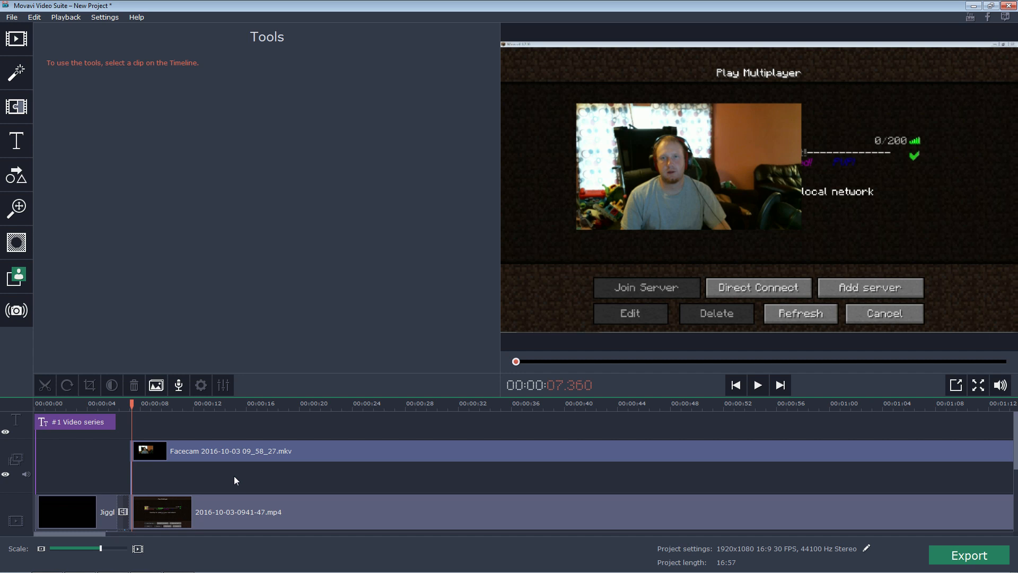
pyautogui.moveTo(284, 446)
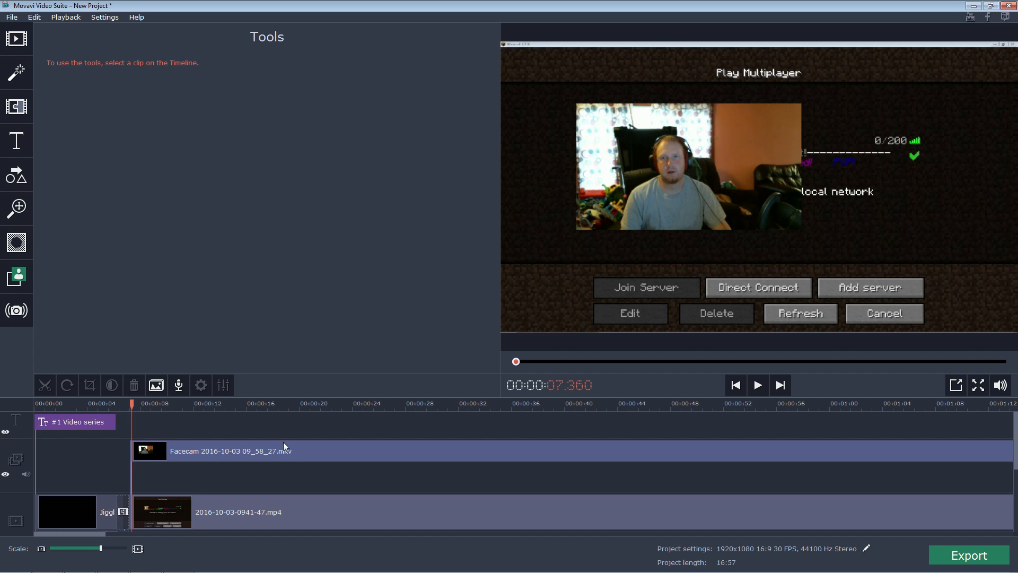
pyautogui.moveTo(258, 442)
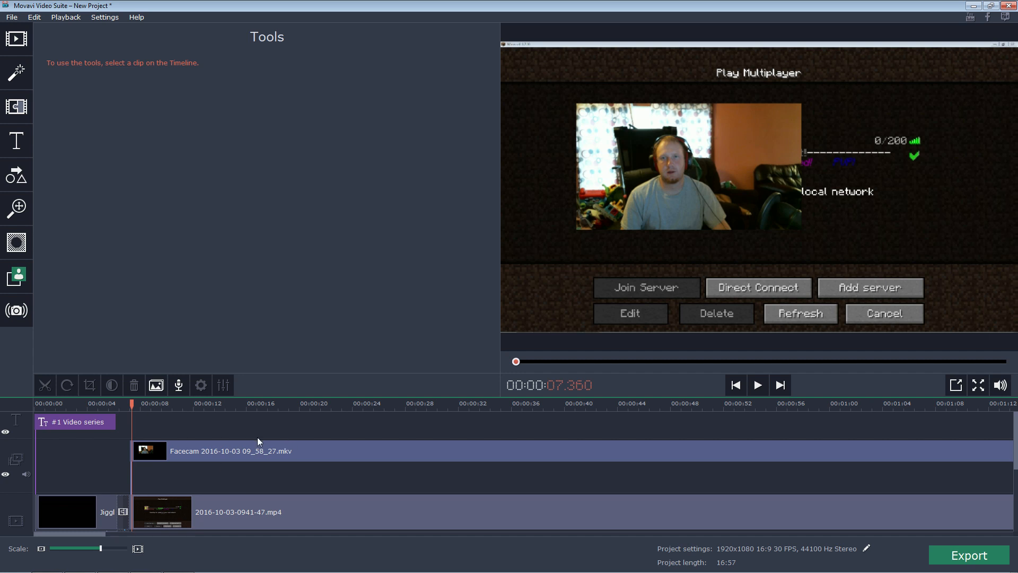
pyautogui.moveTo(289, 432)
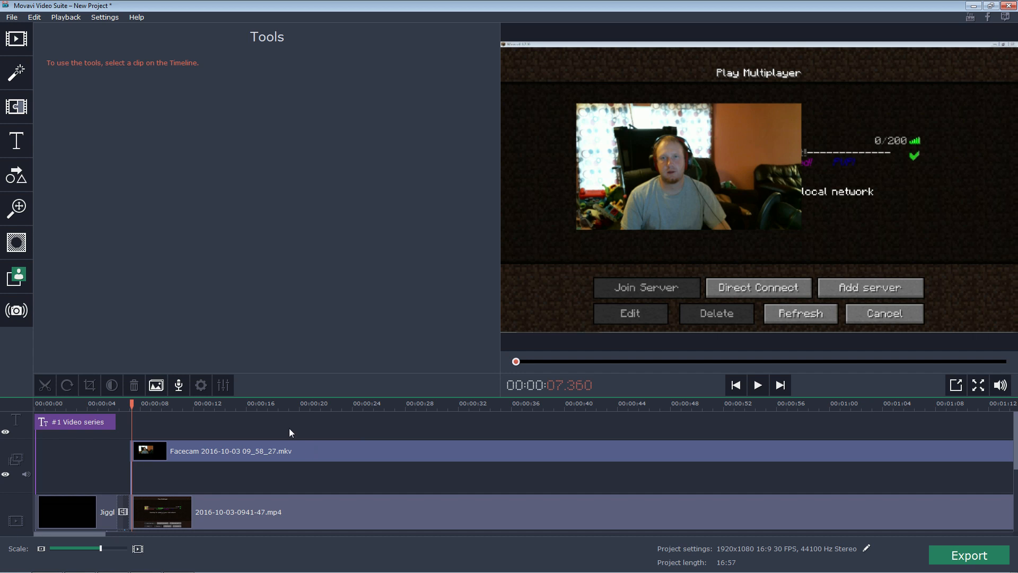
pyautogui.moveTo(215, 371)
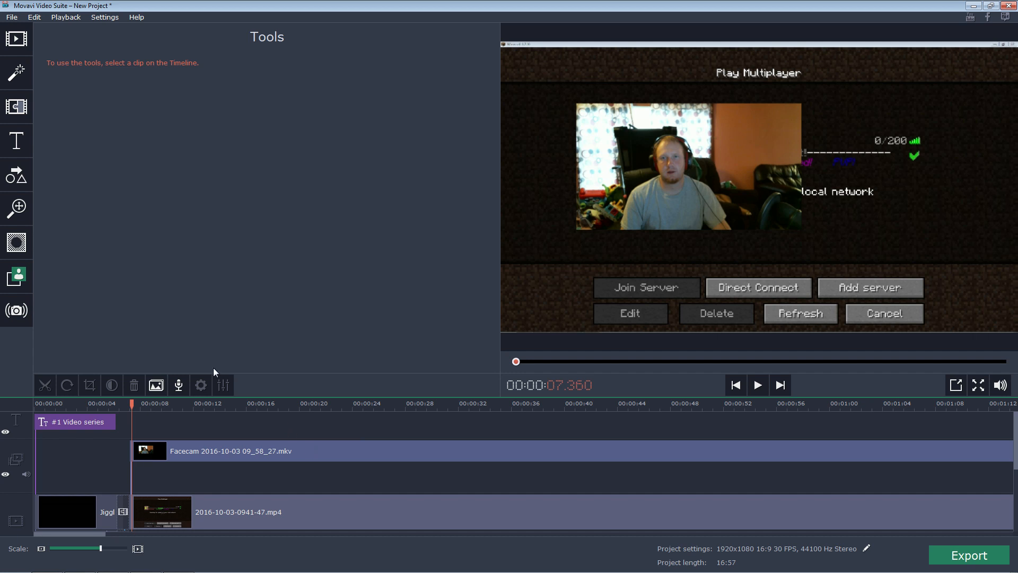
# Step: Open Preferences from the Settings menu, showing the General tab
pyautogui.click(104, 17)
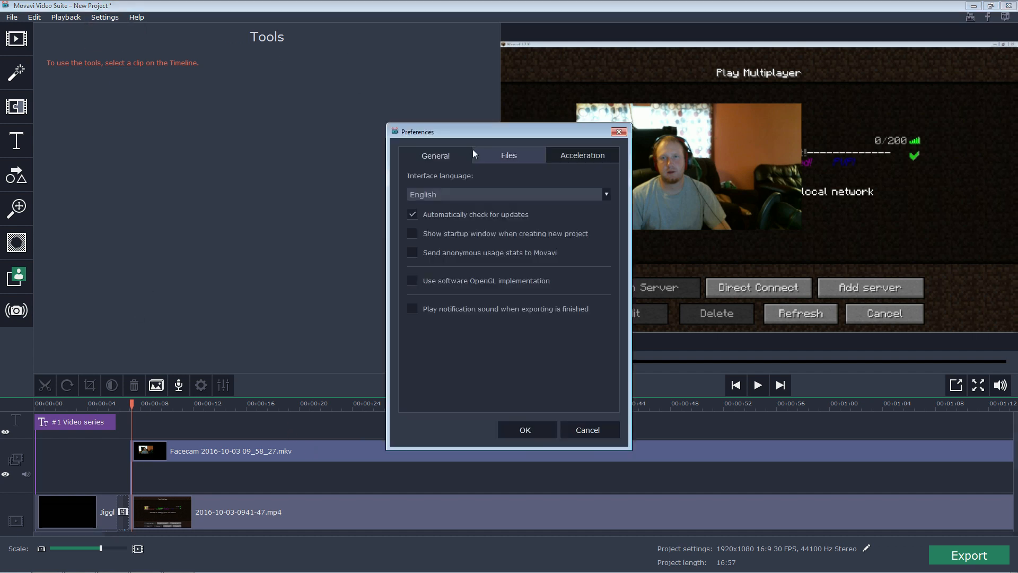
# Step: View the hardware acceleration options, then close Preferences
pyautogui.click(581, 155)
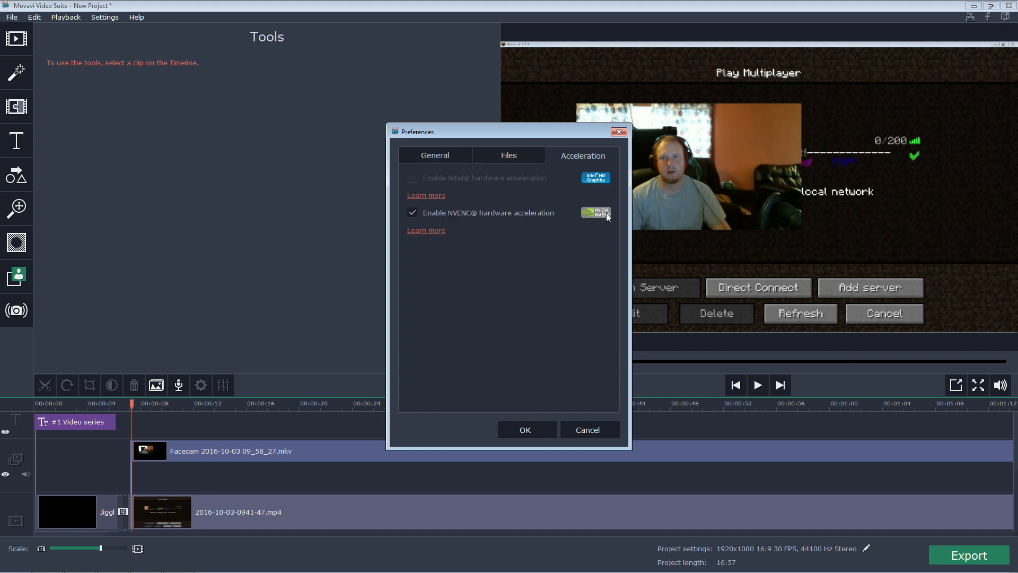
pyautogui.moveTo(598, 227)
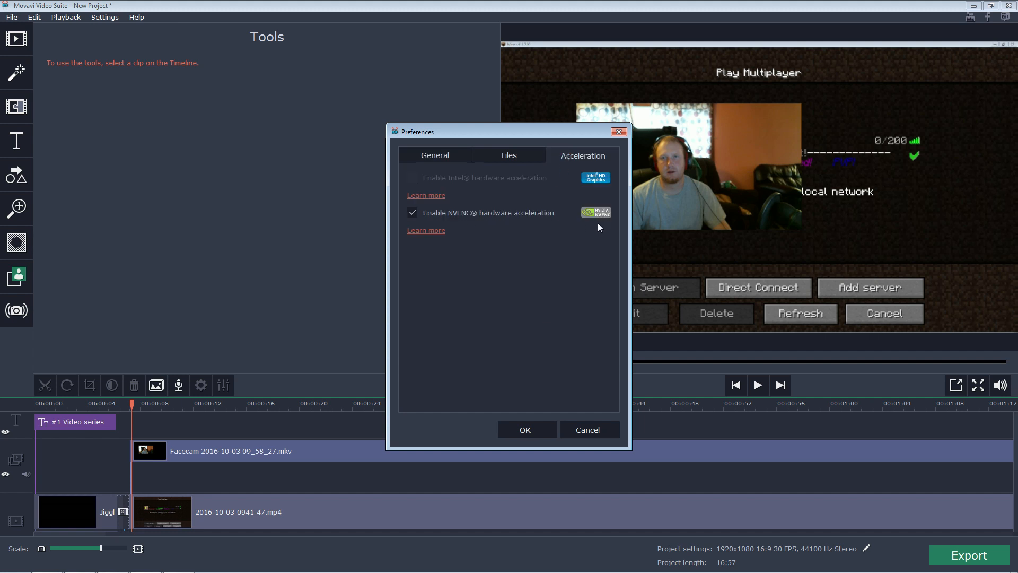
pyautogui.moveTo(448, 238)
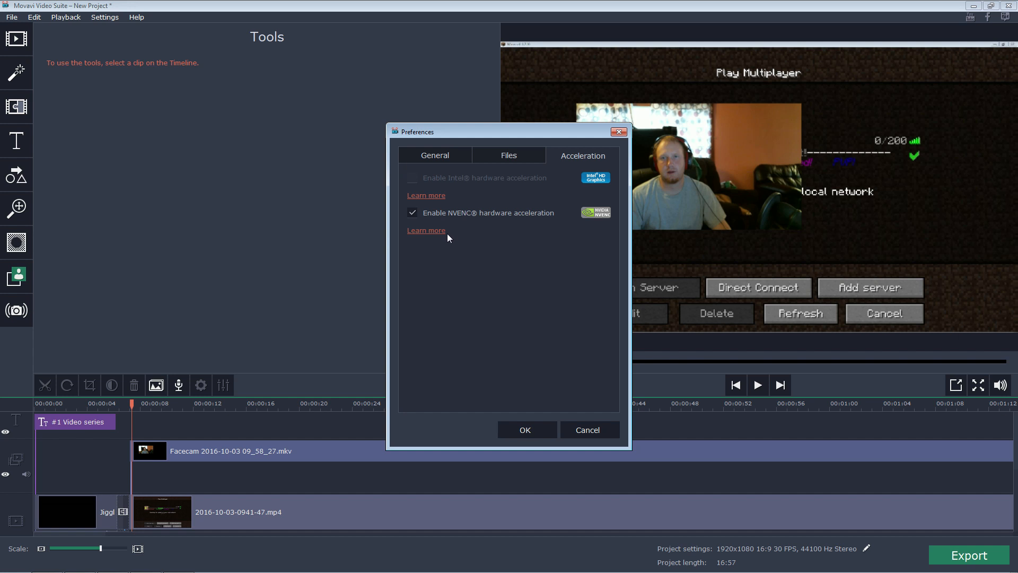
pyautogui.moveTo(466, 228)
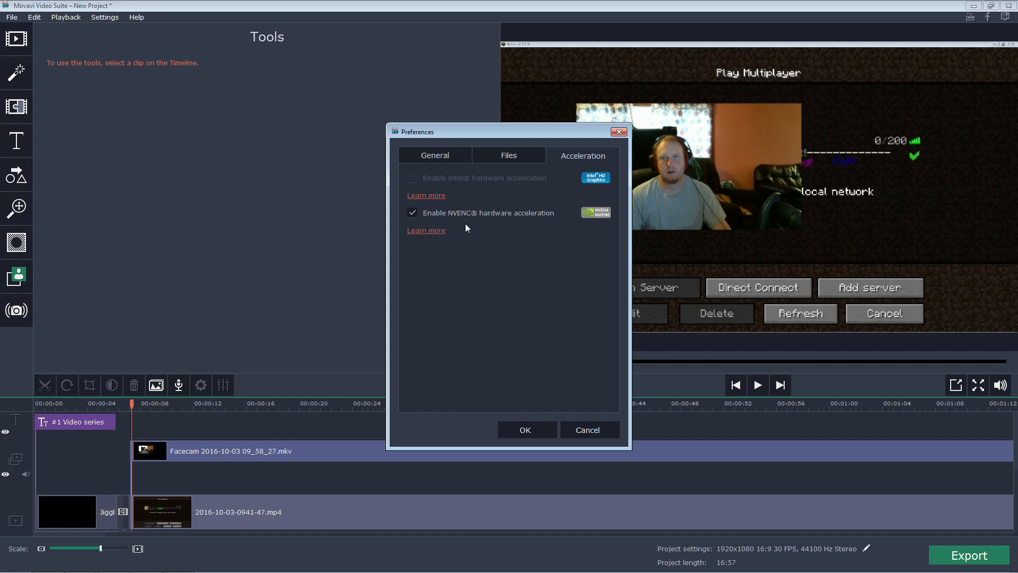
pyautogui.moveTo(588, 384)
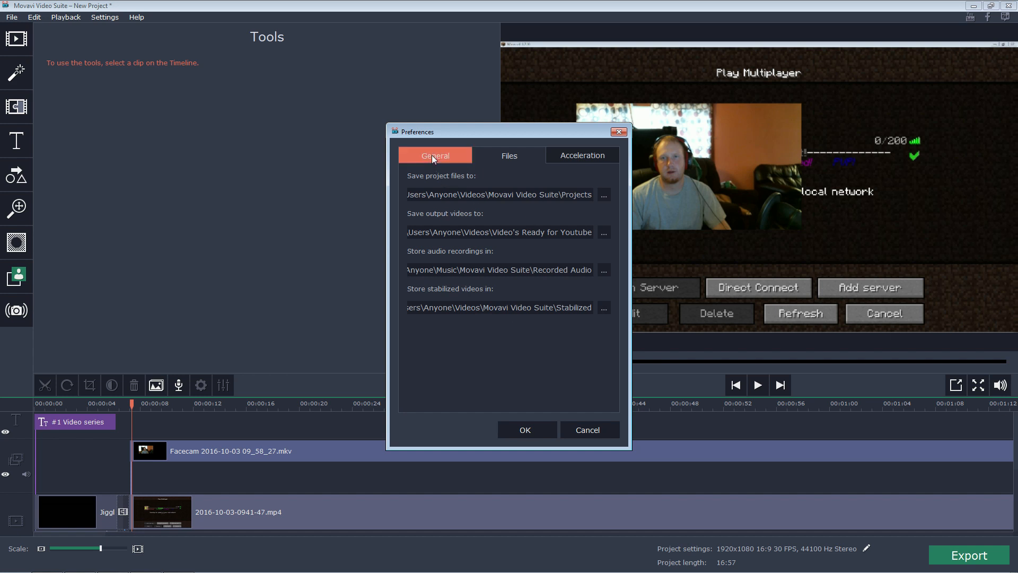
pyautogui.click(435, 156)
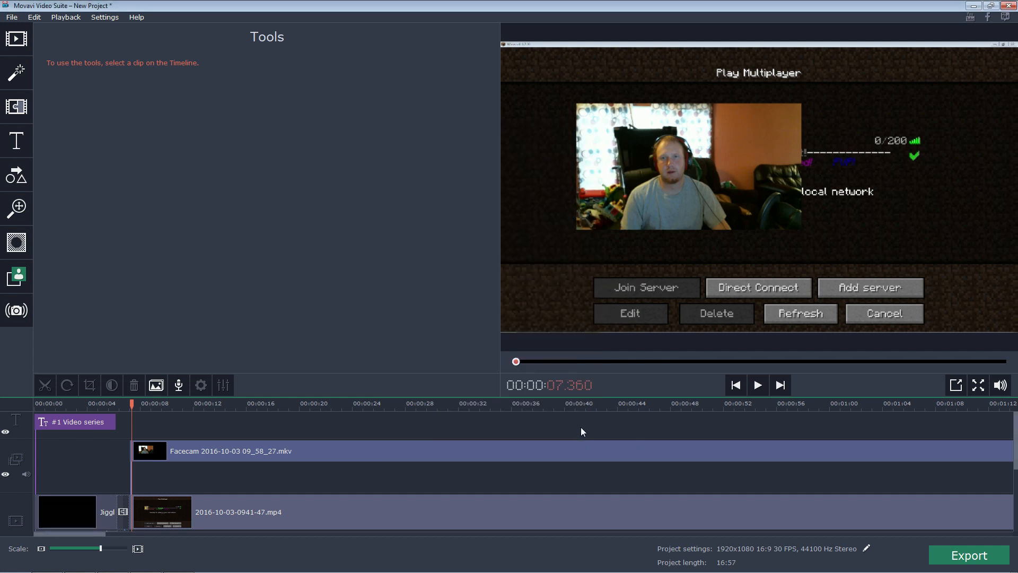
# Step: Reopen Preferences from the Settings menu
pyautogui.click(104, 17)
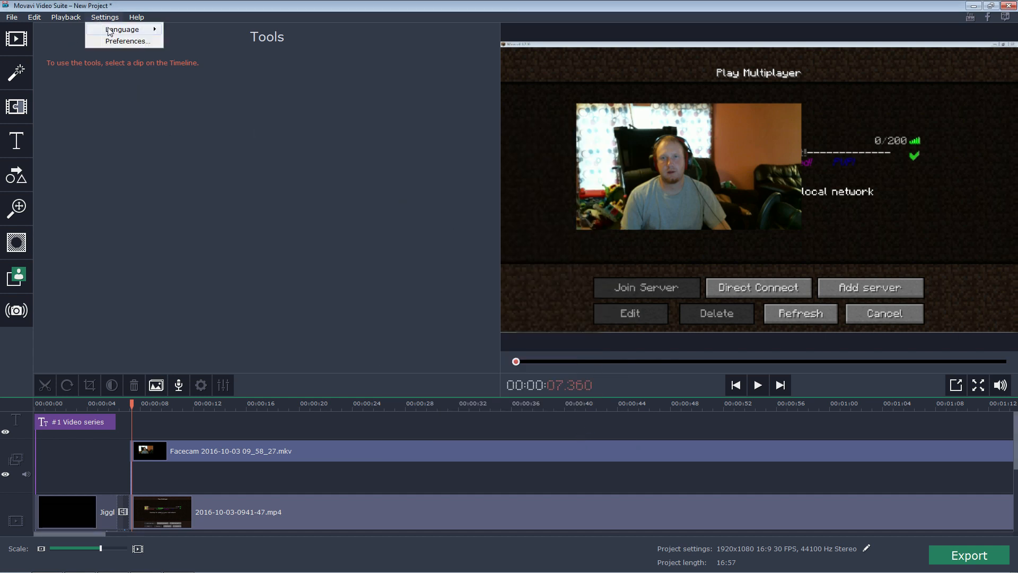
pyautogui.click(124, 41)
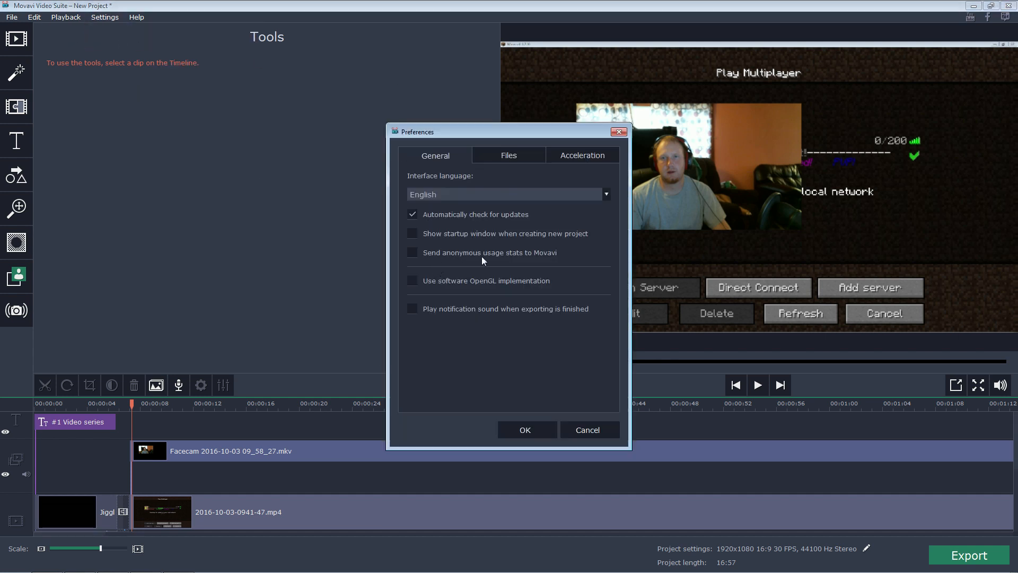
pyautogui.moveTo(443, 292)
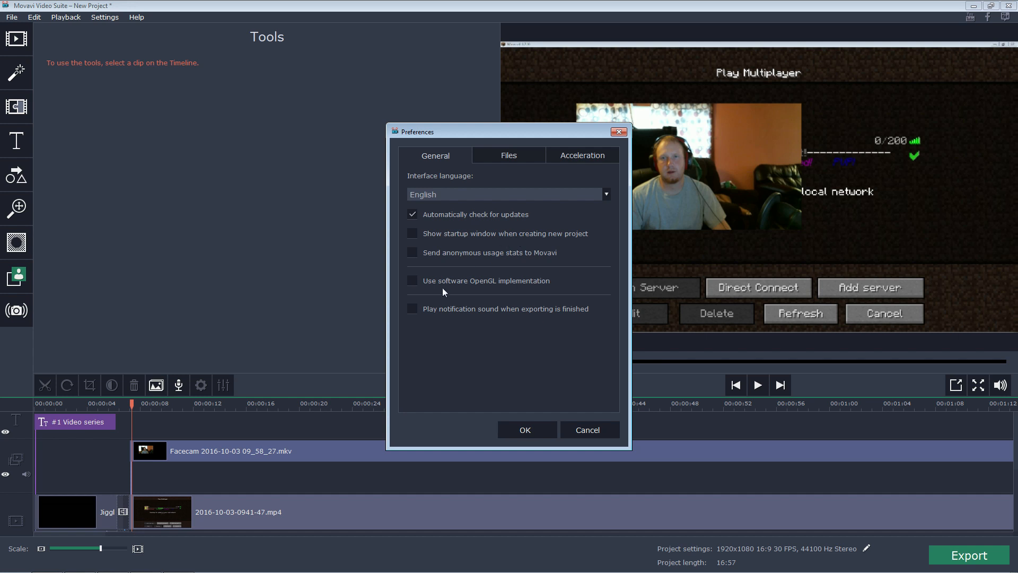
pyautogui.moveTo(446, 318)
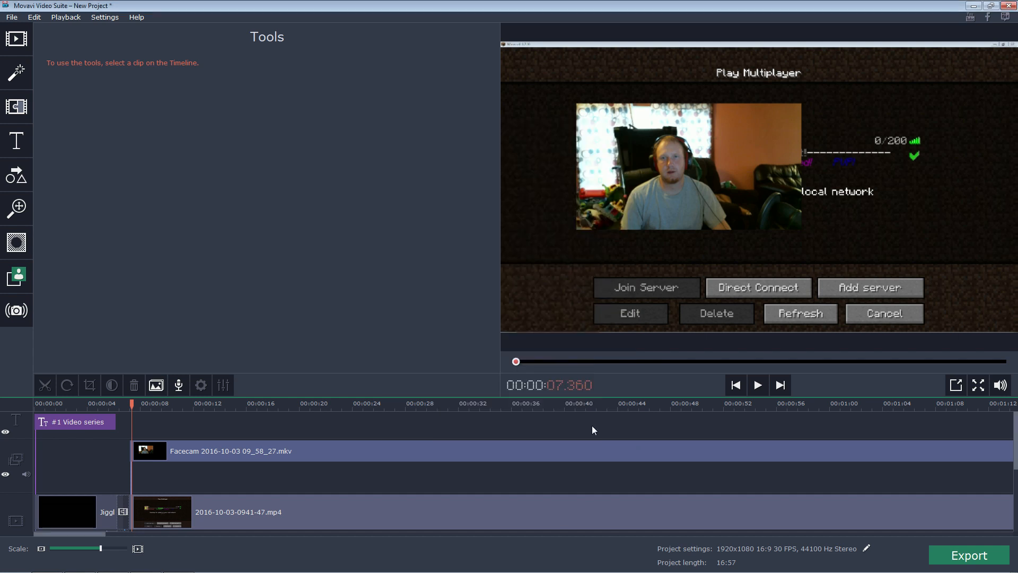
pyautogui.moveTo(351, 305)
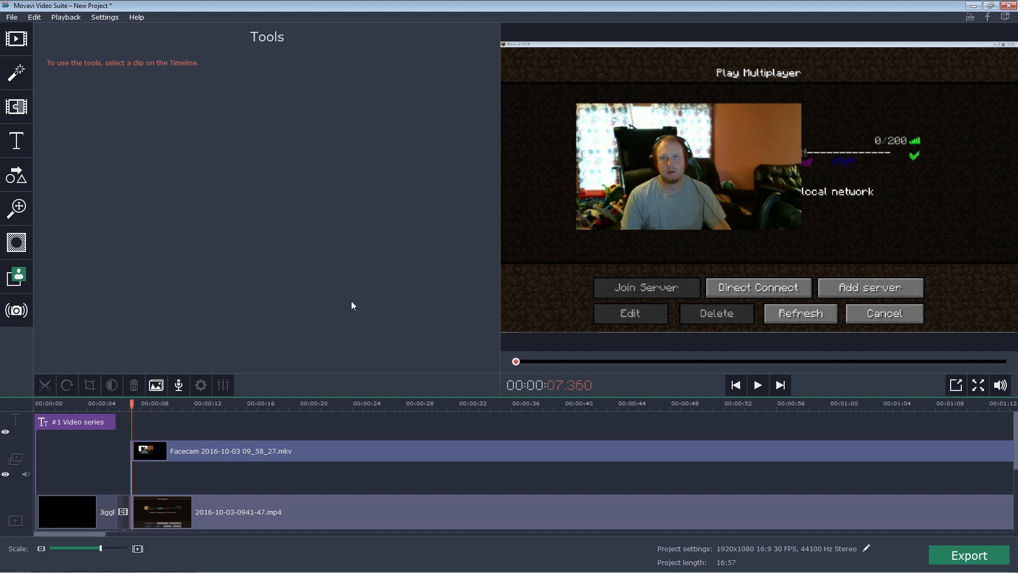
pyautogui.moveTo(187, 445)
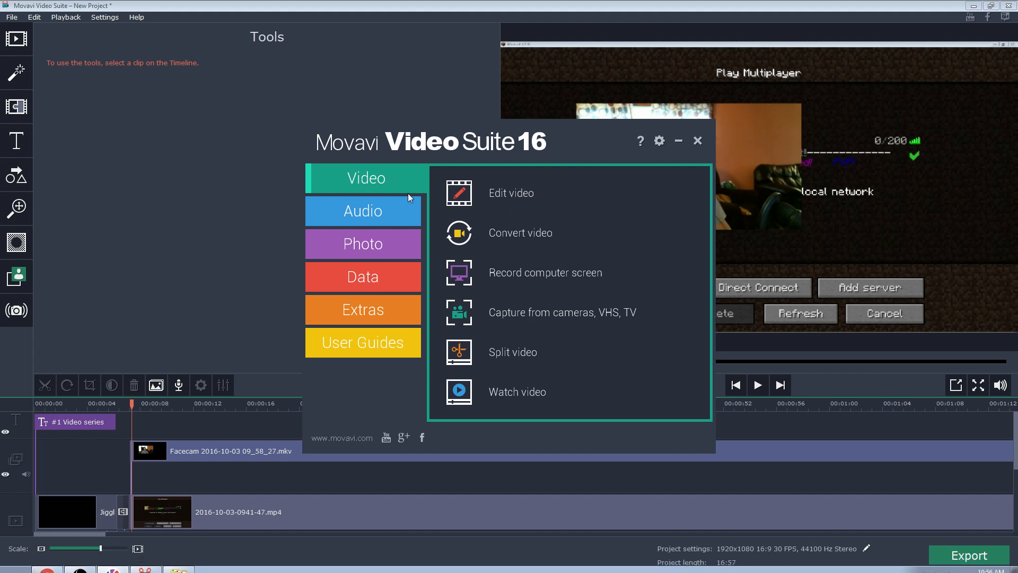
pyautogui.moveTo(508, 150)
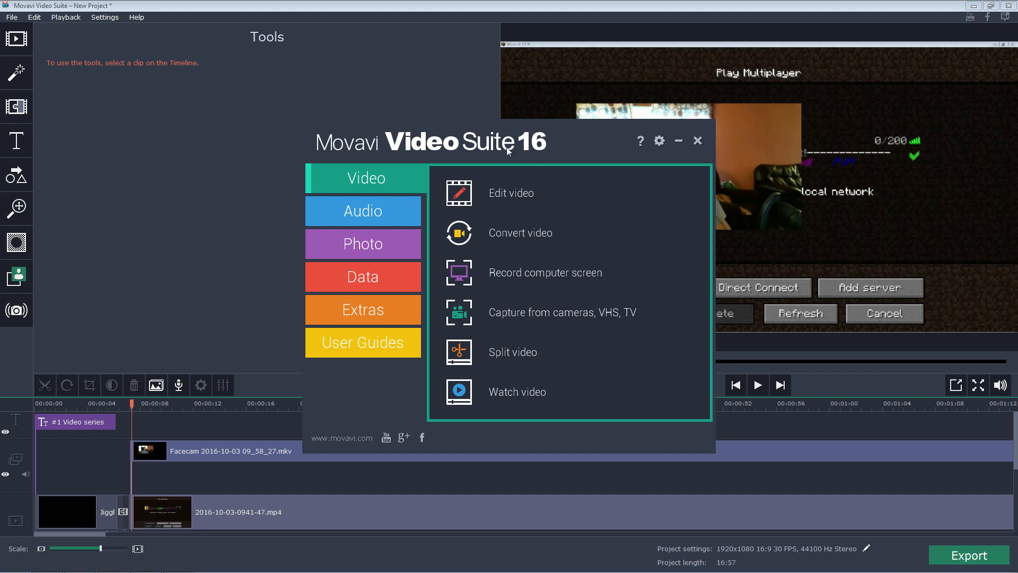